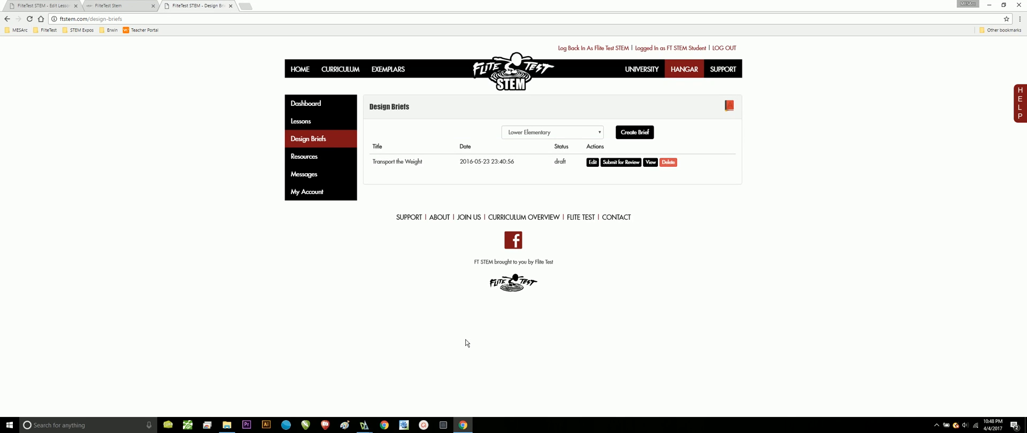
- Return to the Design Briefs list from the student dashboard and review the grade levels
{"action": "left_click", "coordinate": [306, 104]}
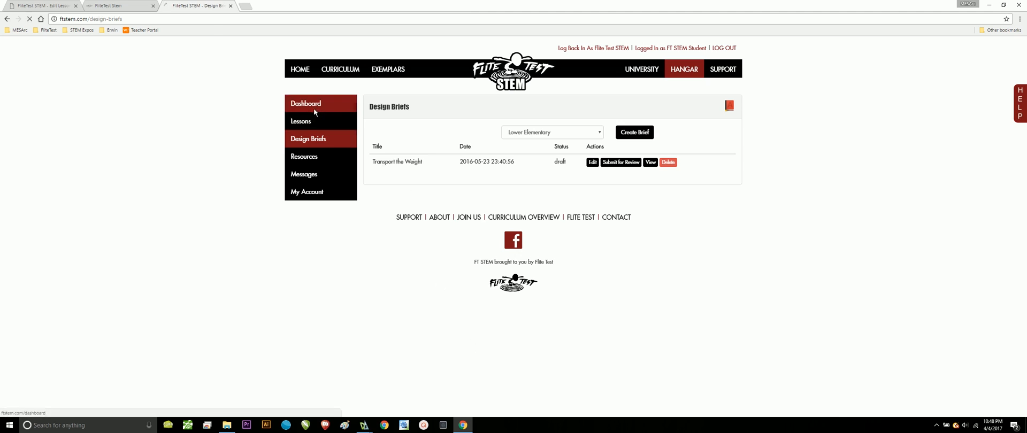
{"action": "left_click", "coordinate": [305, 103]}
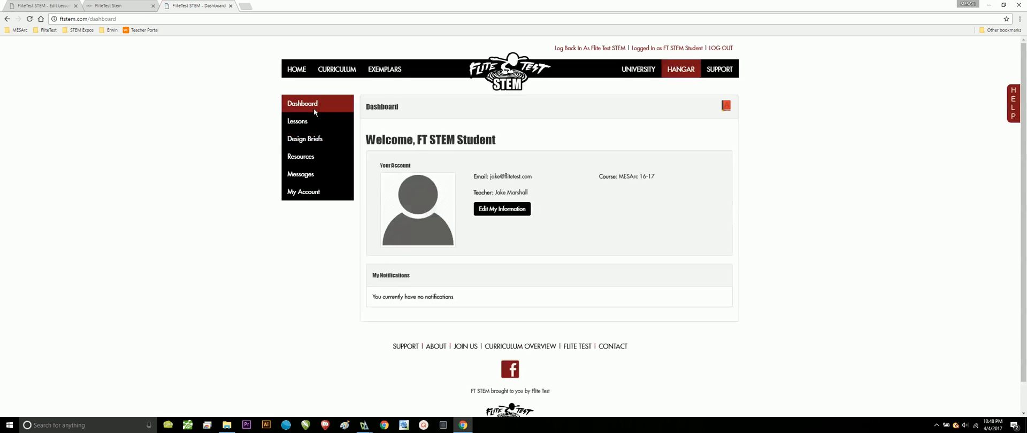
{"action": "mouse_move", "coordinate": [305, 139]}
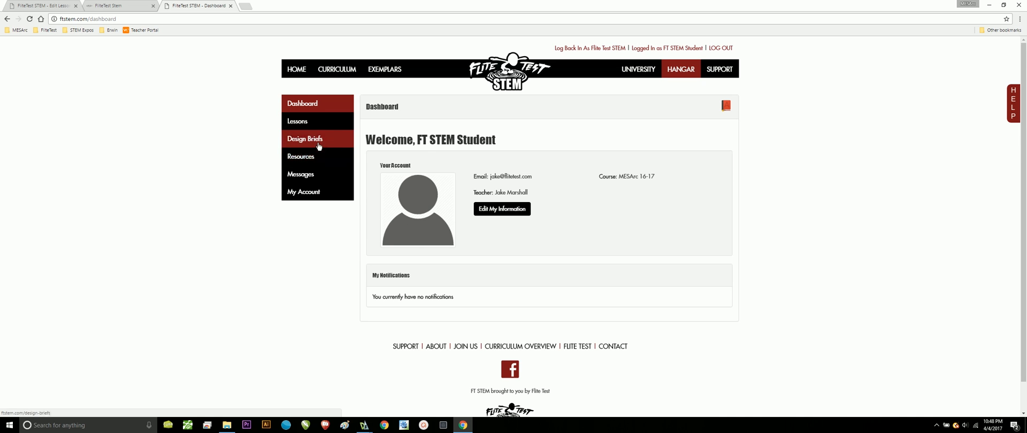
{"action": "mouse_move", "coordinate": [321, 141]}
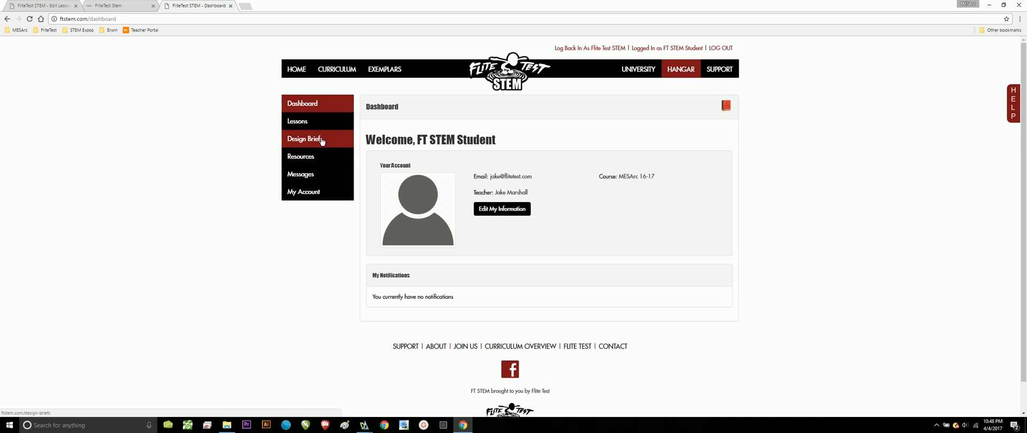
{"action": "left_click", "coordinate": [305, 139]}
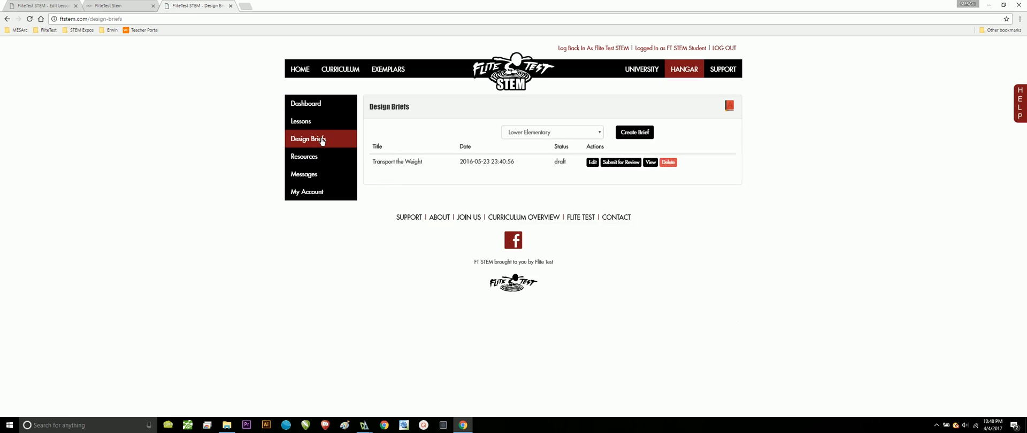
{"action": "left_click", "coordinate": [552, 132]}
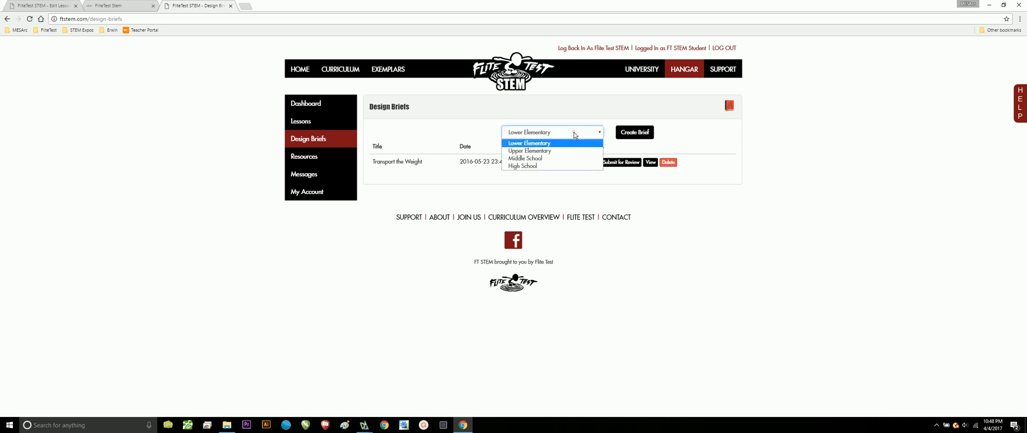
{"action": "mouse_move", "coordinate": [554, 154]}
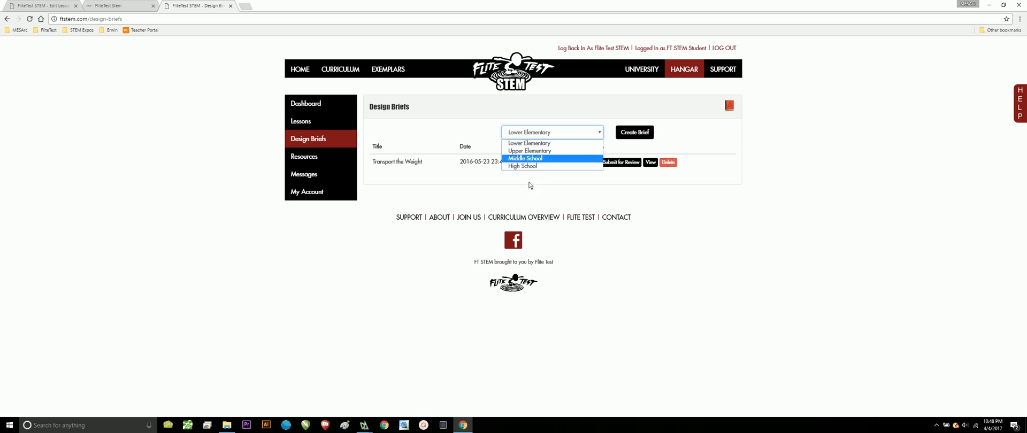
{"action": "mouse_move", "coordinate": [540, 166]}
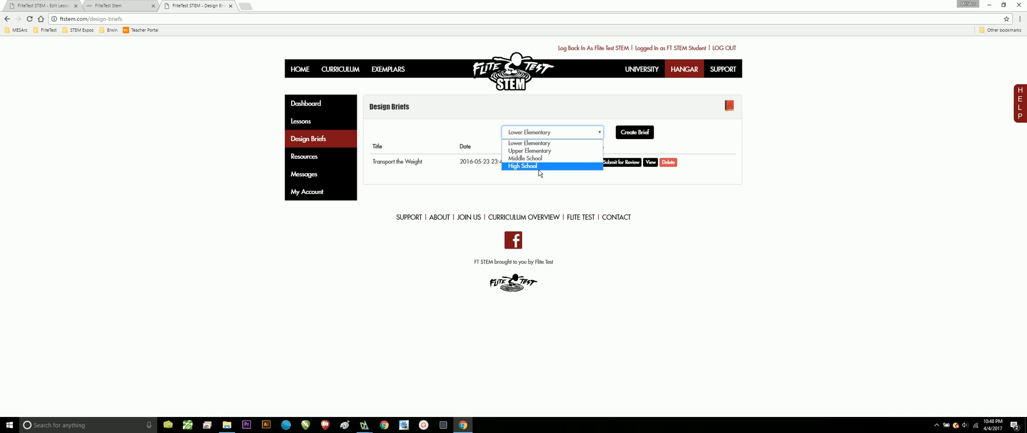
{"action": "mouse_move", "coordinate": [570, 166]}
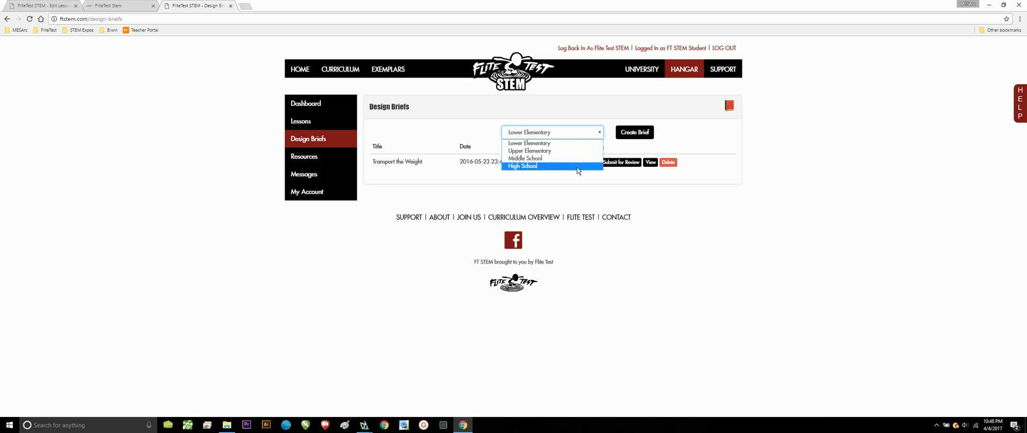
{"action": "mouse_move", "coordinate": [571, 175]}
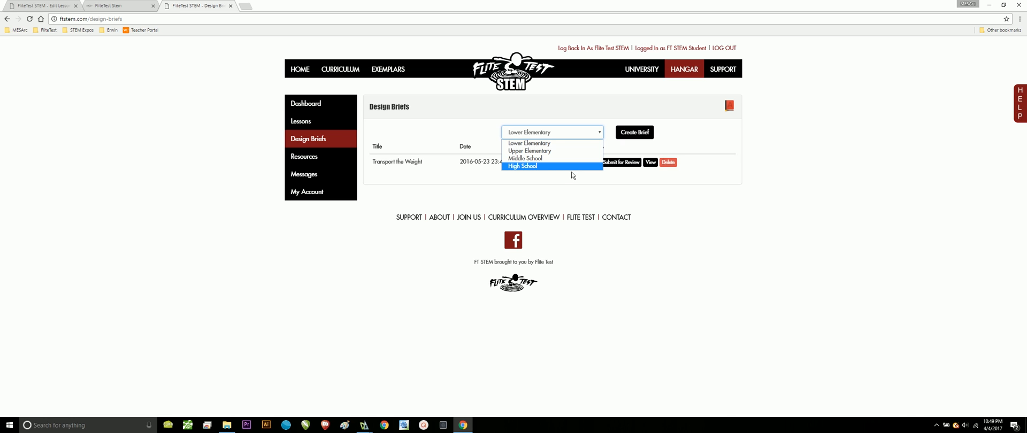
{"action": "mouse_move", "coordinate": [555, 159]}
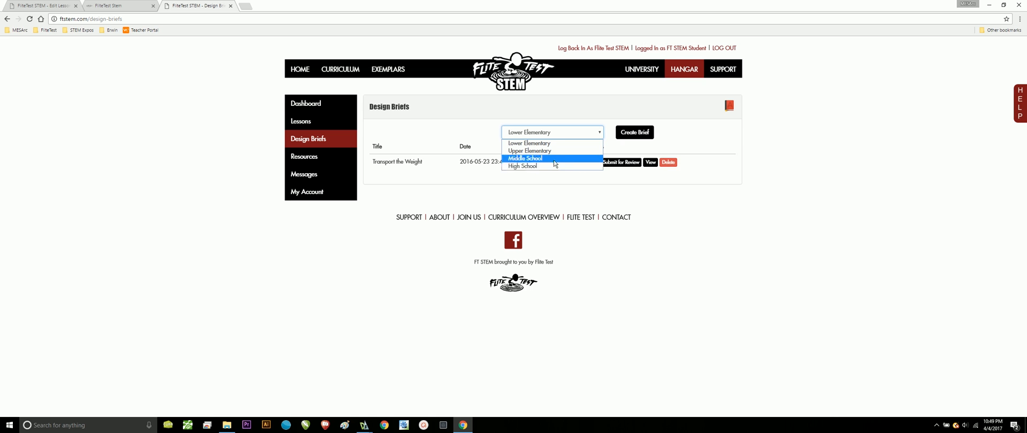
- Choose Middle School as the grade level for the new design brief
{"action": "left_click", "coordinate": [524, 159]}
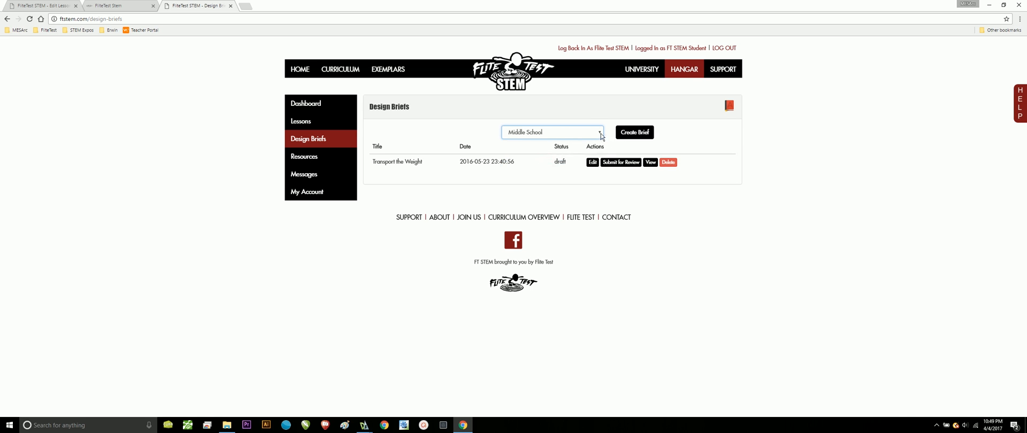
{"action": "left_click", "coordinate": [553, 131]}
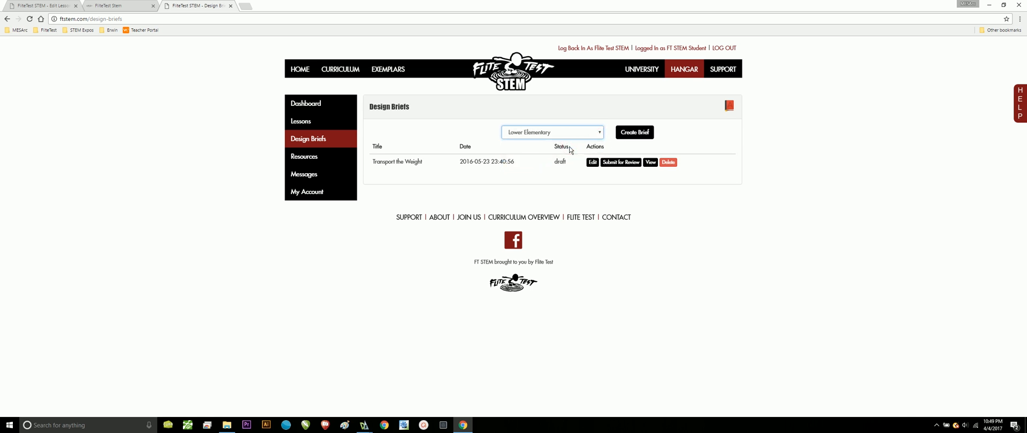
{"action": "left_click", "coordinate": [552, 133]}
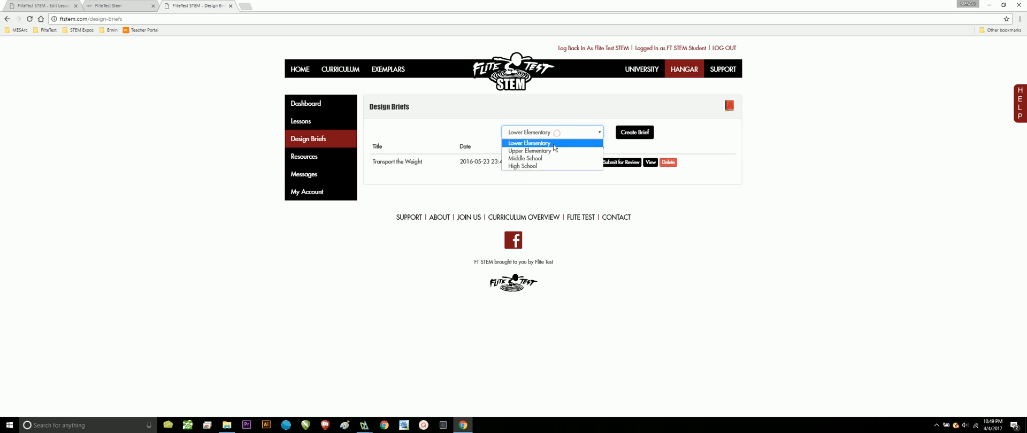
{"action": "left_click", "coordinate": [525, 158]}
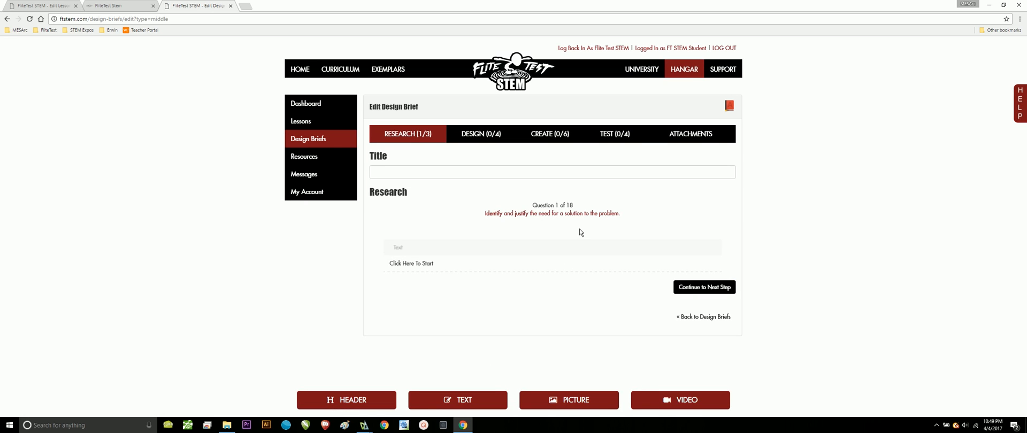
{"action": "mouse_move", "coordinate": [580, 210]}
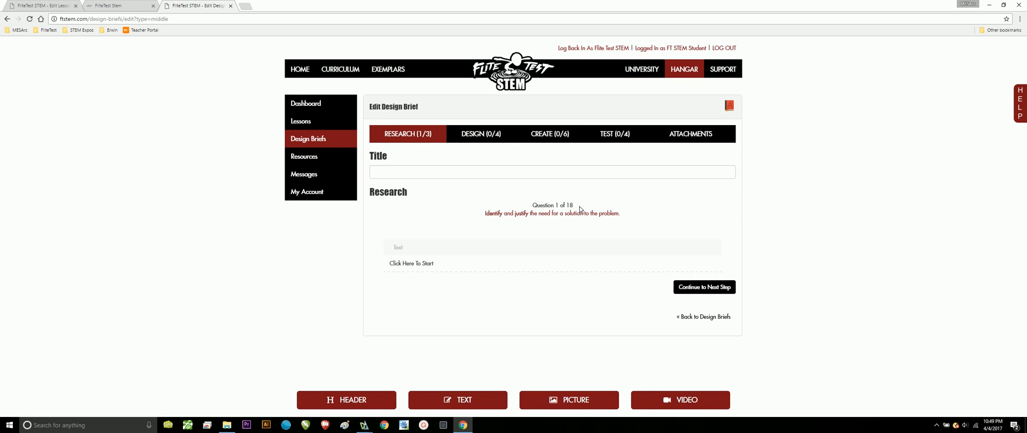
{"action": "mouse_move", "coordinate": [408, 160]}
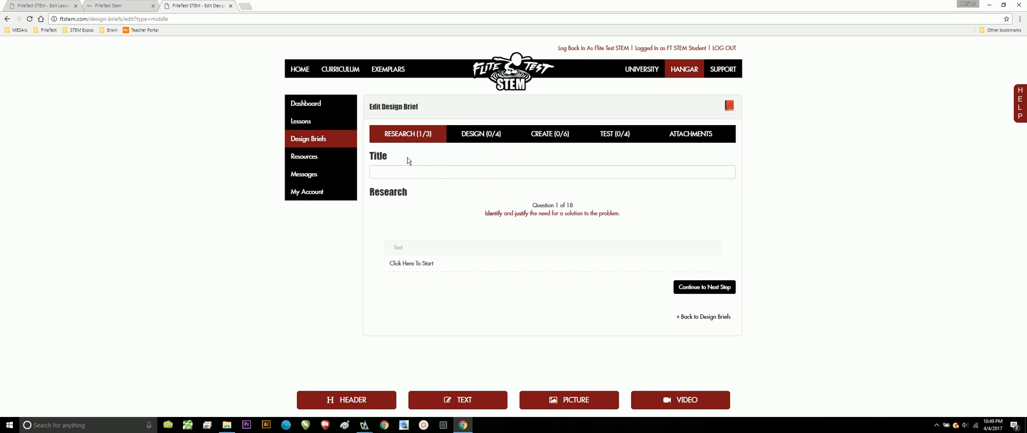
{"action": "mouse_move", "coordinate": [502, 286]}
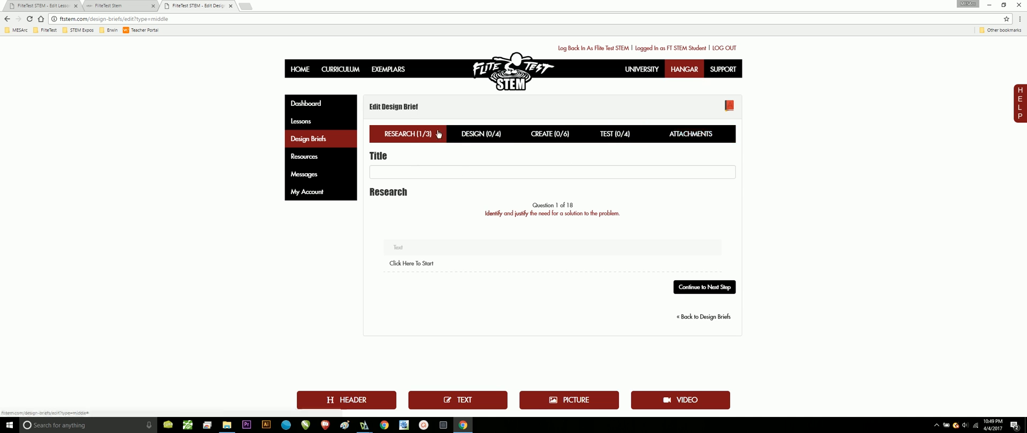
{"action": "mouse_move", "coordinate": [602, 153]}
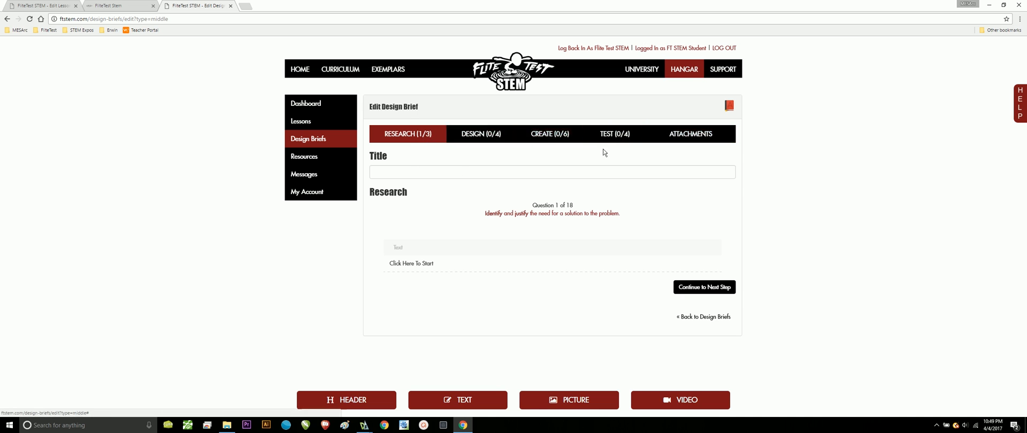
{"action": "mouse_move", "coordinate": [621, 149]}
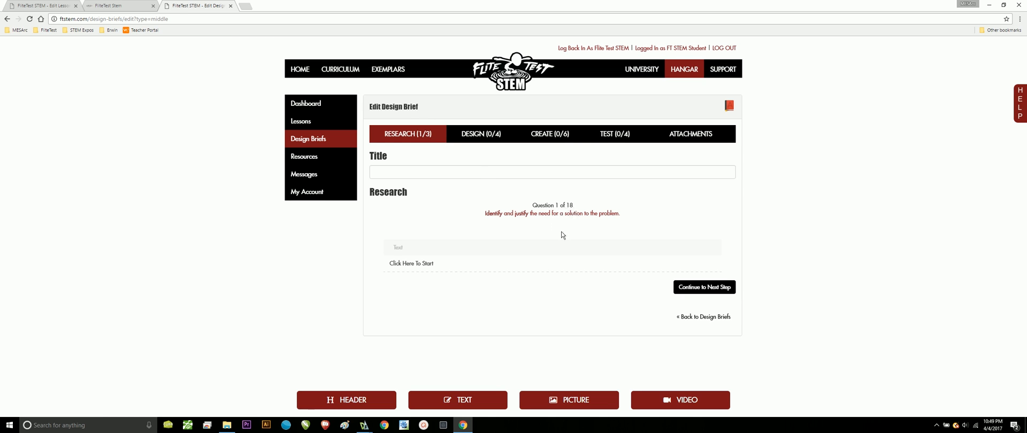
{"action": "mouse_move", "coordinate": [532, 219]}
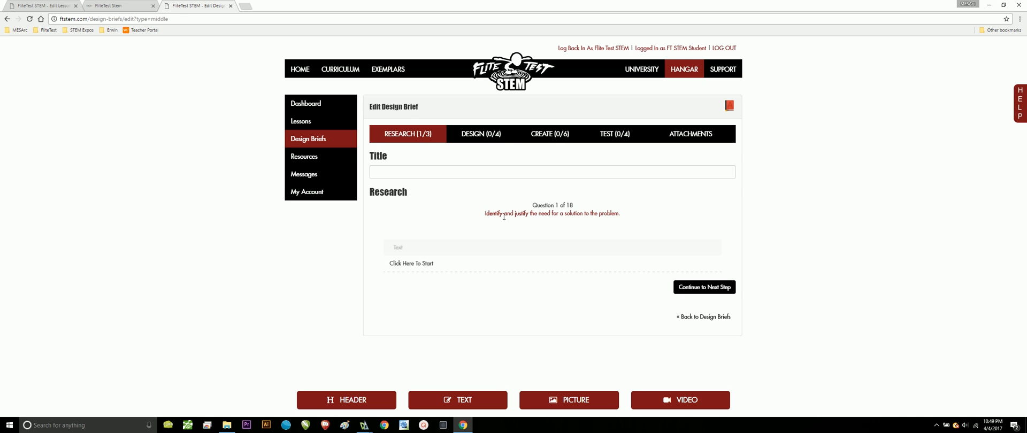
{"action": "mouse_move", "coordinate": [531, 204]}
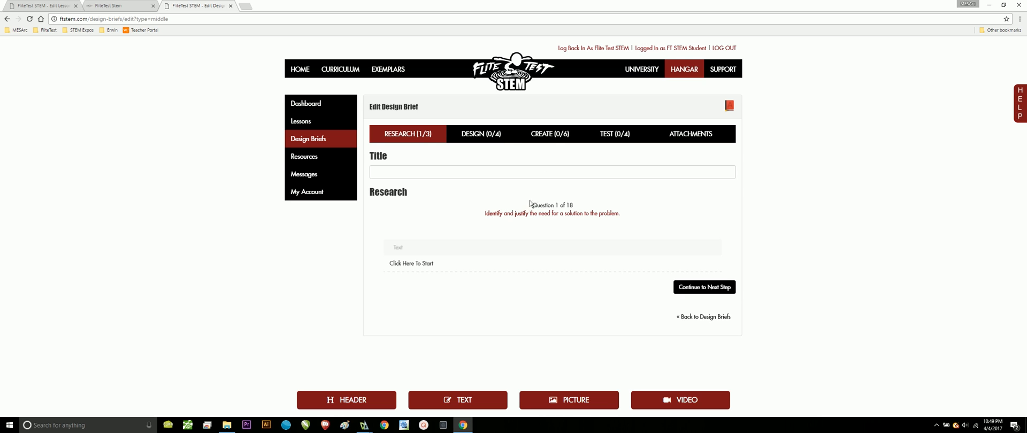
{"action": "mouse_move", "coordinate": [531, 300]}
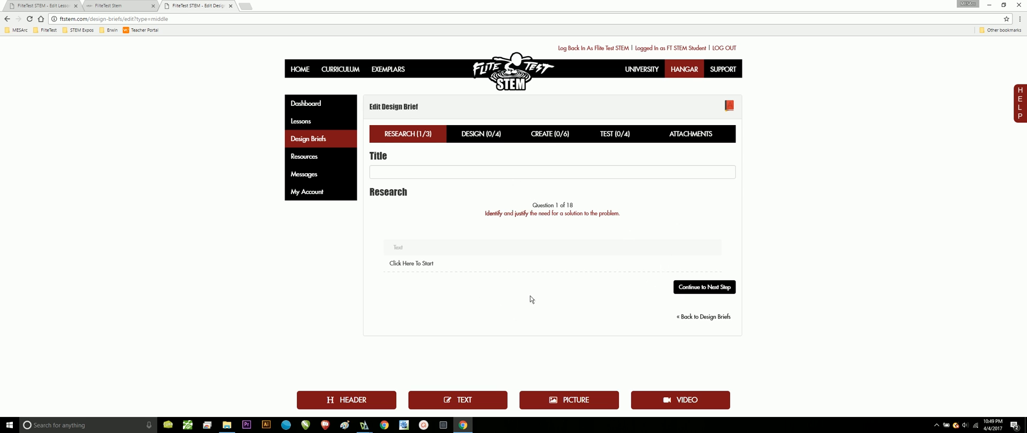
{"action": "mouse_move", "coordinate": [718, 290]}
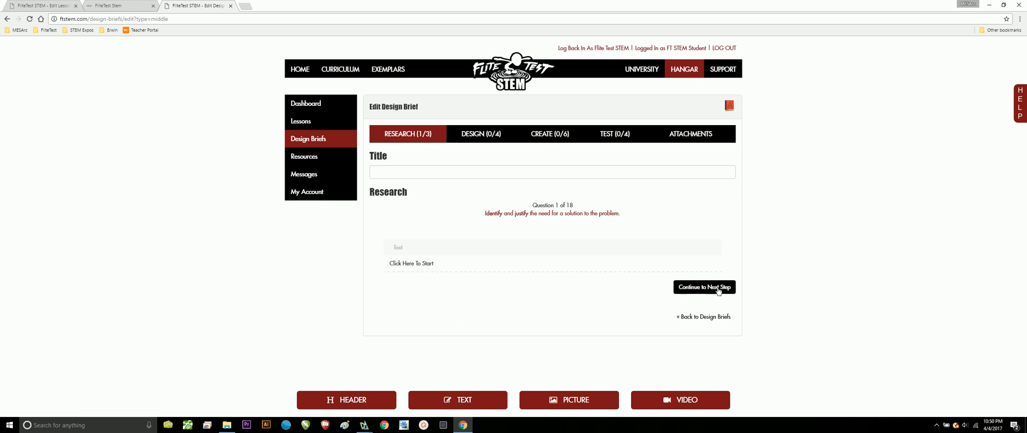
{"action": "mouse_move", "coordinate": [463, 251]}
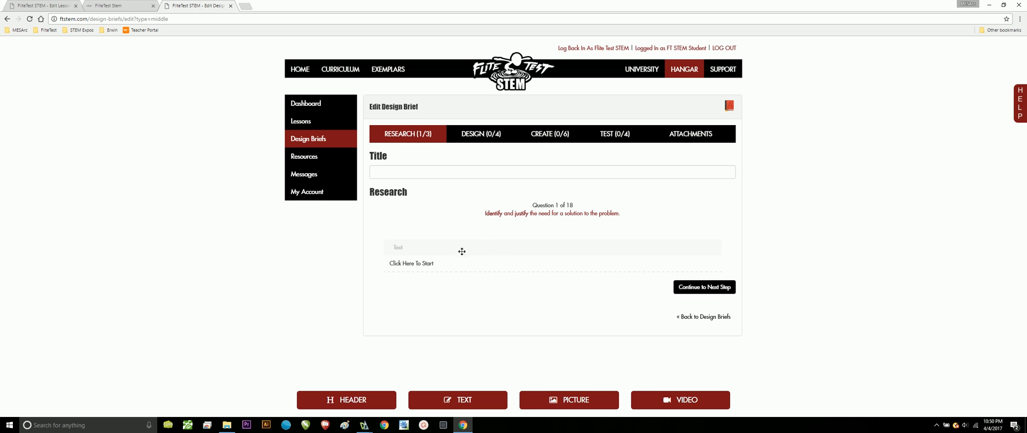
{"action": "mouse_move", "coordinate": [518, 217]}
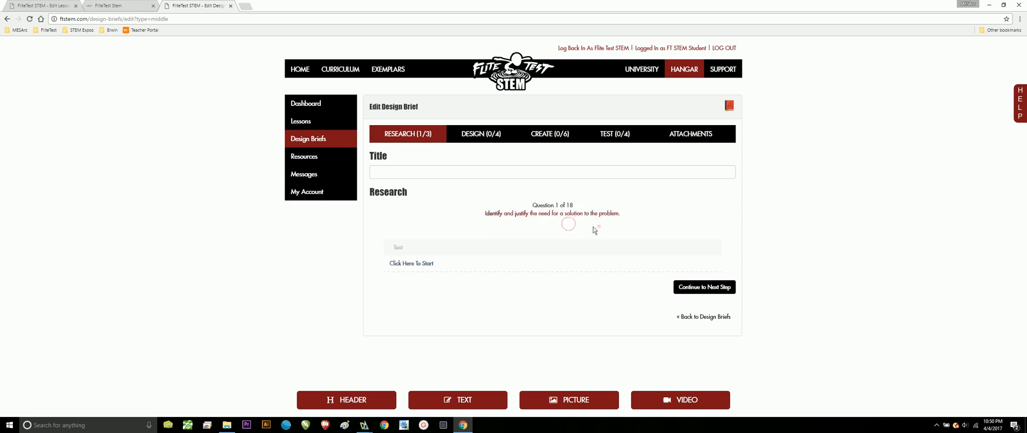
{"action": "mouse_move", "coordinate": [454, 253]}
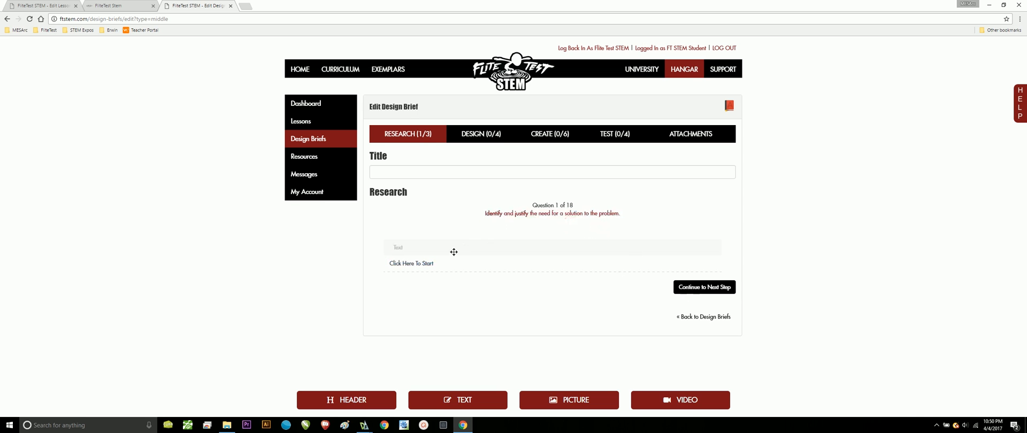
{"action": "mouse_move", "coordinate": [435, 268]}
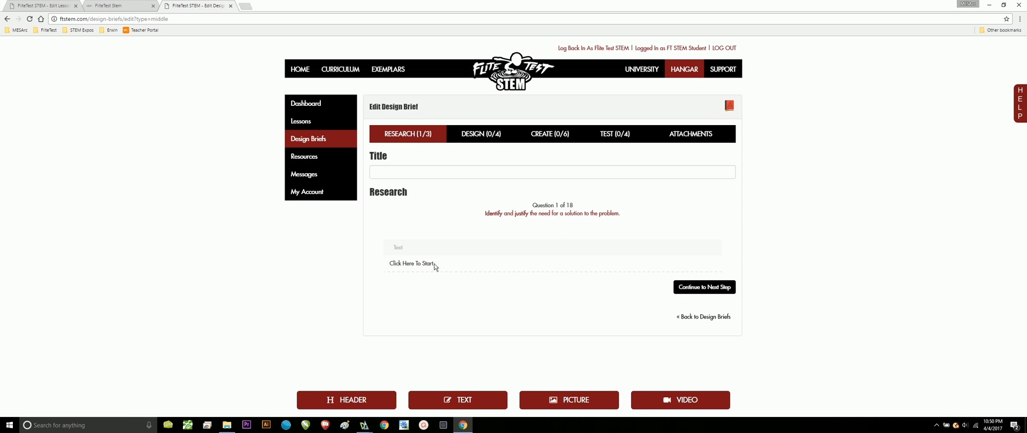
{"action": "mouse_move", "coordinate": [716, 319]}
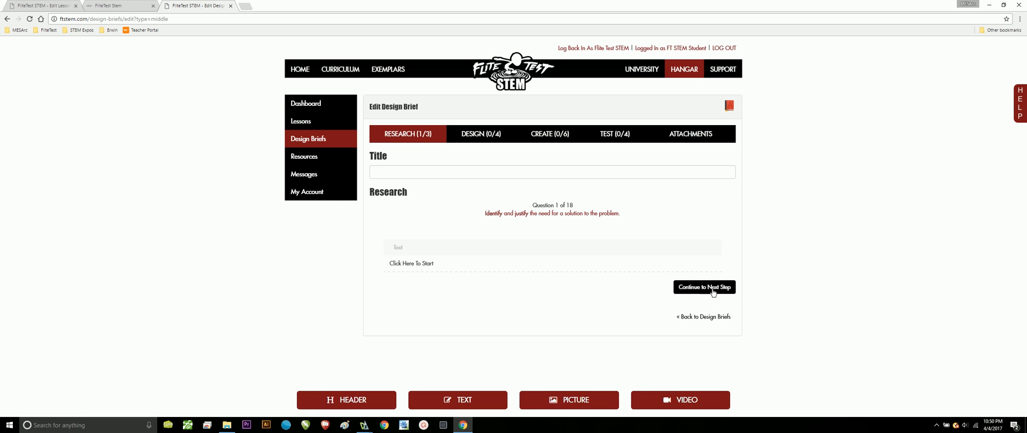
{"action": "mouse_move", "coordinate": [515, 185]}
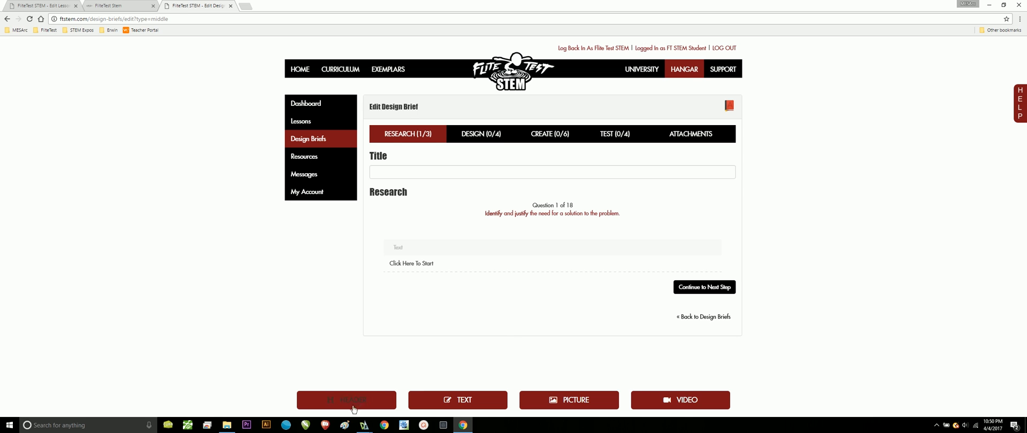
{"action": "mouse_move", "coordinate": [443, 412]}
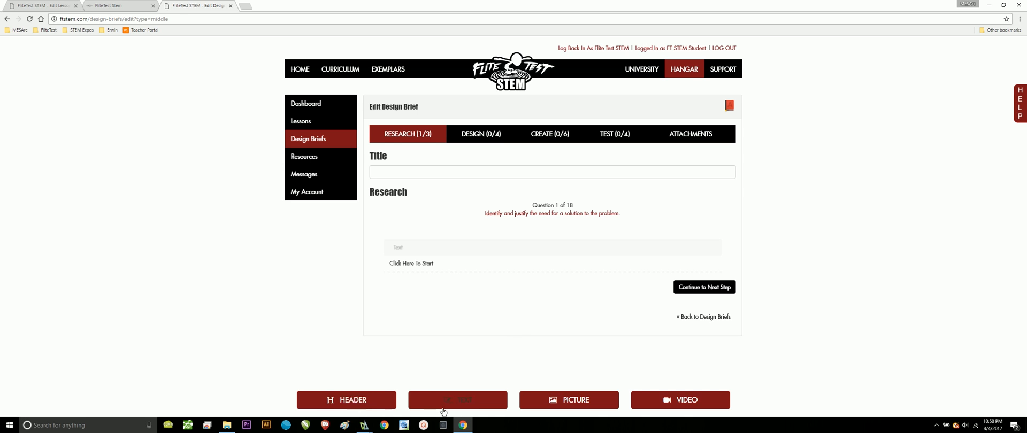
{"action": "mouse_move", "coordinate": [482, 408]}
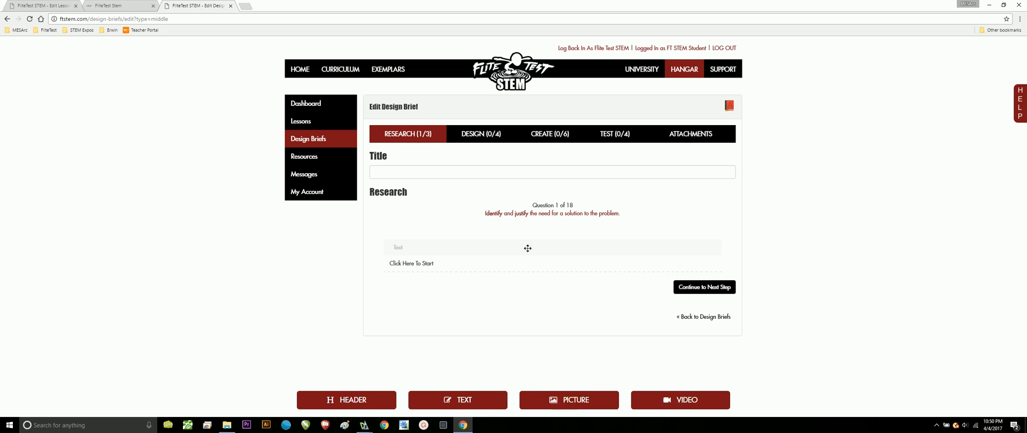
{"action": "mouse_move", "coordinate": [469, 201]}
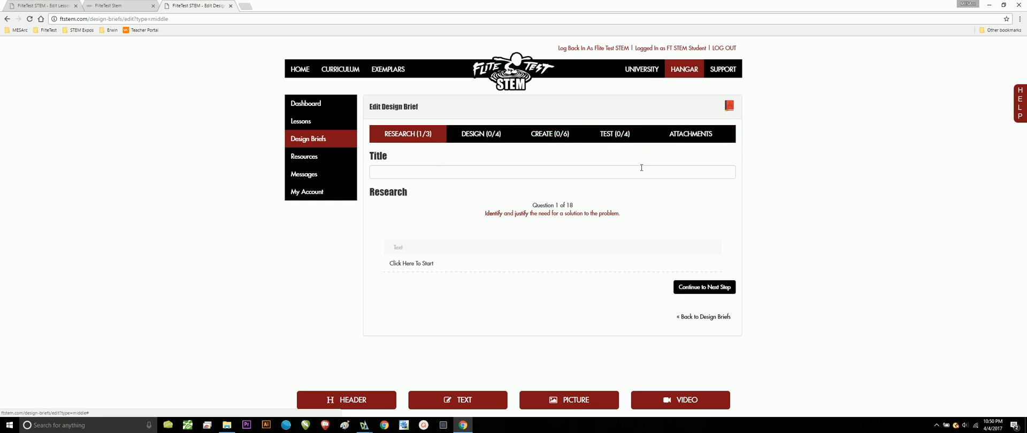
- Title the brief 'Solar Powered Aircraft', retyping over the autofilled text
{"action": "left_click", "coordinate": [552, 172]}
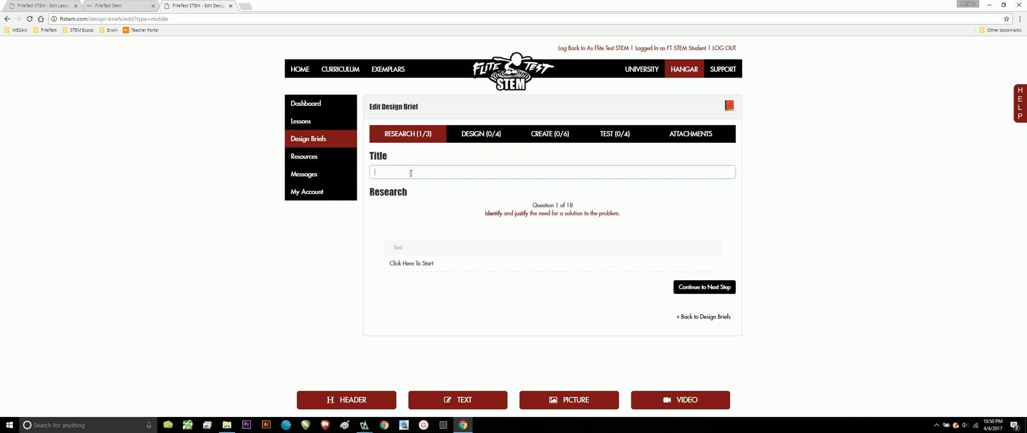
{"action": "left_click", "coordinate": [553, 172]}
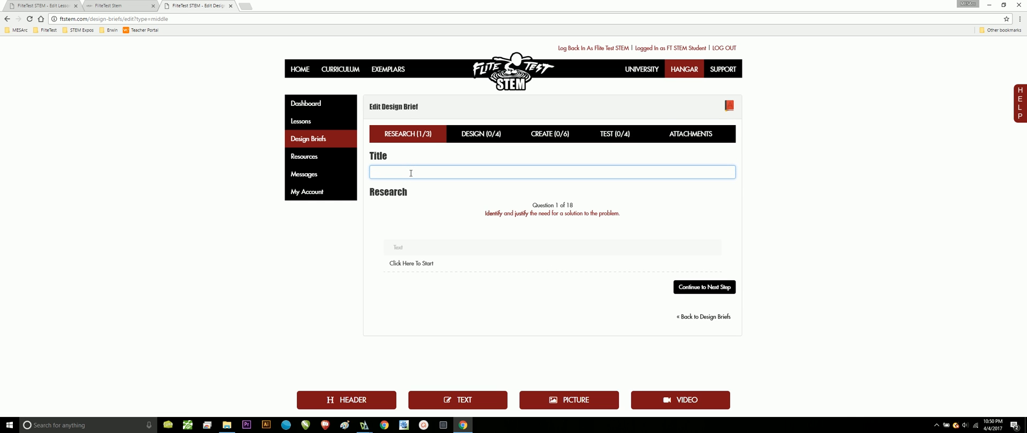
{"action": "type", "text": "S"}
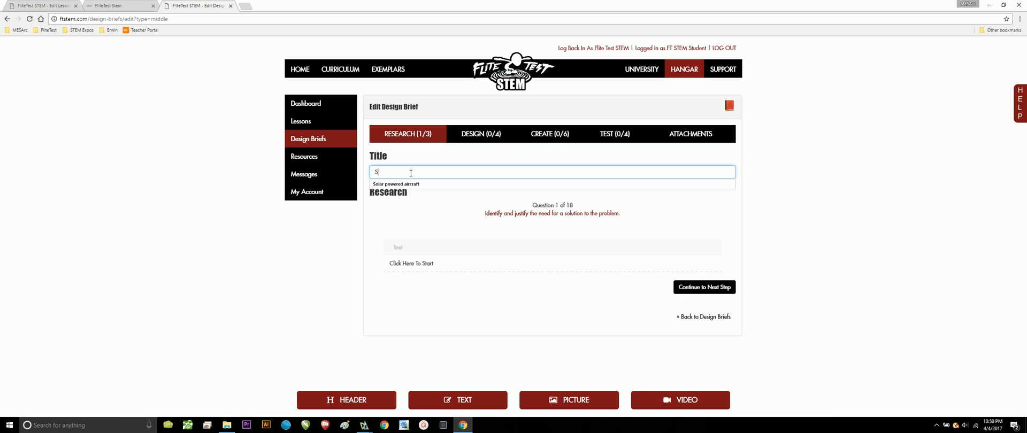
{"action": "type", "text": "olar powered aircraft"}
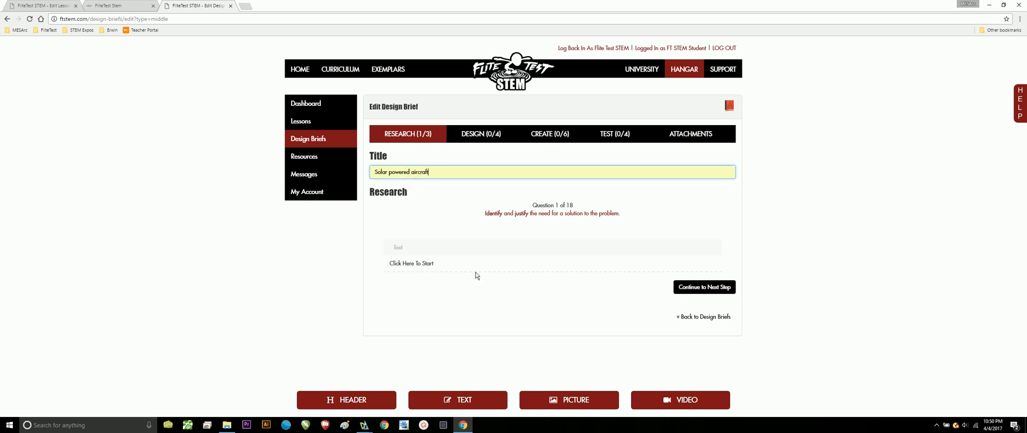
{"action": "left_click", "coordinate": [552, 171]}
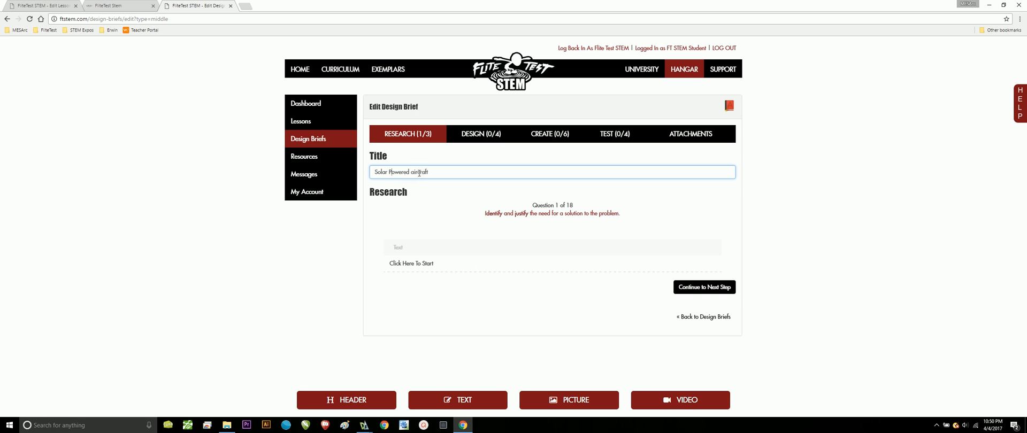
{"action": "type", "text": "Solar Powered Aircraft"}
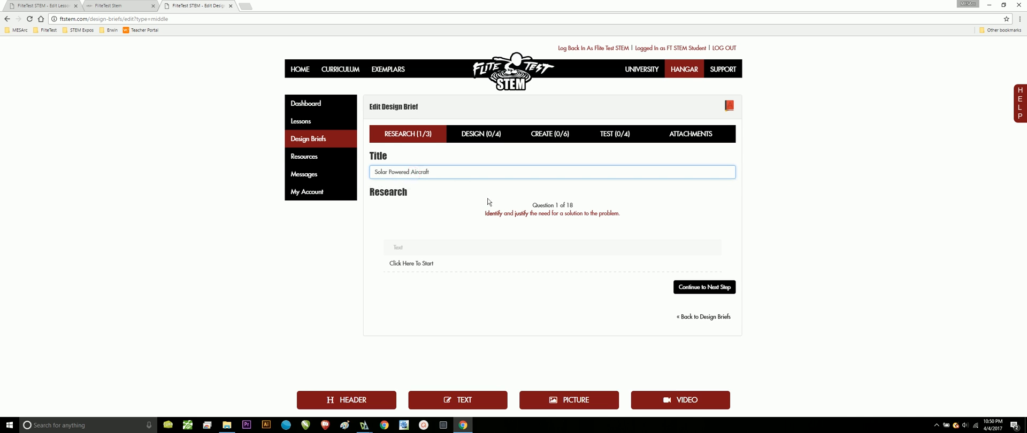
{"action": "mouse_move", "coordinate": [554, 222]}
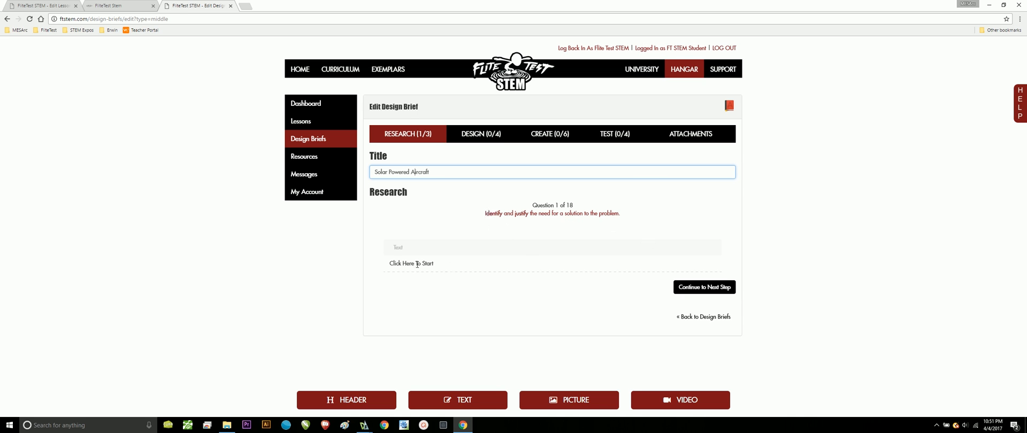
{"action": "mouse_move", "coordinate": [398, 346]}
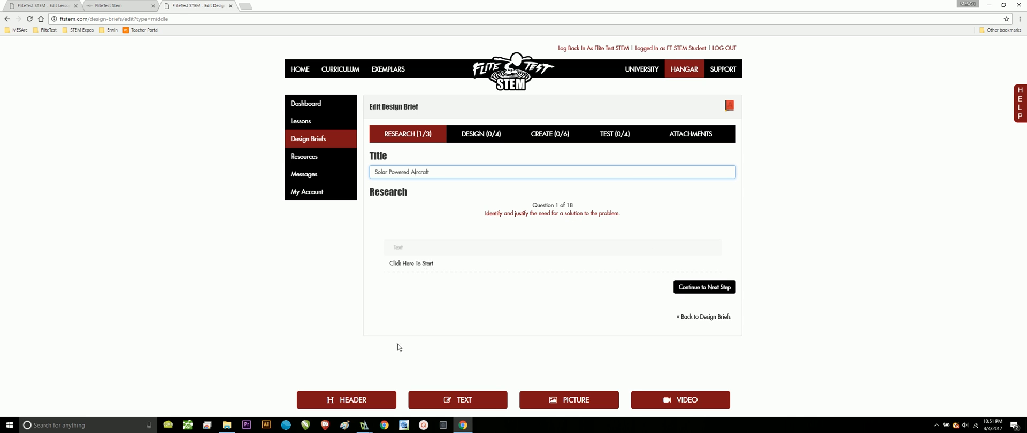
- Answer question 1: Using an FT Aircraft design, find a way to use solar panels to create longer flight times
{"action": "left_click", "coordinate": [411, 263]}
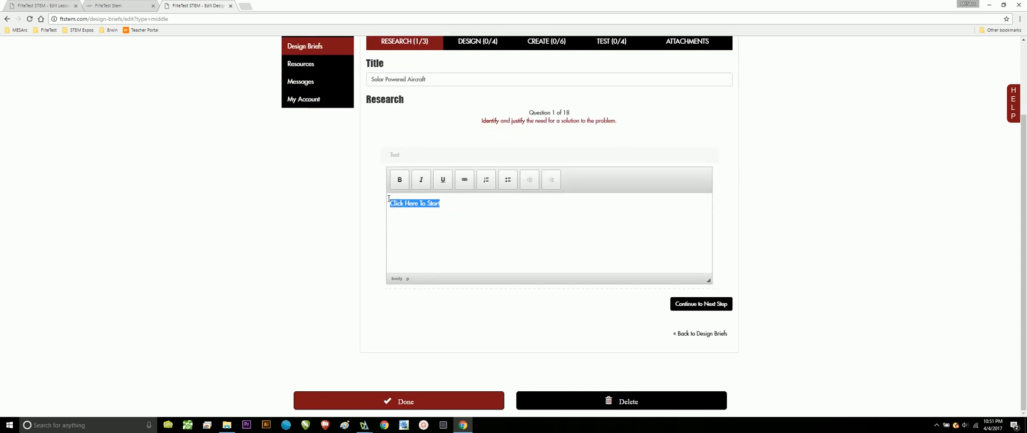
{"action": "type", "text": "US"}
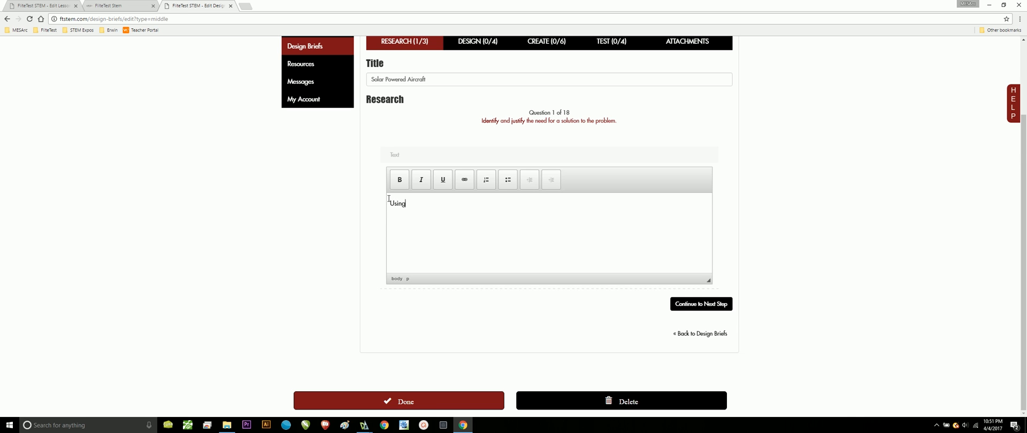
{"action": "type", "text": "an FT Aiu"}
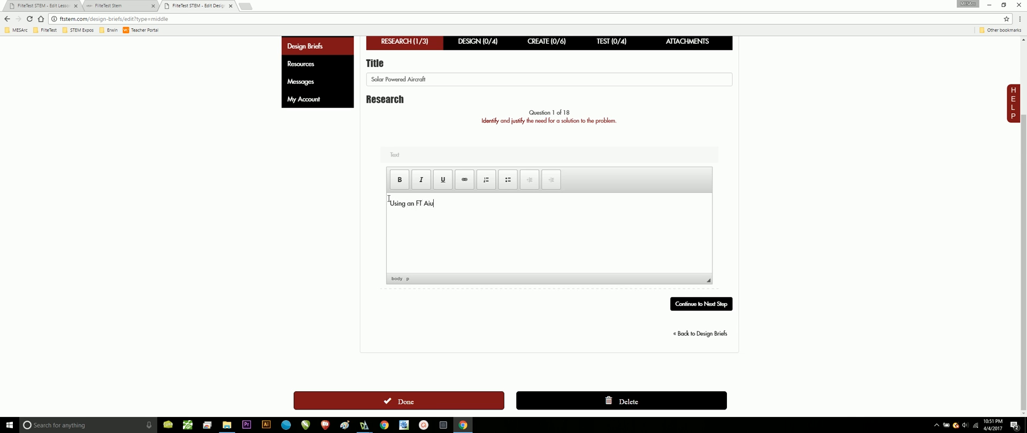
{"action": "type", "text": "rcar"}
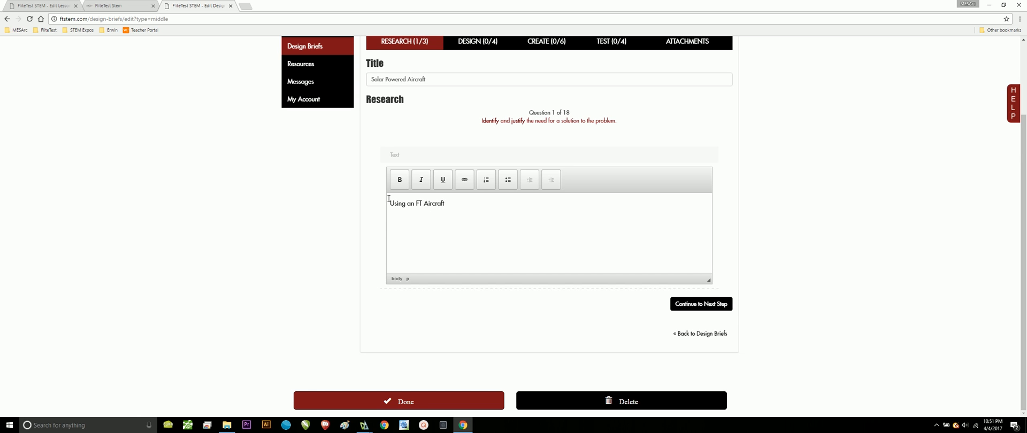
{"action": "type", "text": "design,"}
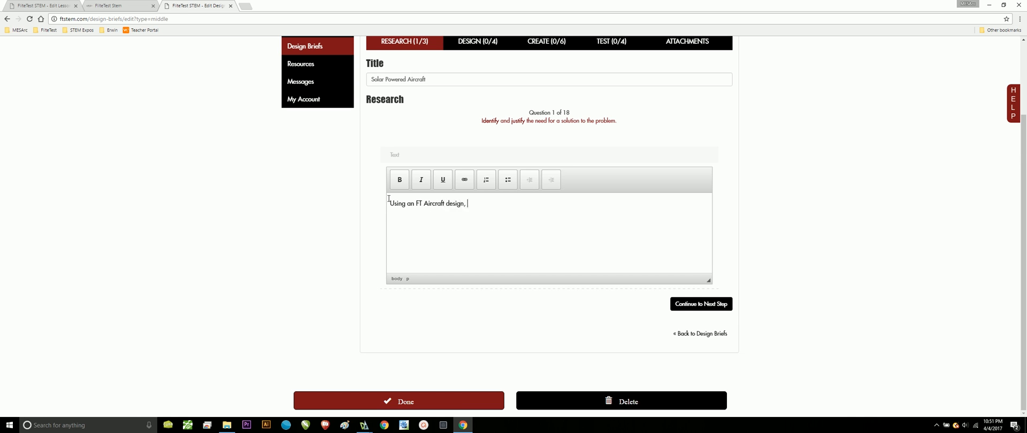
{"action": "type", "text": "find"}
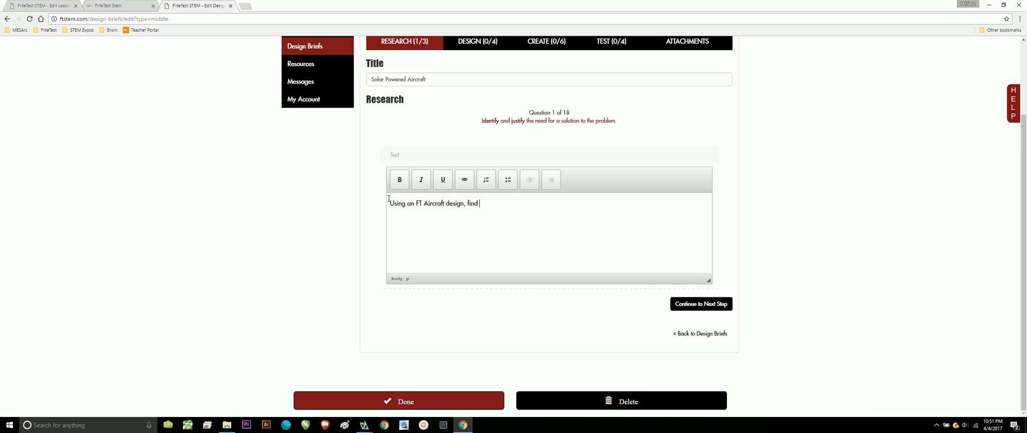
{"action": "type", "text": "a wa"}
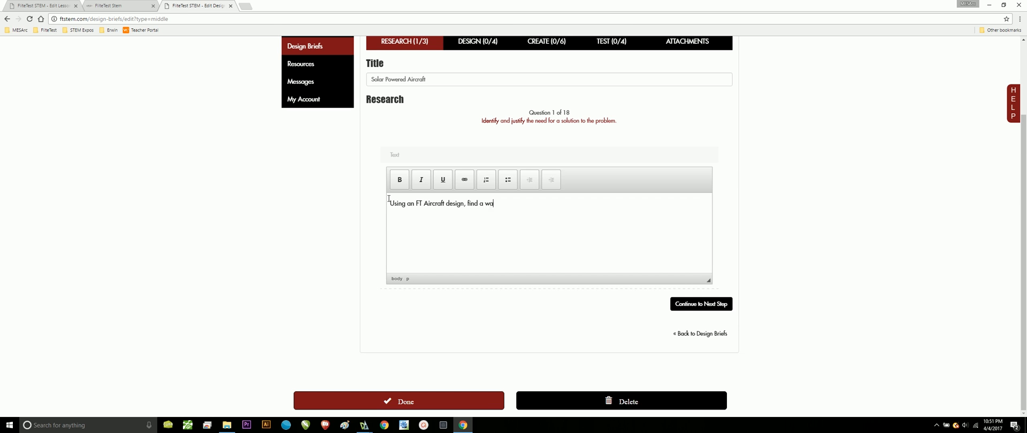
{"action": "type", "text": "y"}
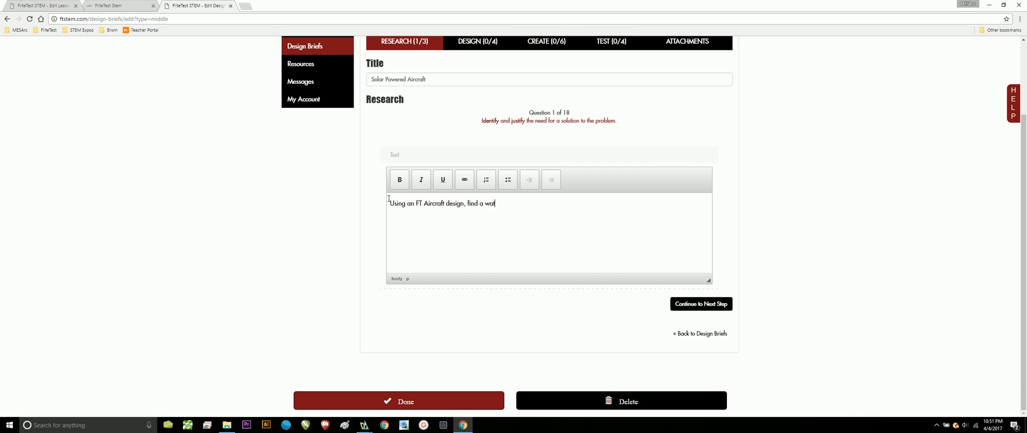
{"action": "type", "text": "y to use sol"}
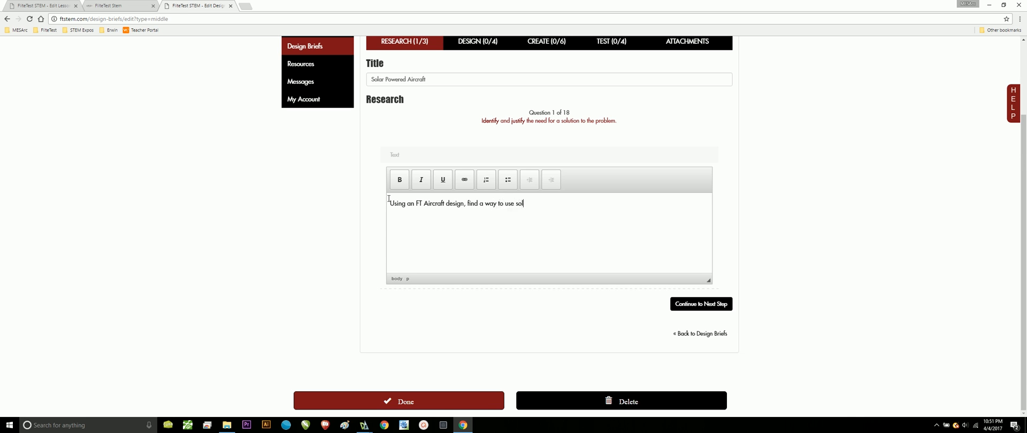
{"action": "type", "text": "ar panels to create"}
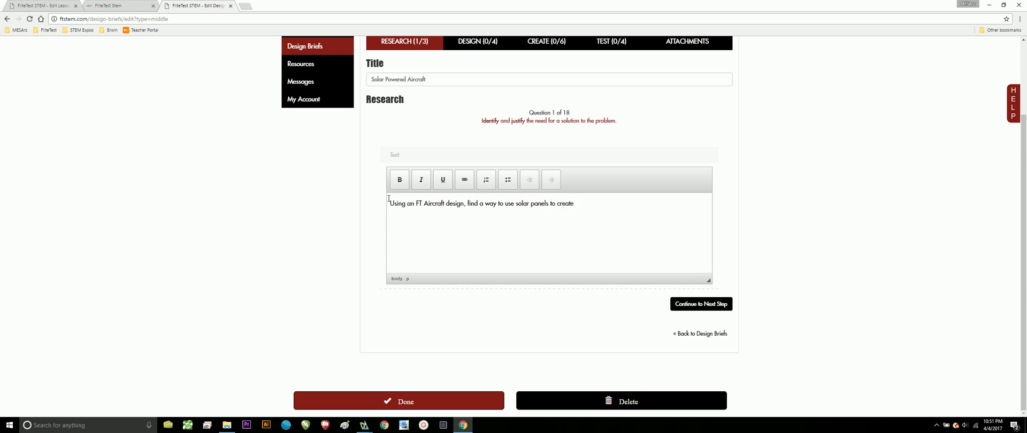
{"action": "type", "text": "longer flight ti"}
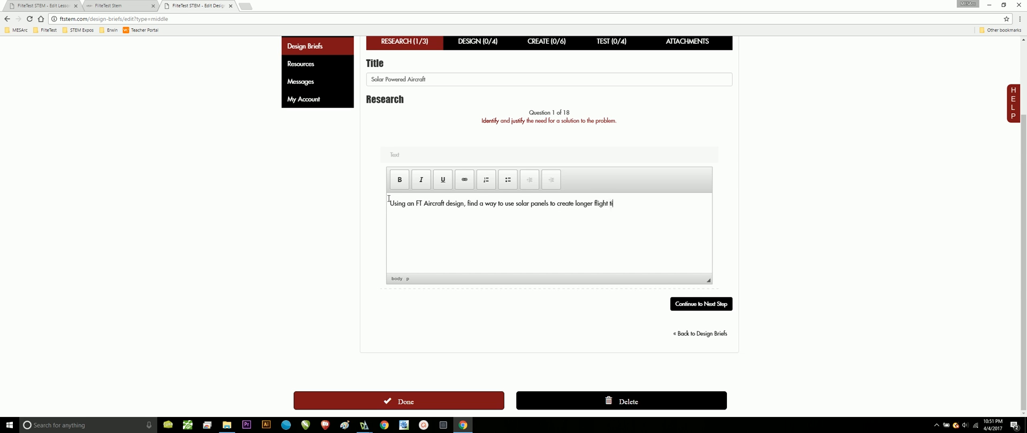
{"action": "type", "text": "mes."}
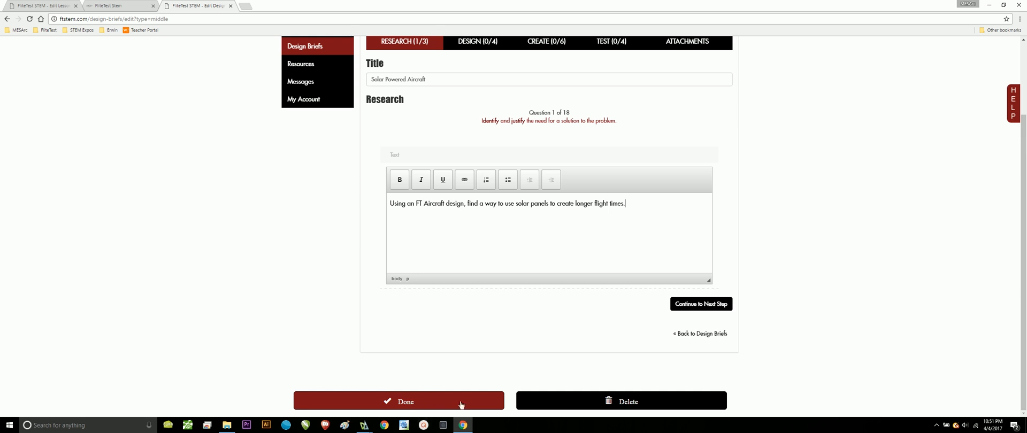
{"action": "mouse_move", "coordinate": [594, 406]}
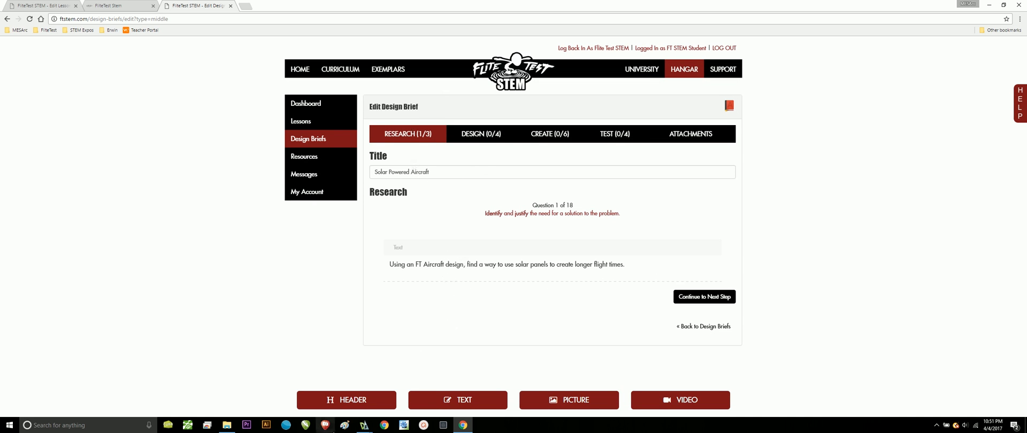
- Add a 'Problem' header block above the research statement in question 1
{"action": "left_click", "coordinate": [347, 401]}
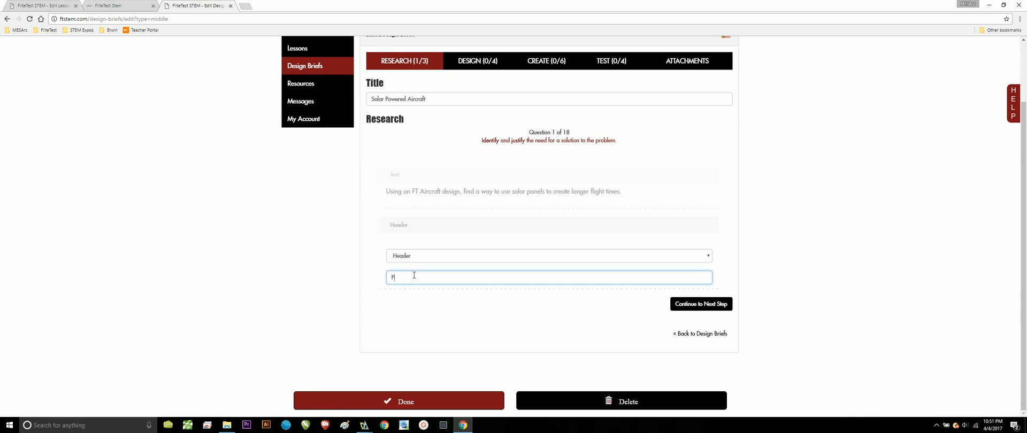
{"action": "type", "text": "roblem"}
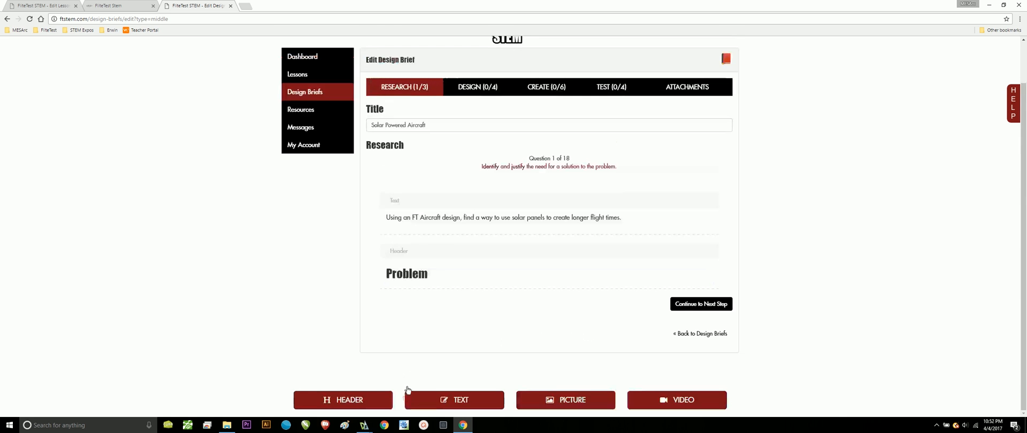
{"action": "mouse_move", "coordinate": [431, 265]}
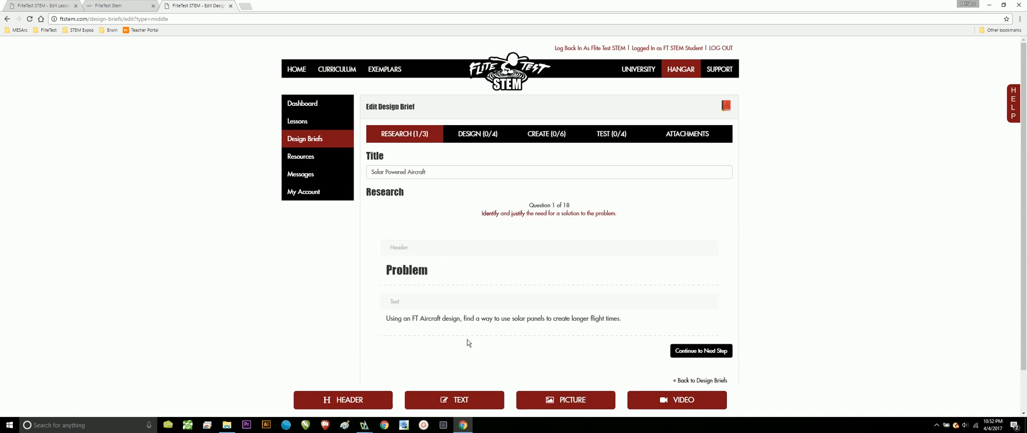
{"action": "scroll", "scroll_direction": "down", "scroll_amount": 3}
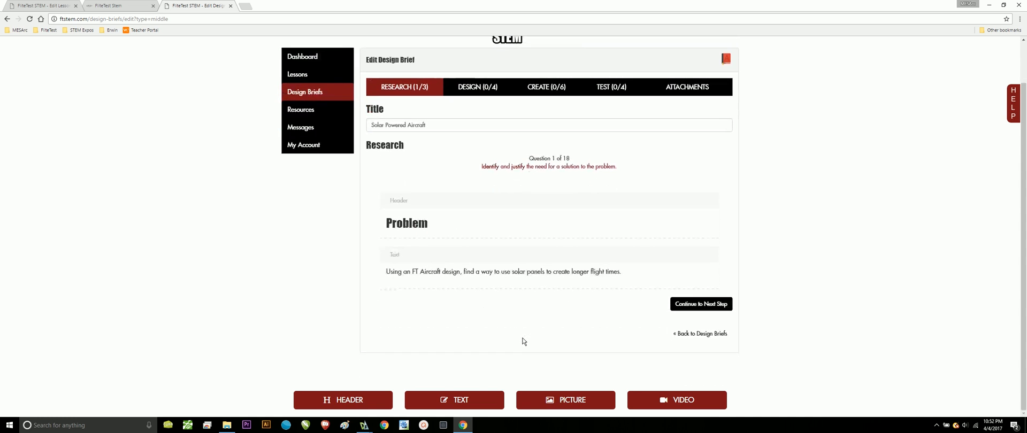
{"action": "mouse_move", "coordinate": [515, 303]}
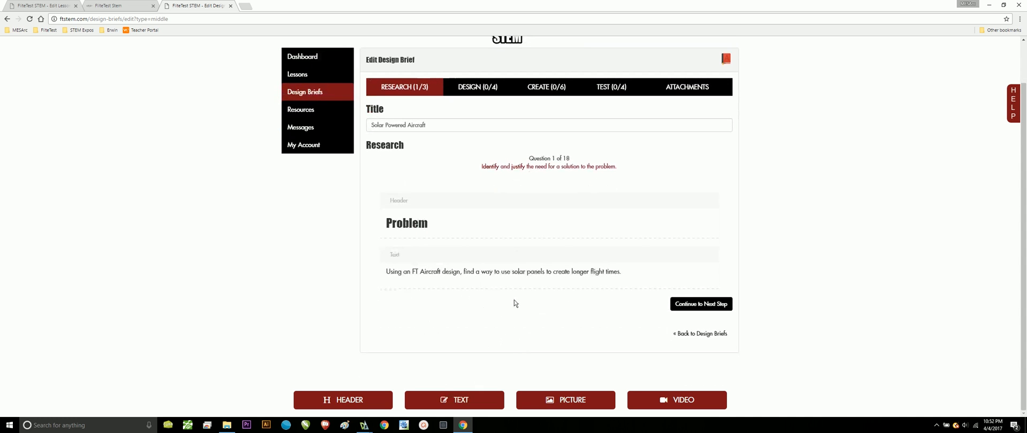
{"action": "mouse_move", "coordinate": [538, 344]}
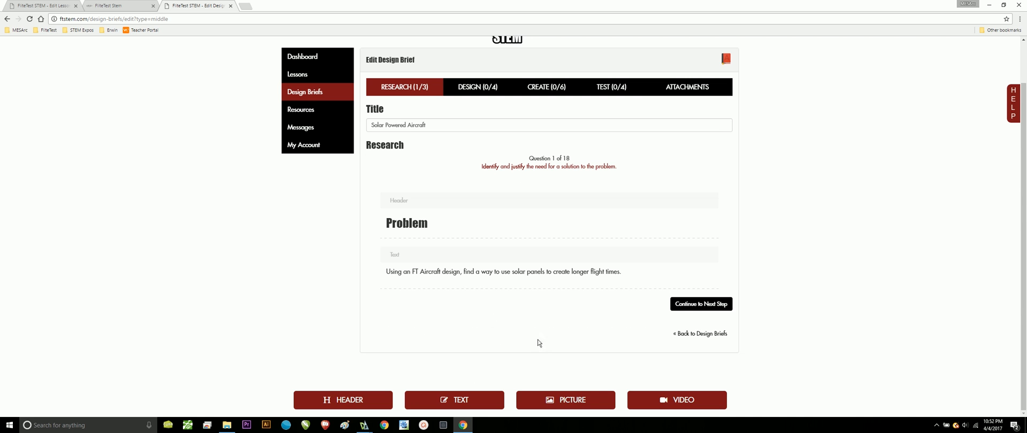
{"action": "left_click", "coordinate": [566, 400]}
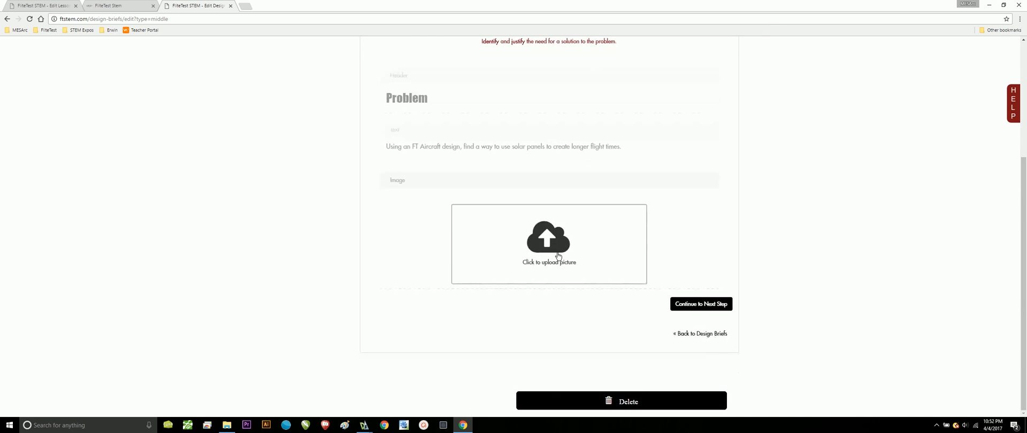
{"action": "left_click", "coordinate": [548, 244]}
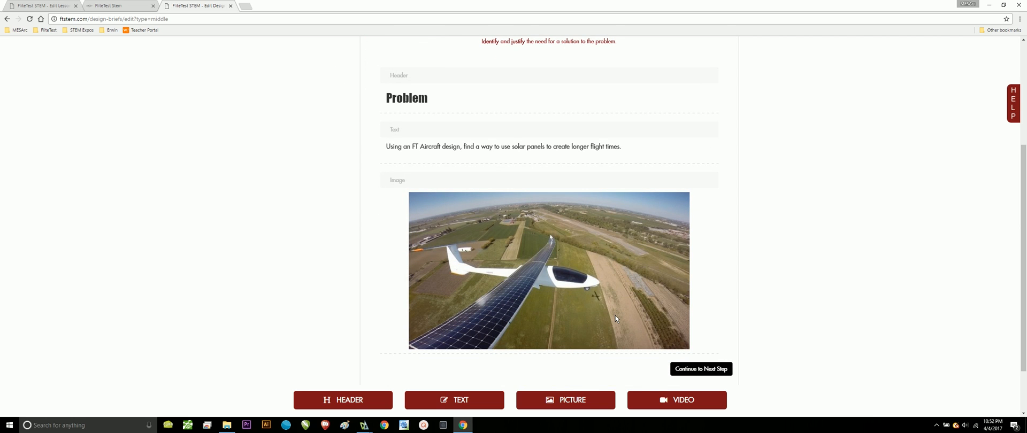
{"action": "mouse_move", "coordinate": [504, 295]}
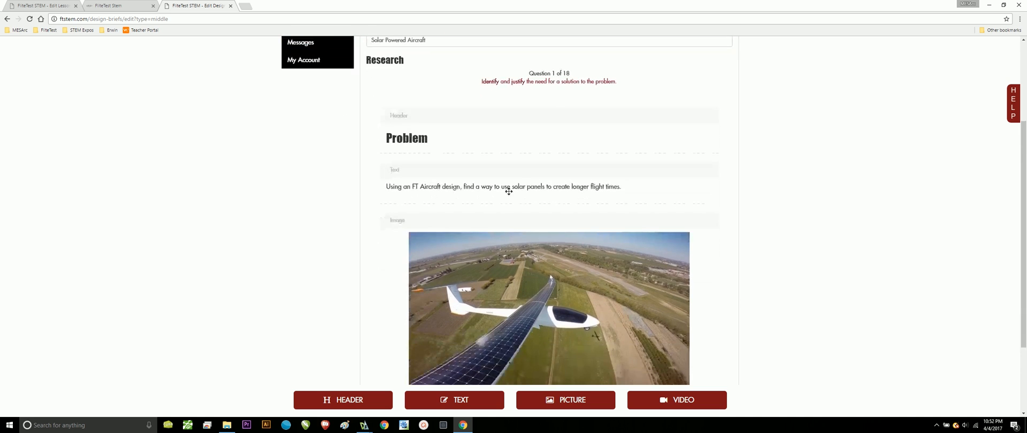
{"action": "scroll", "scroll_direction": "down", "scroll_amount": 3}
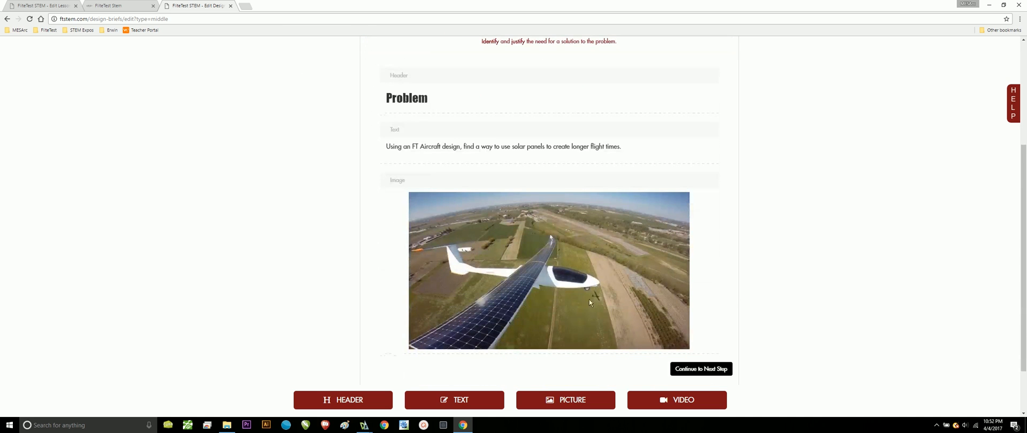
{"action": "mouse_move", "coordinate": [706, 380]}
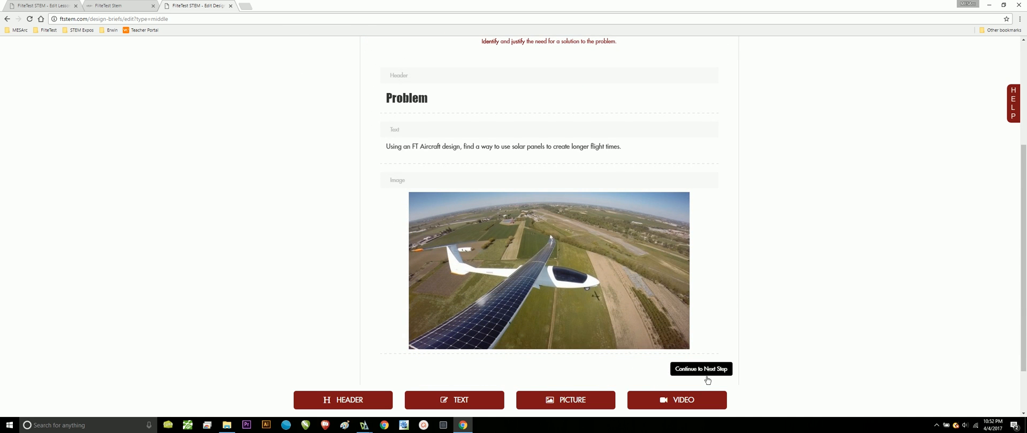
- Advance the brief to Research question 2 of 18 on existing solutions
{"action": "left_click", "coordinate": [700, 368]}
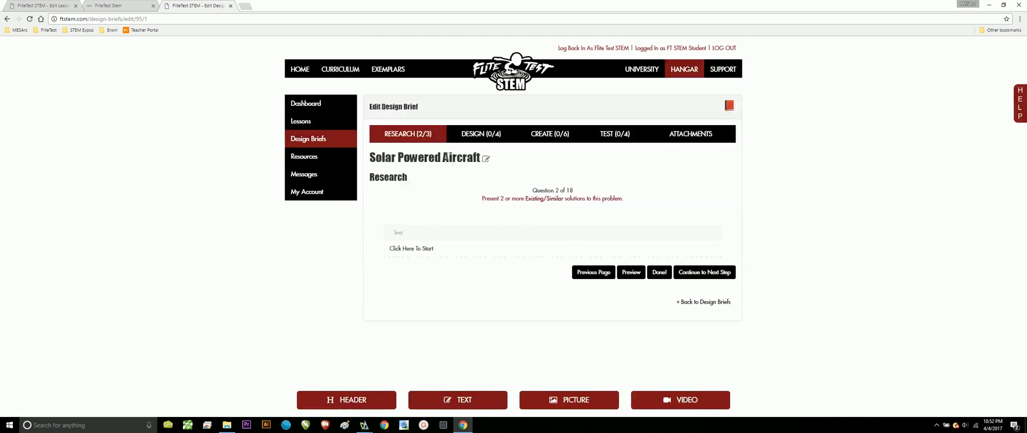
{"action": "mouse_move", "coordinate": [493, 218]}
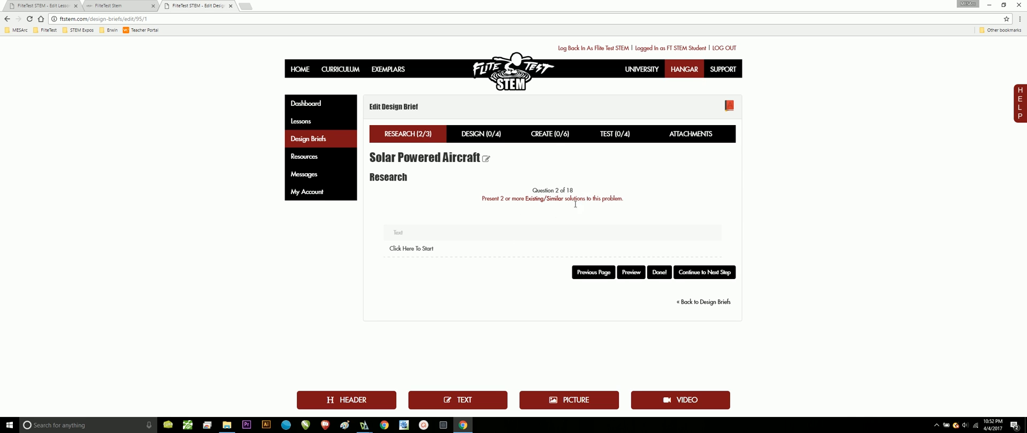
{"action": "mouse_move", "coordinate": [467, 296]}
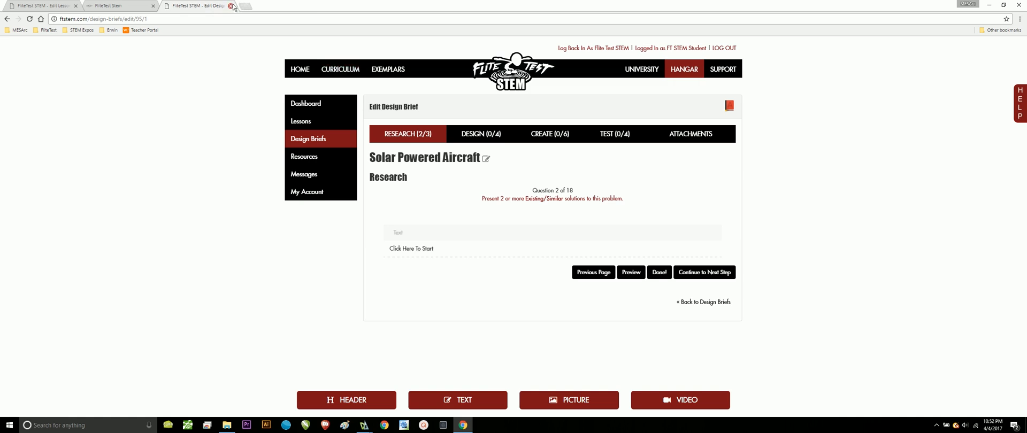
- Search Google for 'solar panel plane' in a new tab, browse image results, then return to web results
{"action": "left_click", "coordinate": [259, 5]}
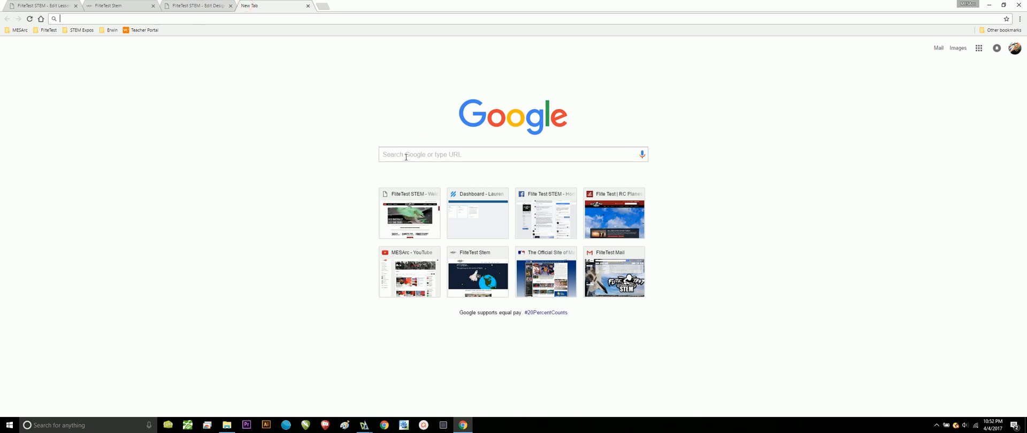
{"action": "type", "text": "soloar"}
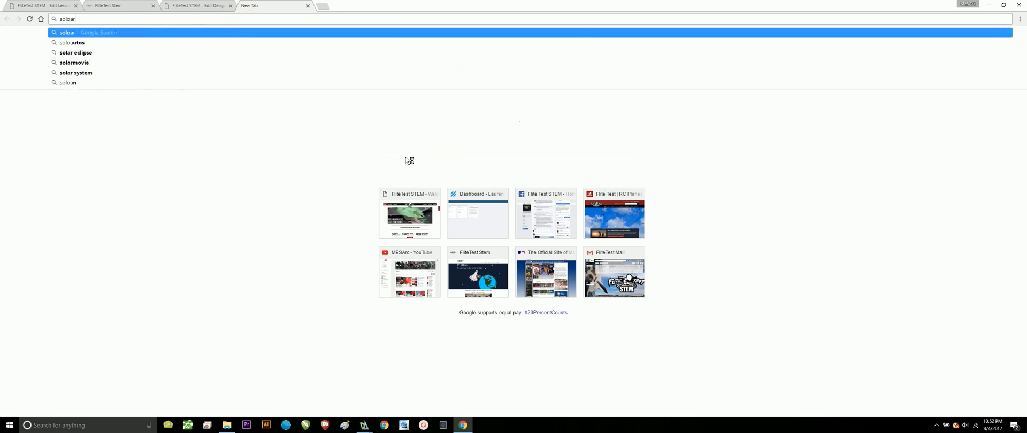
{"action": "type", "text": "solar panel plane"}
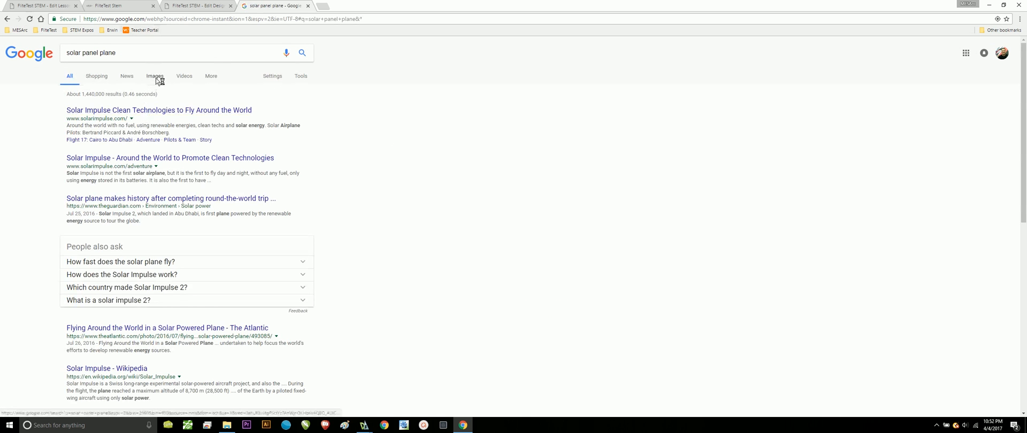
{"action": "left_click", "coordinate": [154, 76]}
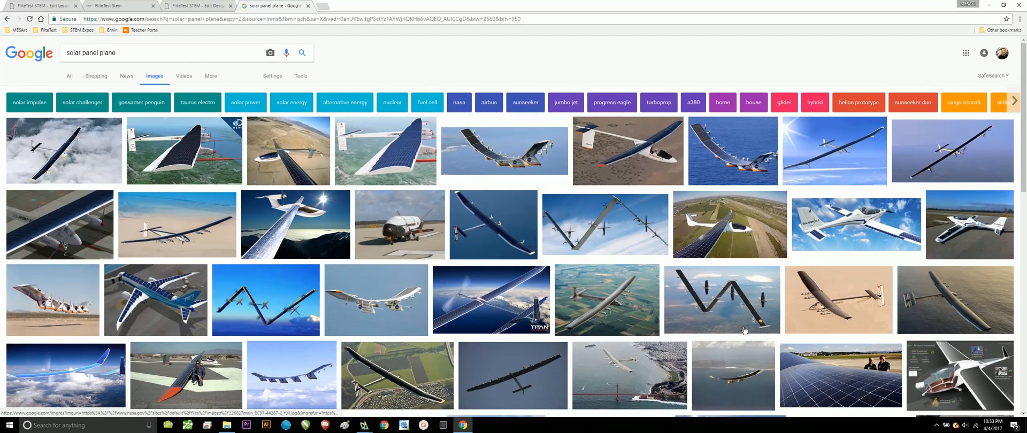
{"action": "mouse_move", "coordinate": [980, 146]}
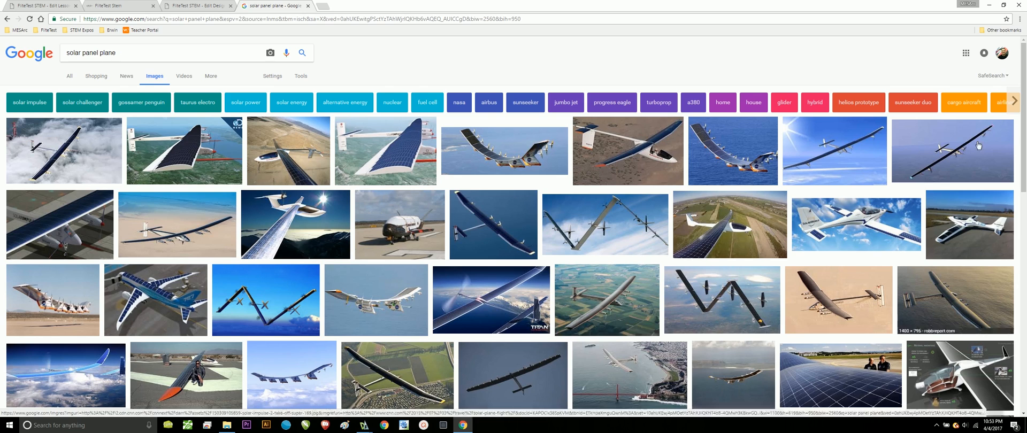
{"action": "scroll", "scroll_direction": "down", "scroll_amount": 3}
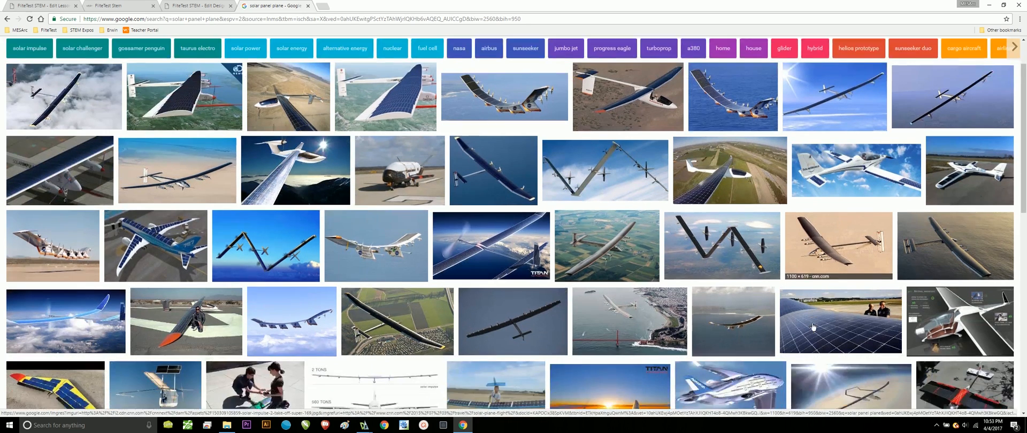
{"action": "scroll", "scroll_direction": "down", "scroll_amount": 3}
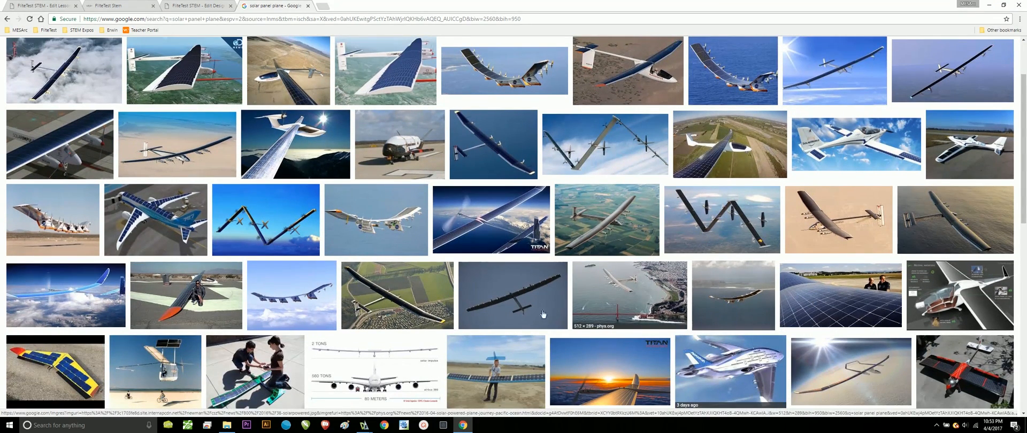
{"action": "mouse_move", "coordinate": [552, 286]}
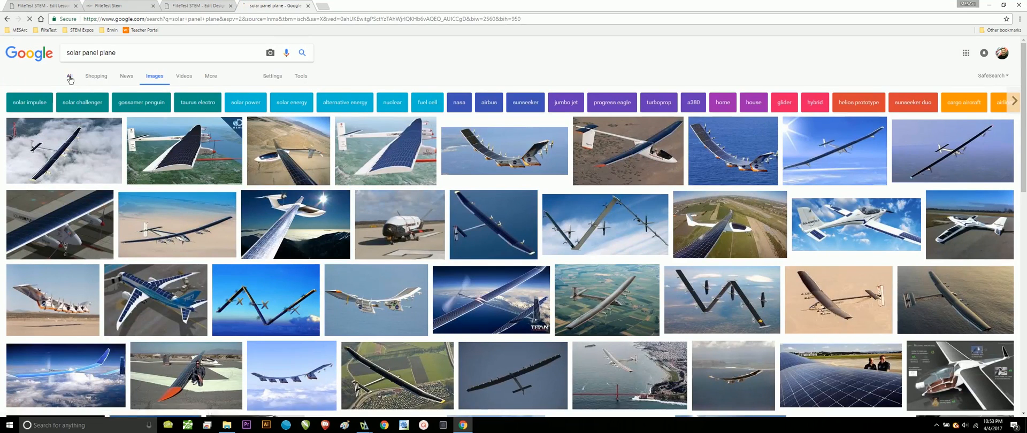
{"action": "left_click", "coordinate": [70, 76]}
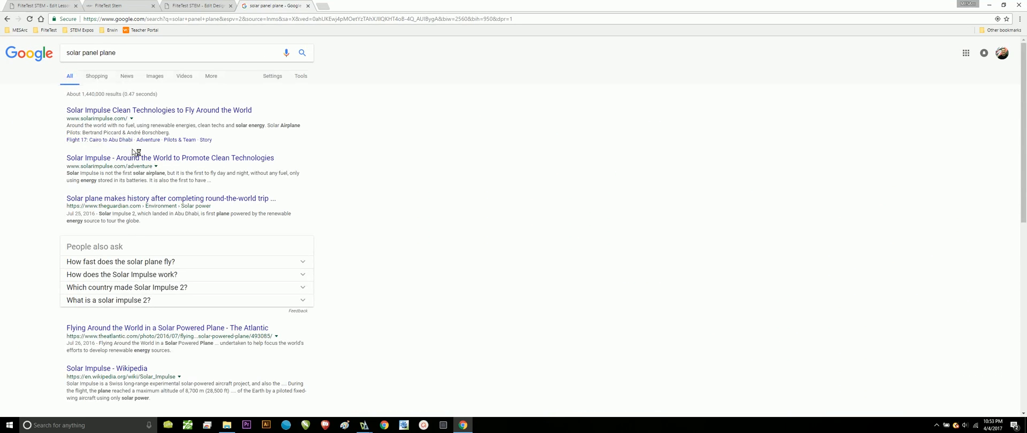
{"action": "mouse_move", "coordinate": [122, 184]}
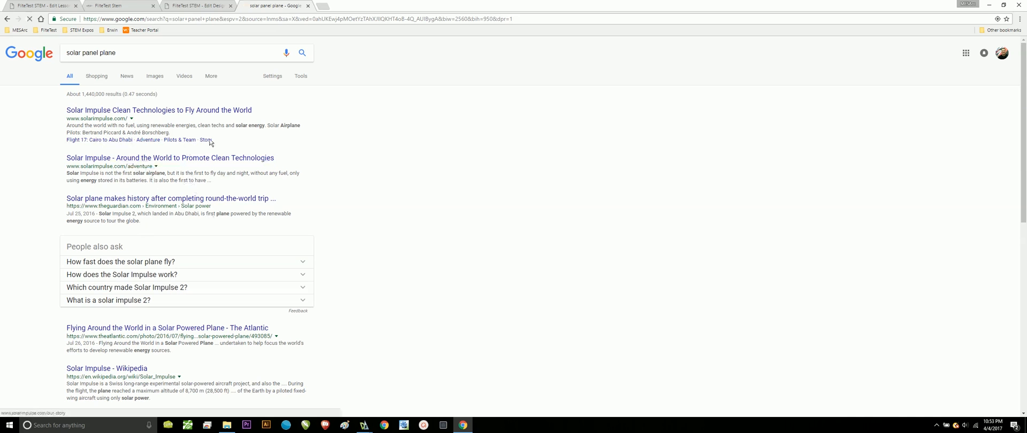
- Return to the design brief and advance to Research question 3 of 18
{"action": "left_click", "coordinate": [197, 6]}
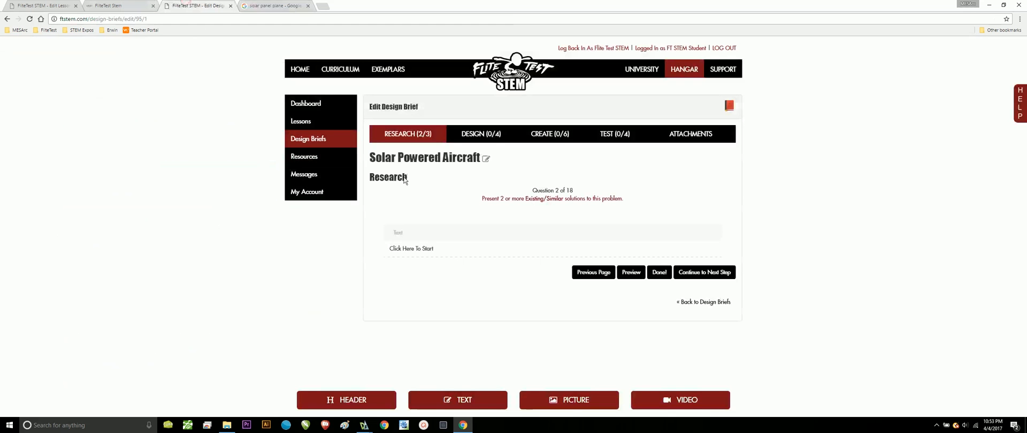
{"action": "mouse_move", "coordinate": [532, 207]}
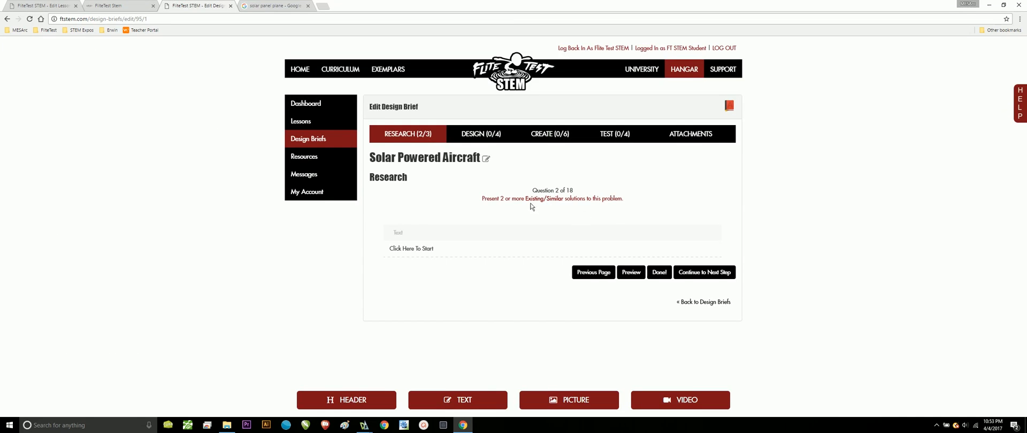
{"action": "mouse_move", "coordinate": [579, 223]}
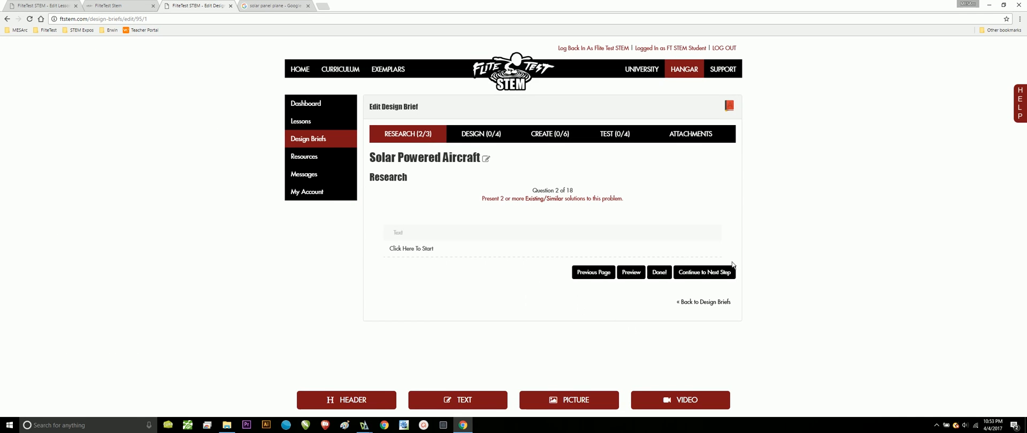
{"action": "left_click", "coordinate": [704, 273]}
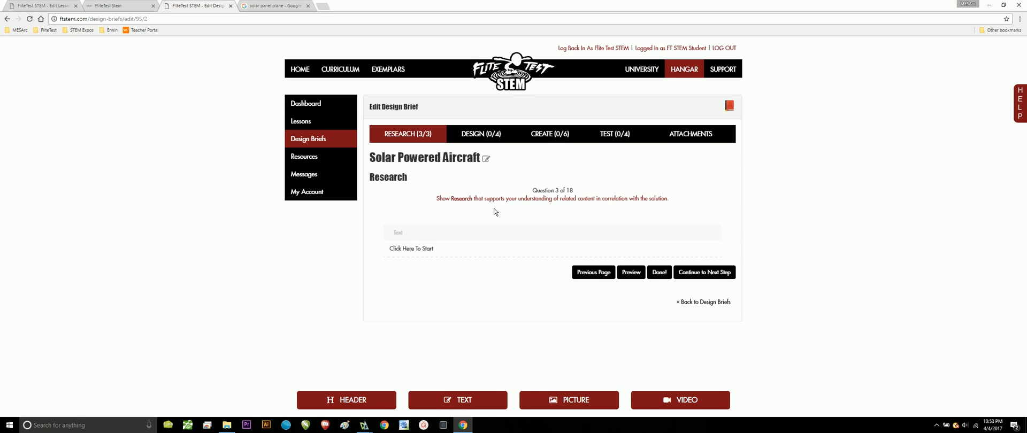
{"action": "mouse_move", "coordinate": [488, 248]}
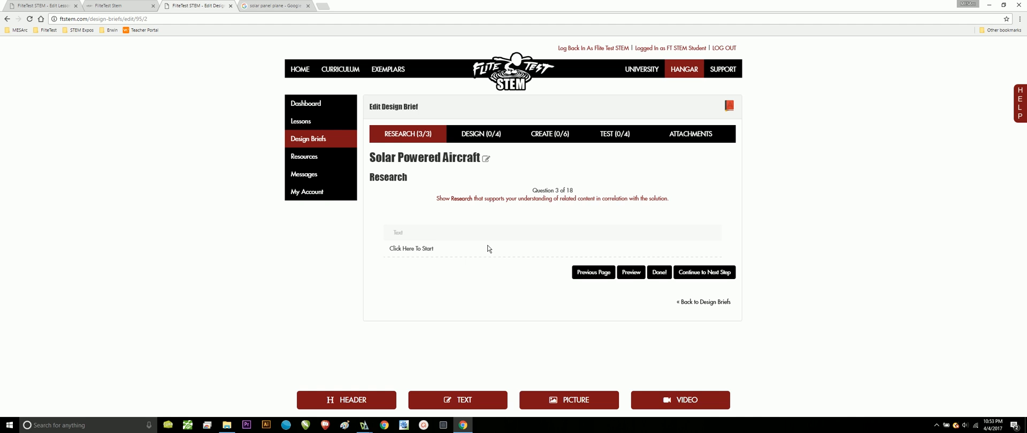
{"action": "mouse_move", "coordinate": [462, 256]}
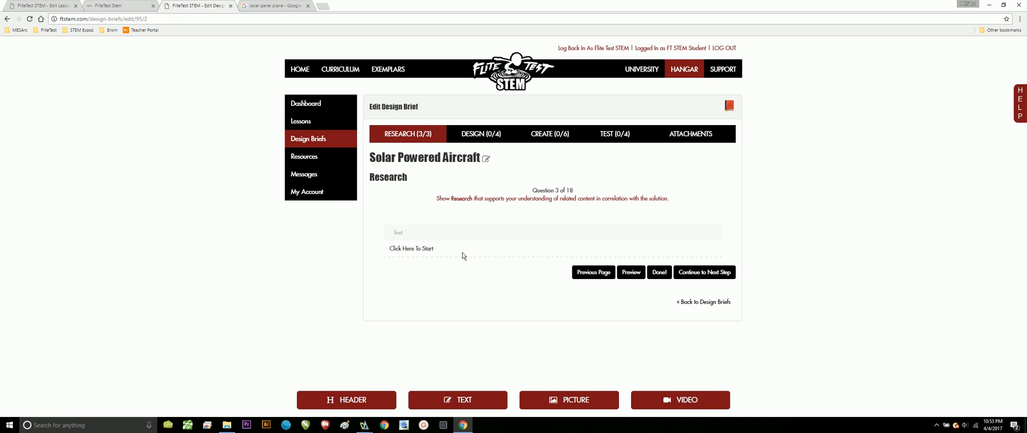
{"action": "mouse_move", "coordinate": [450, 276]}
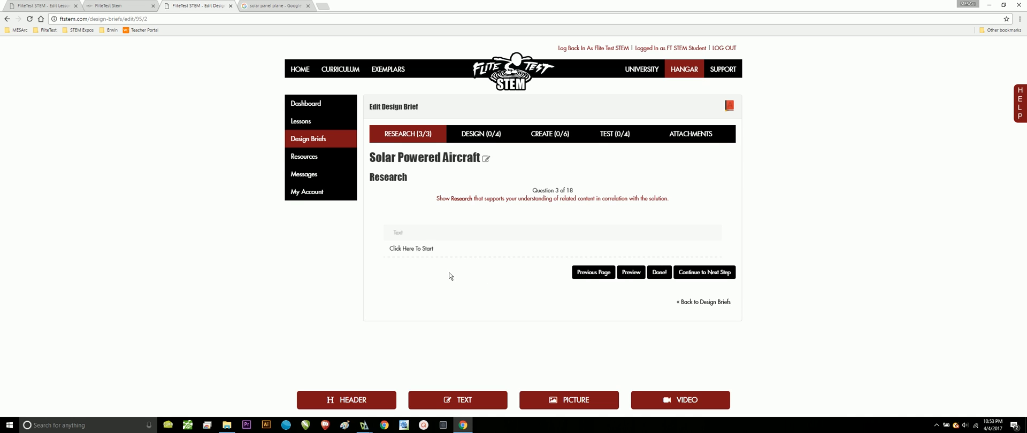
{"action": "mouse_move", "coordinate": [322, 5]}
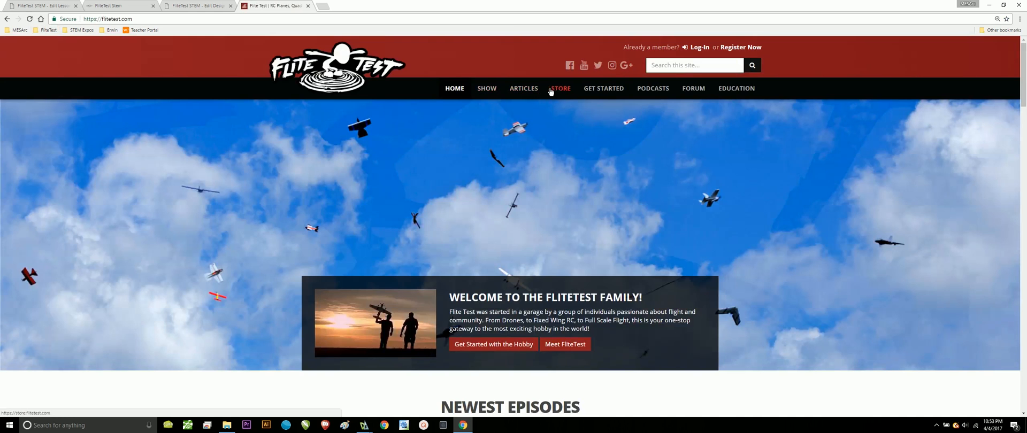
- Go to the FliteTest Store's DIY Airplanes listing
{"action": "left_click", "coordinate": [559, 88]}
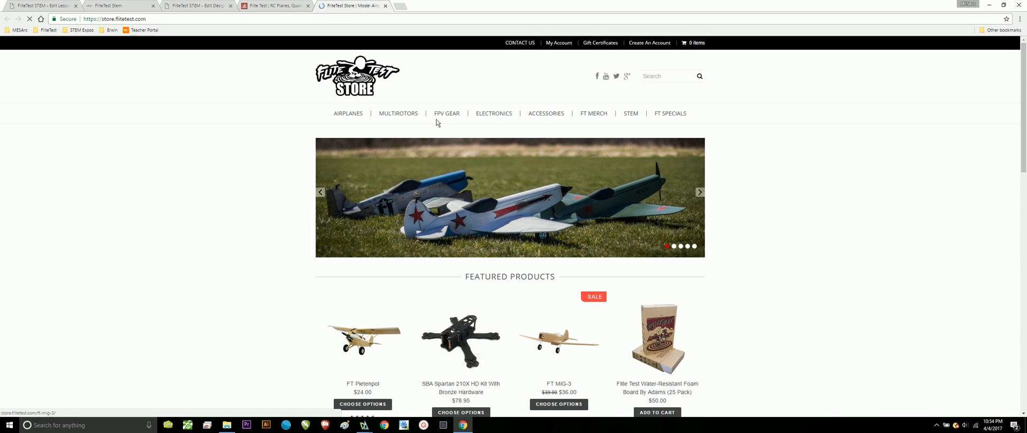
{"action": "left_click", "coordinate": [347, 113]}
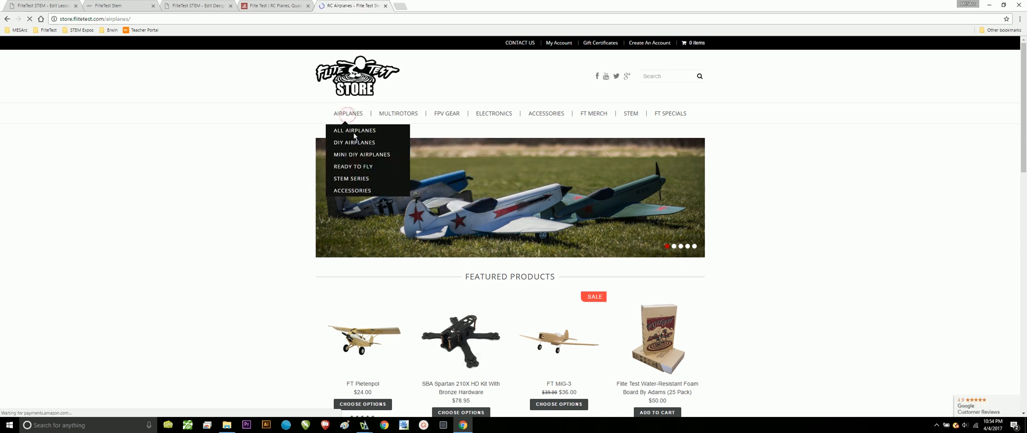
{"action": "left_click", "coordinate": [355, 130]}
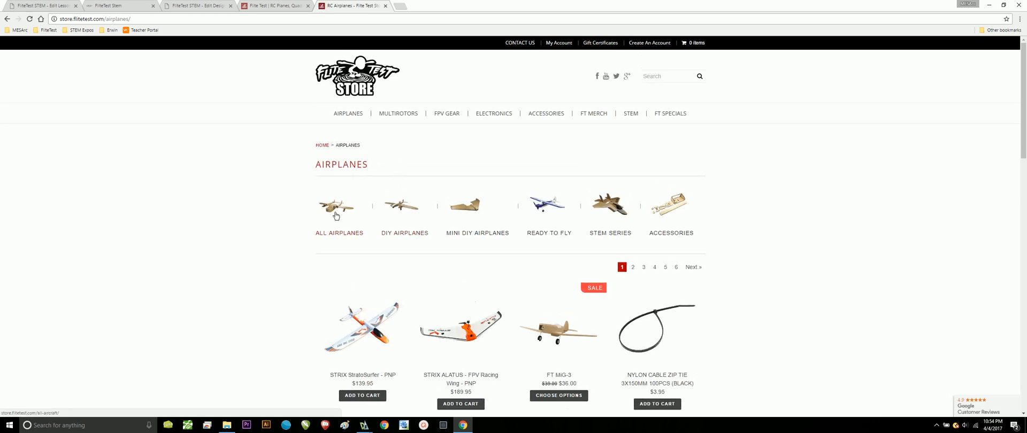
{"action": "left_click", "coordinate": [340, 216]}
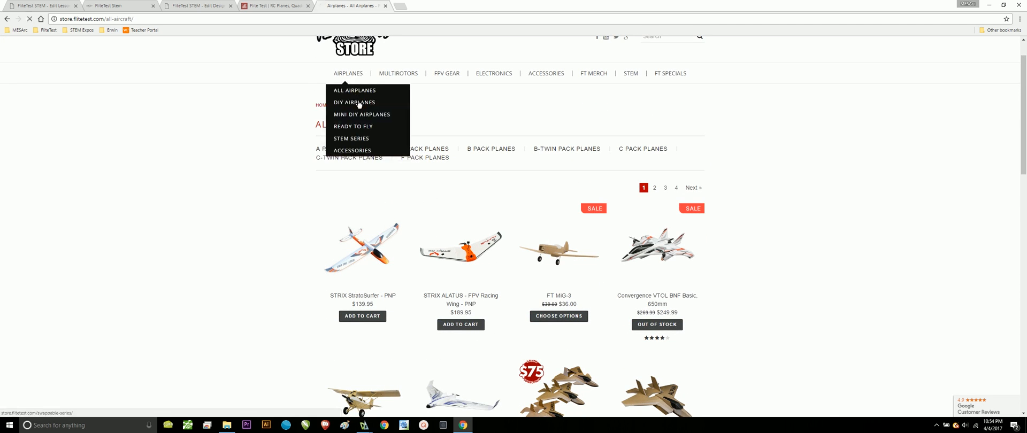
{"action": "left_click", "coordinate": [354, 103]}
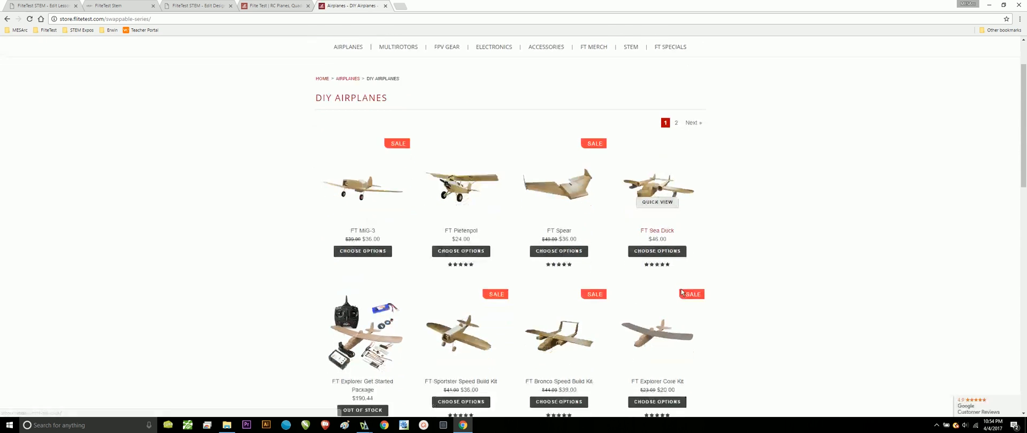
- Browse the swappable-series kits in the DIY Airplanes product grid
{"action": "scroll", "scroll_direction": "down", "scroll_amount": 3}
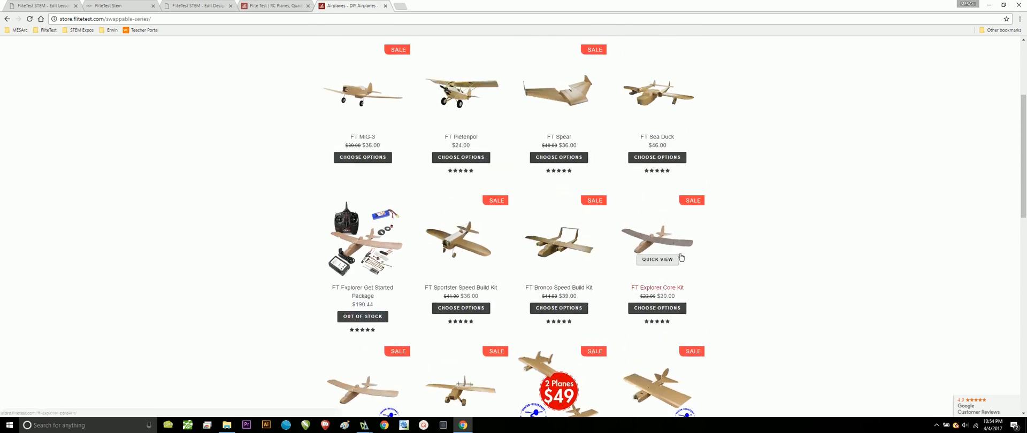
{"action": "scroll", "scroll_direction": "down", "scroll_amount": 3}
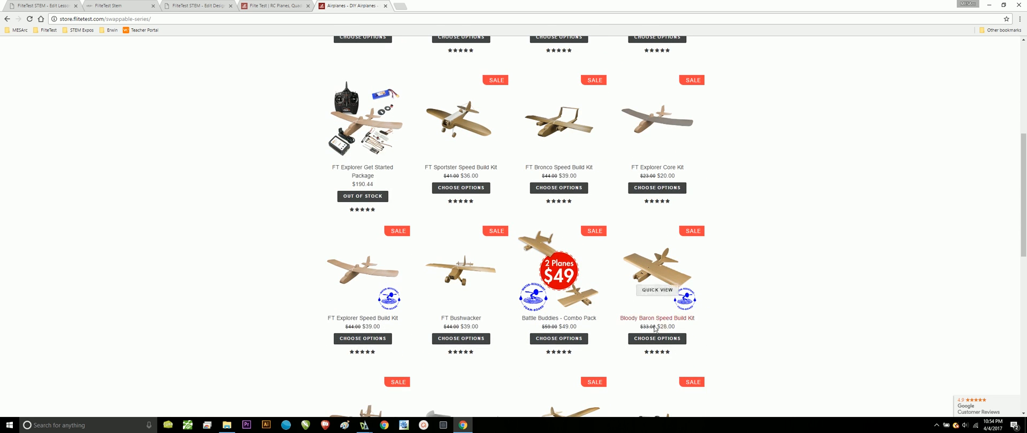
{"action": "scroll", "scroll_direction": "down", "scroll_amount": 3}
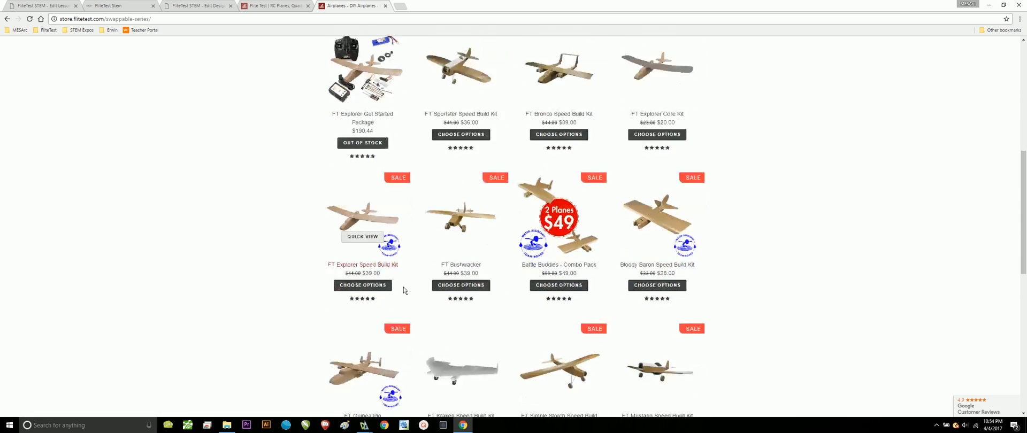
{"action": "scroll", "scroll_direction": "down", "scroll_amount": 3}
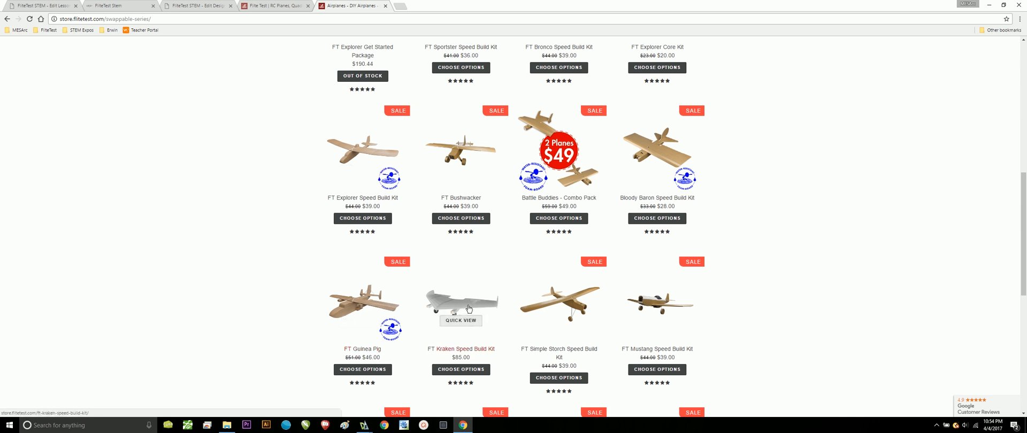
{"action": "scroll", "scroll_direction": "up", "scroll_amount": 3}
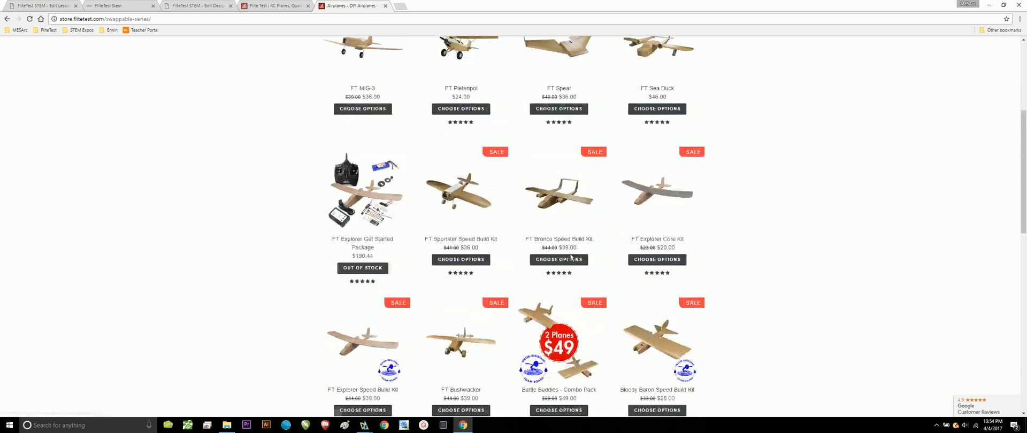
{"action": "scroll", "scroll_direction": "up", "scroll_amount": 3}
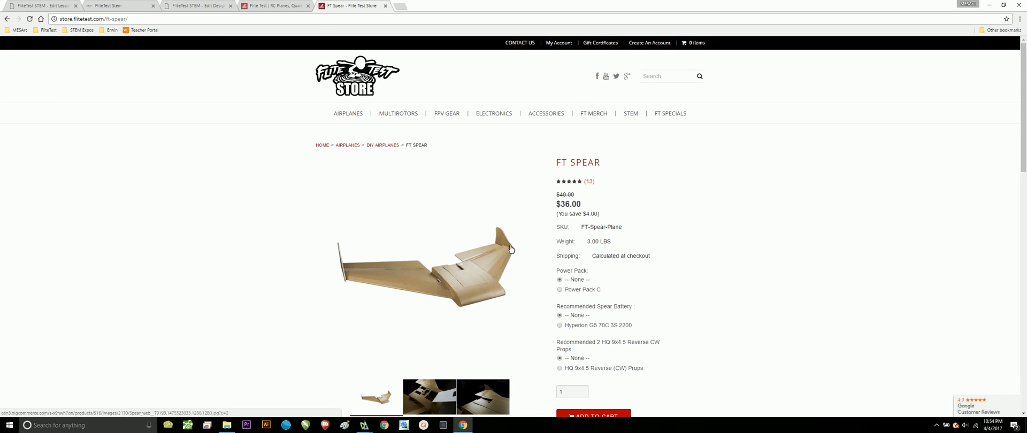
{"action": "mouse_move", "coordinate": [470, 276]}
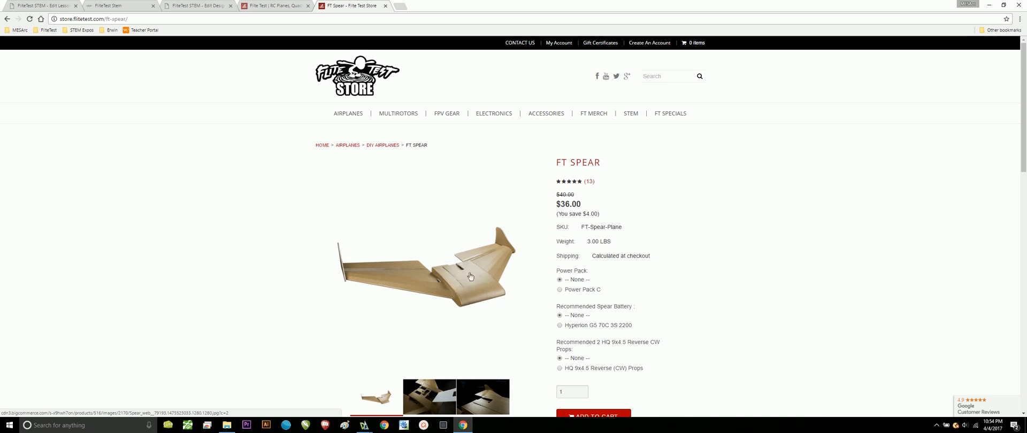
{"action": "mouse_move", "coordinate": [436, 274]}
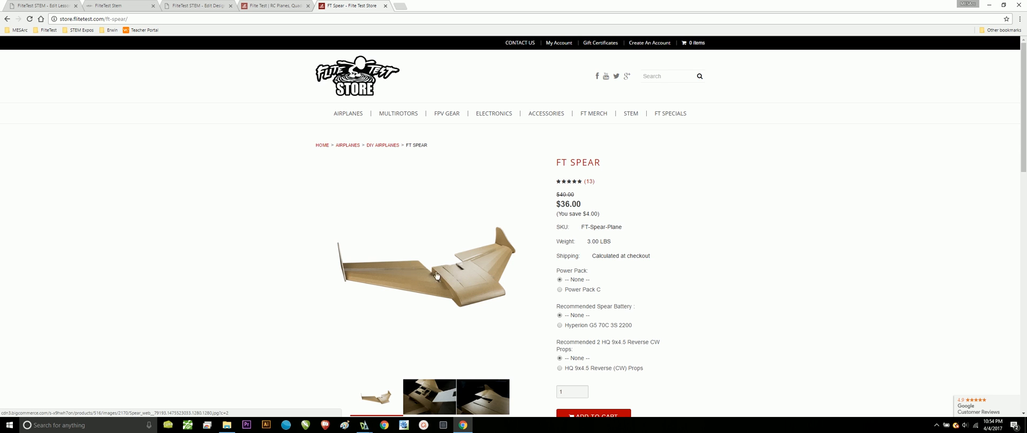
{"action": "mouse_move", "coordinate": [437, 274]}
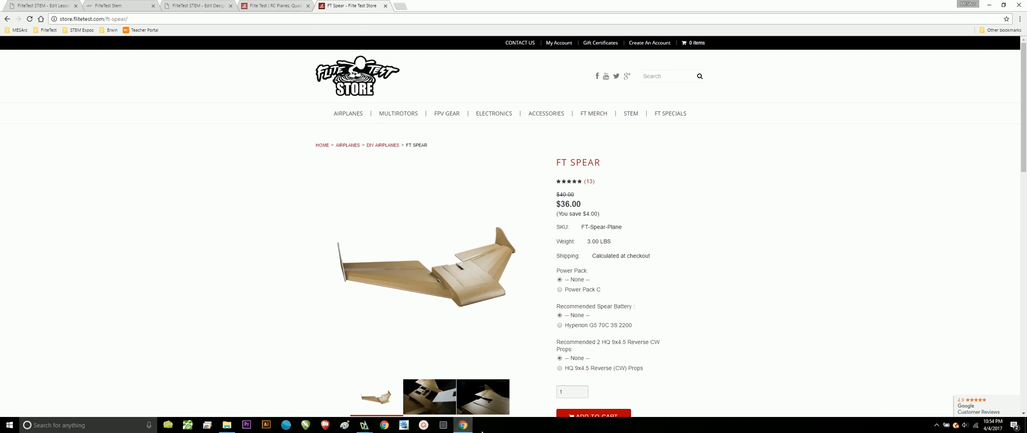
- Switch from the FT Spear store page to the FliteTest STEM site
{"action": "left_click", "coordinate": [121, 6]}
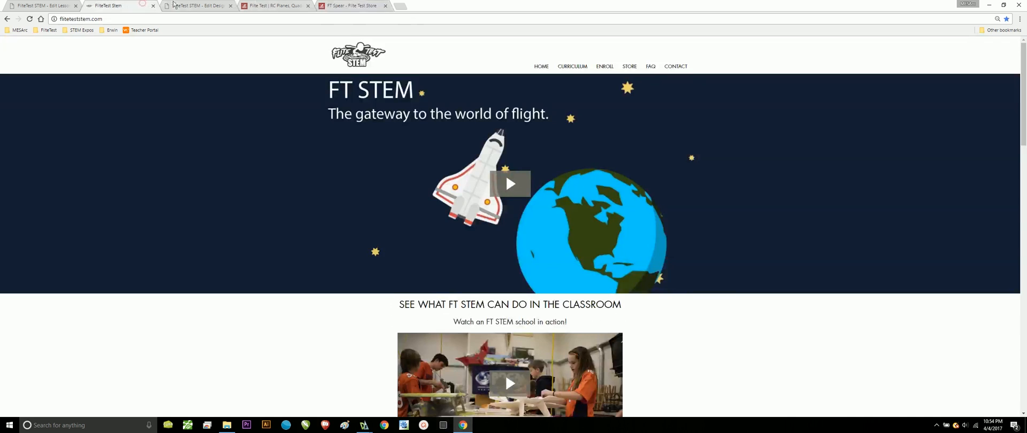
- Return to the Solar Powered Aircraft brief and advance to Design question 4 of 18
{"action": "left_click", "coordinate": [197, 5]}
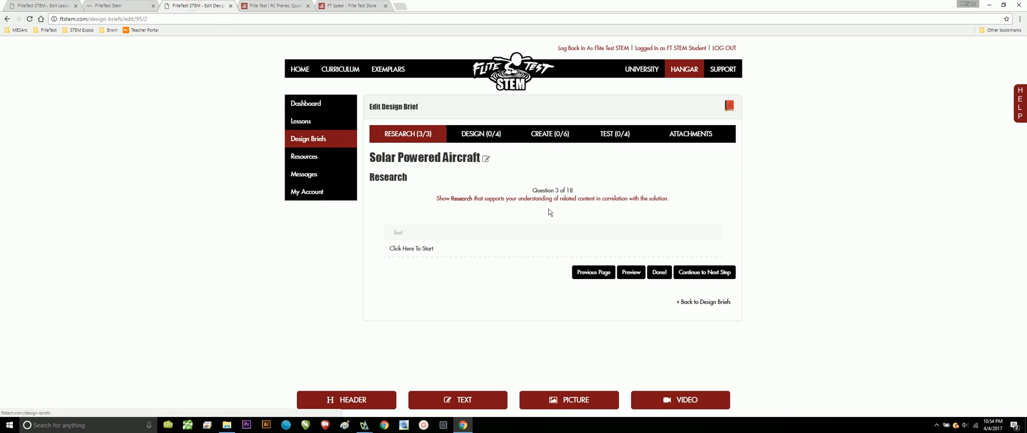
{"action": "mouse_move", "coordinate": [530, 284]}
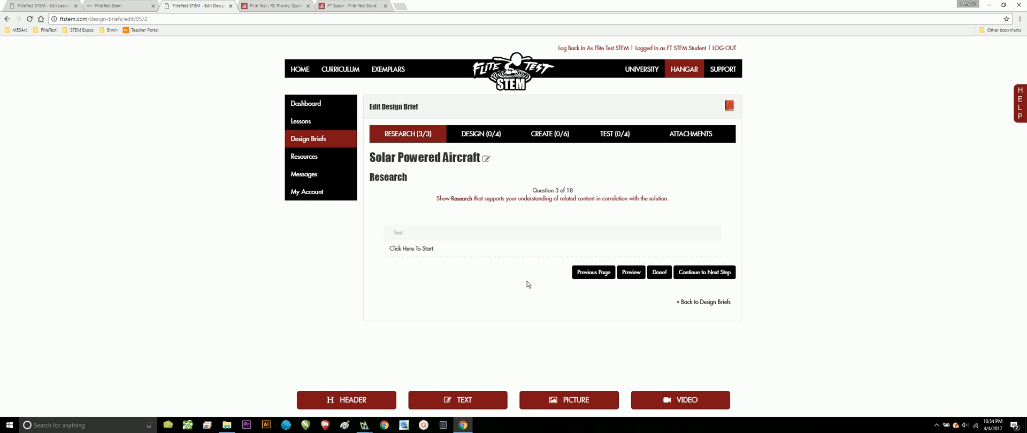
{"action": "mouse_move", "coordinate": [536, 273]}
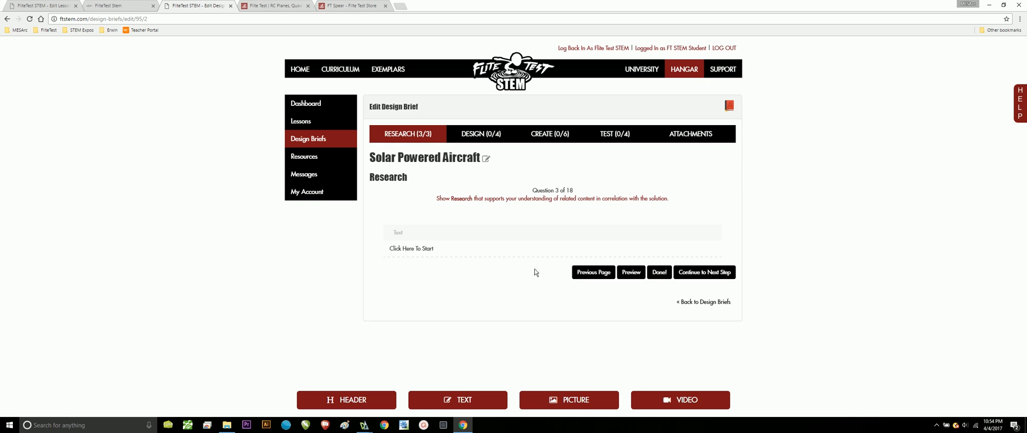
{"action": "mouse_move", "coordinate": [538, 277]}
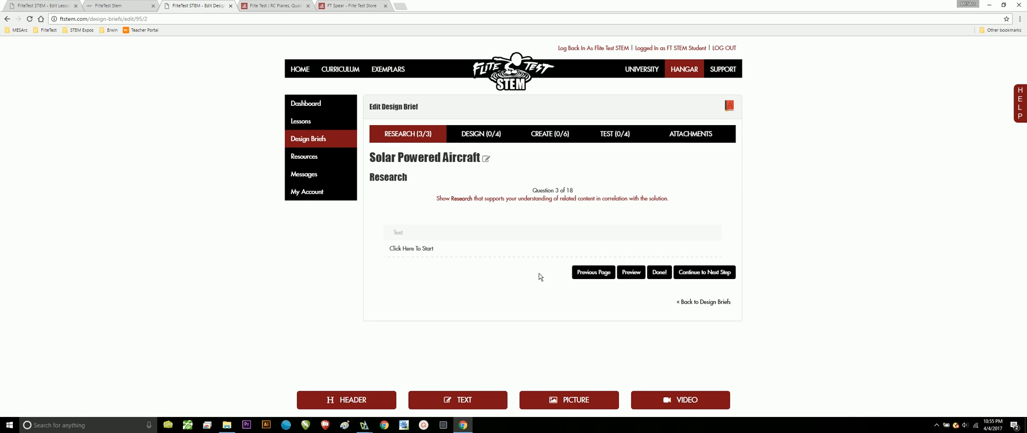
{"action": "mouse_move", "coordinate": [564, 302]}
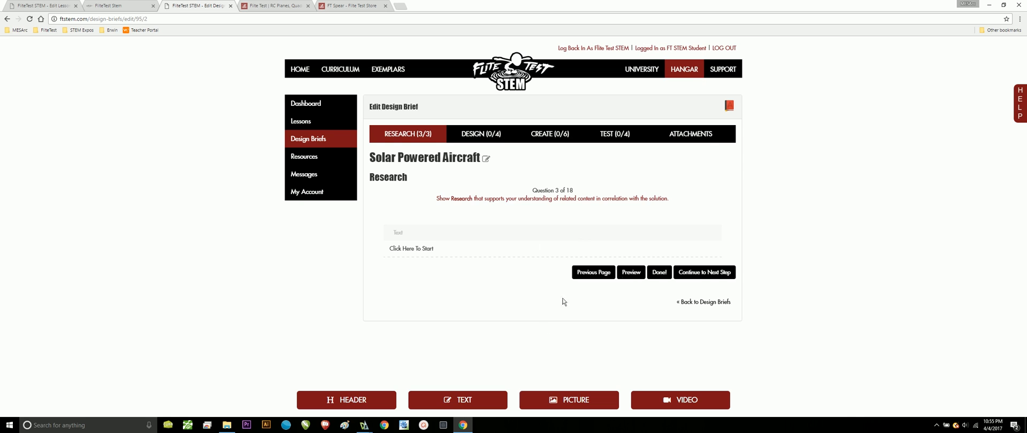
{"action": "mouse_move", "coordinate": [542, 299]}
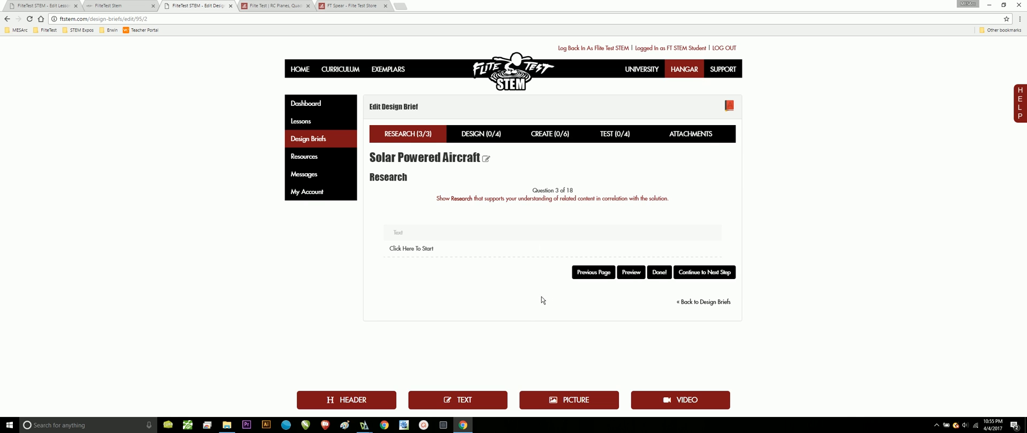
{"action": "mouse_move", "coordinate": [555, 284]}
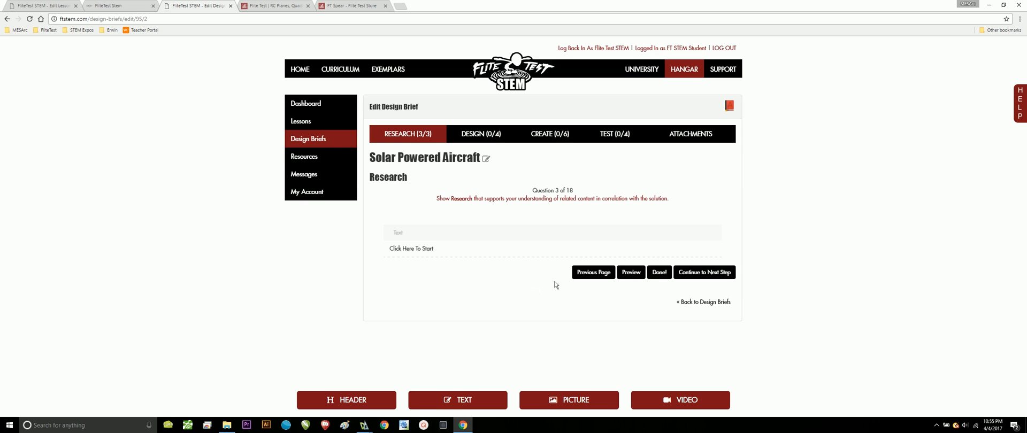
{"action": "mouse_move", "coordinate": [705, 274]}
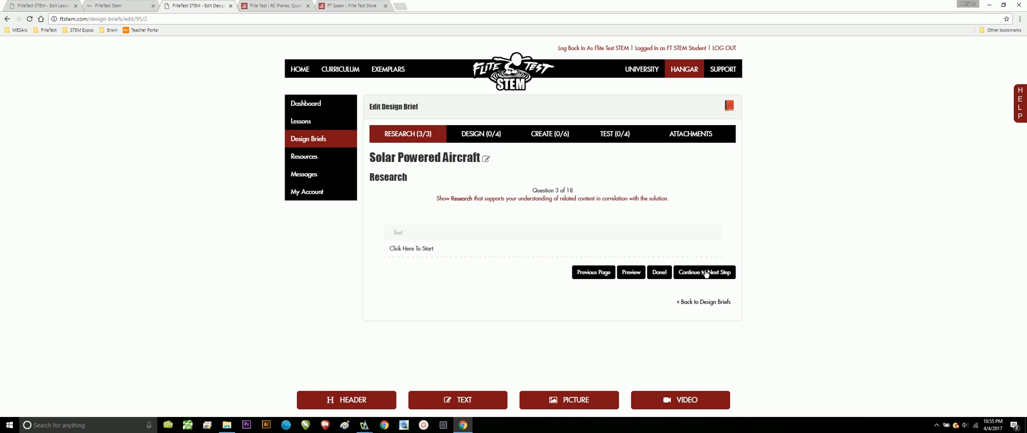
{"action": "left_click", "coordinate": [705, 273]}
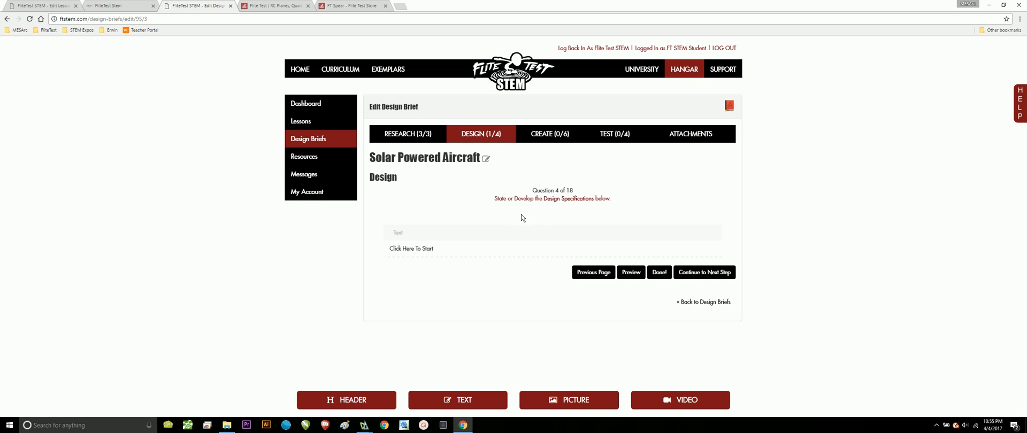
{"action": "mouse_move", "coordinate": [532, 210]}
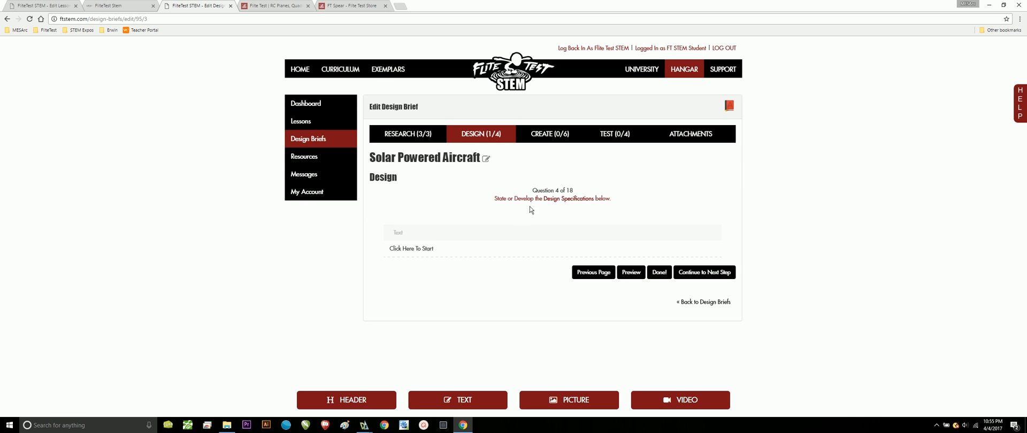
{"action": "mouse_move", "coordinate": [448, 256]}
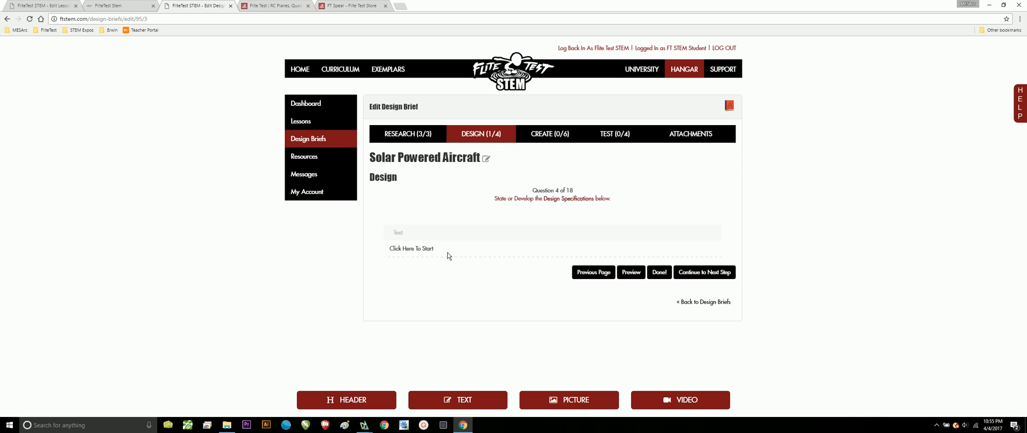
{"action": "mouse_move", "coordinate": [495, 299]}
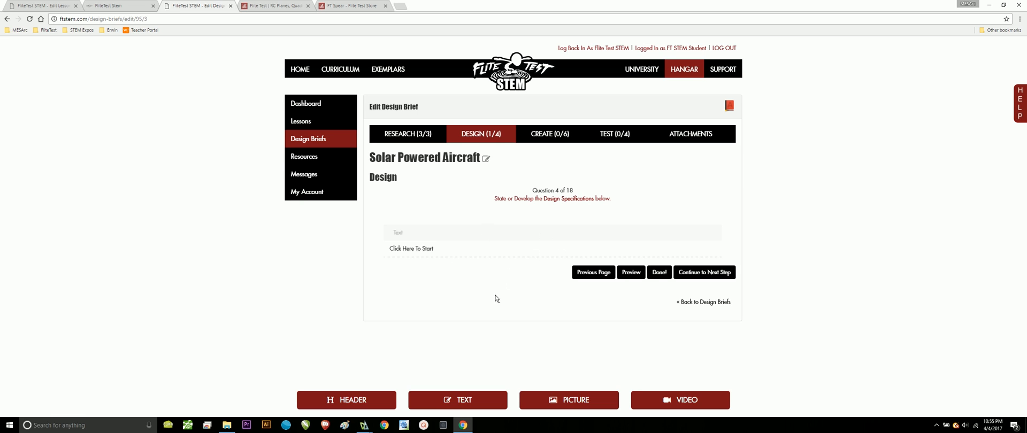
{"action": "mouse_move", "coordinate": [495, 298]}
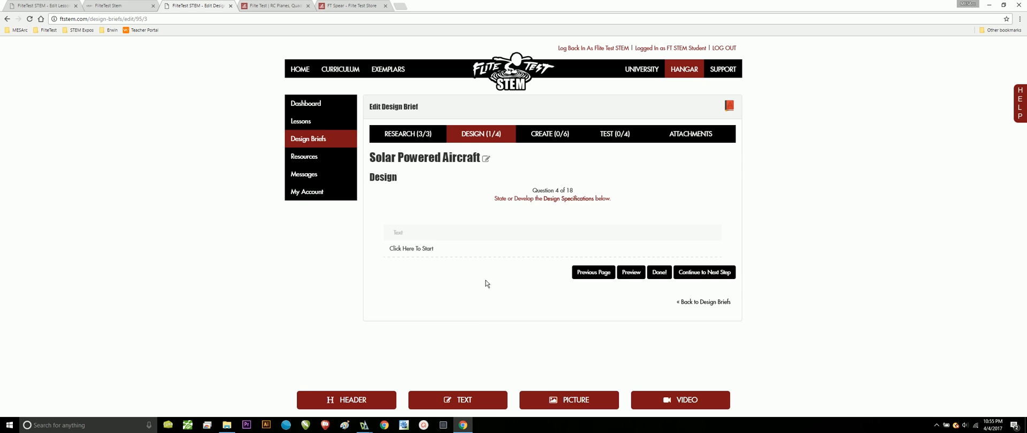
{"action": "mouse_move", "coordinate": [488, 306]}
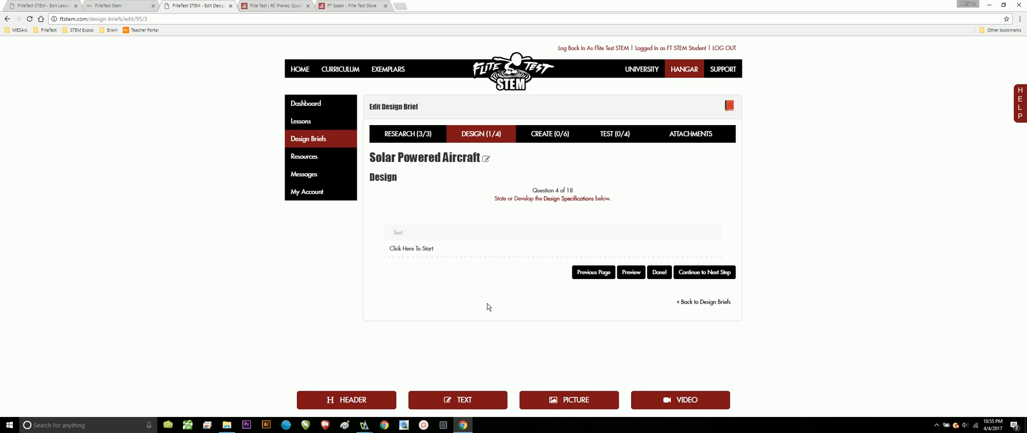
{"action": "mouse_move", "coordinate": [546, 230]}
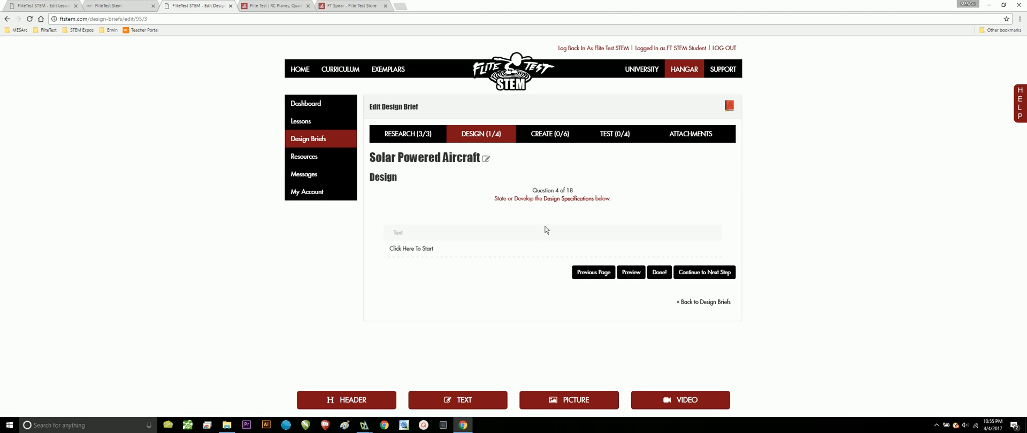
{"action": "mouse_move", "coordinate": [532, 268]}
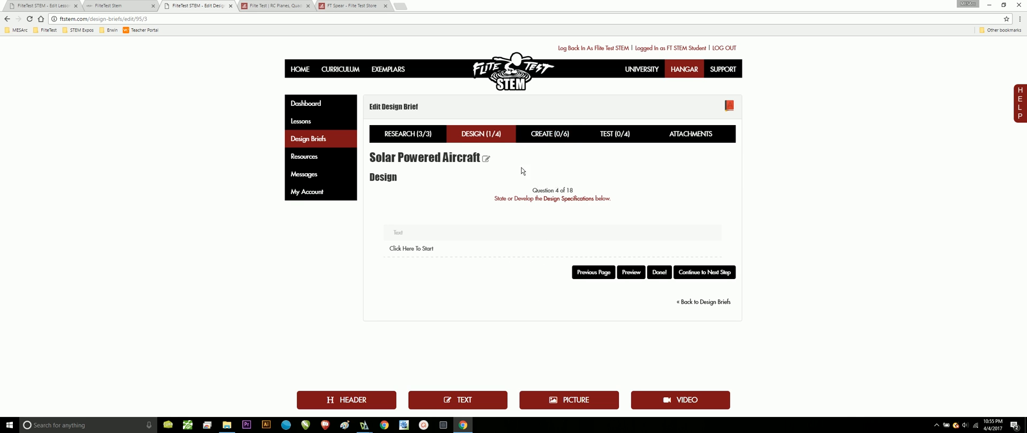
- Advance the brief from Design question 4 (specifications) to question 5 on thumbnail solutions
{"action": "left_click", "coordinate": [705, 273]}
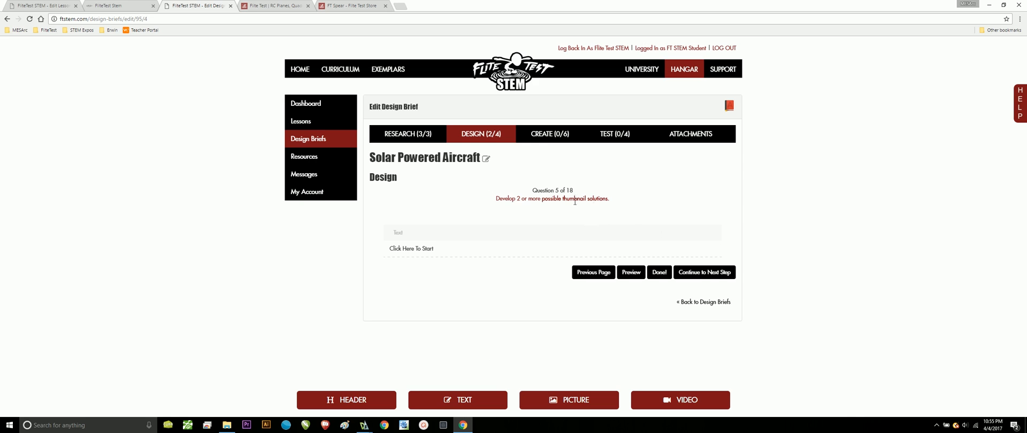
{"action": "mouse_move", "coordinate": [537, 247]}
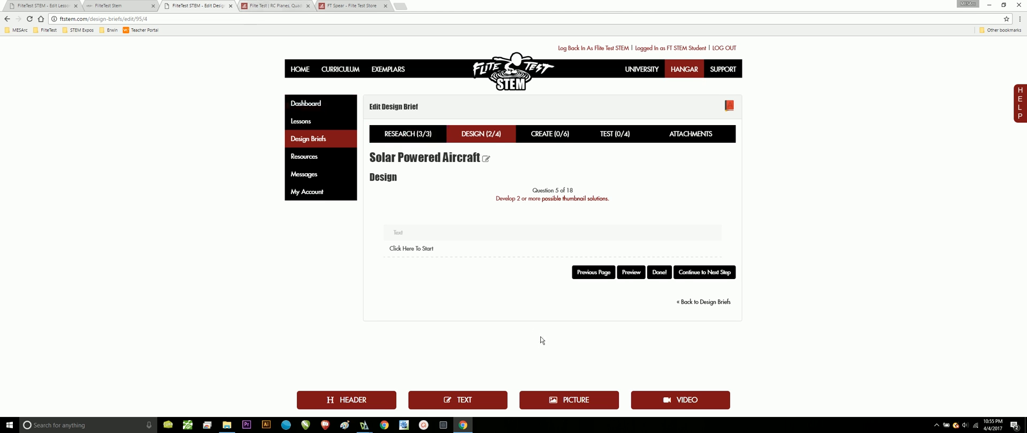
{"action": "mouse_move", "coordinate": [488, 253]}
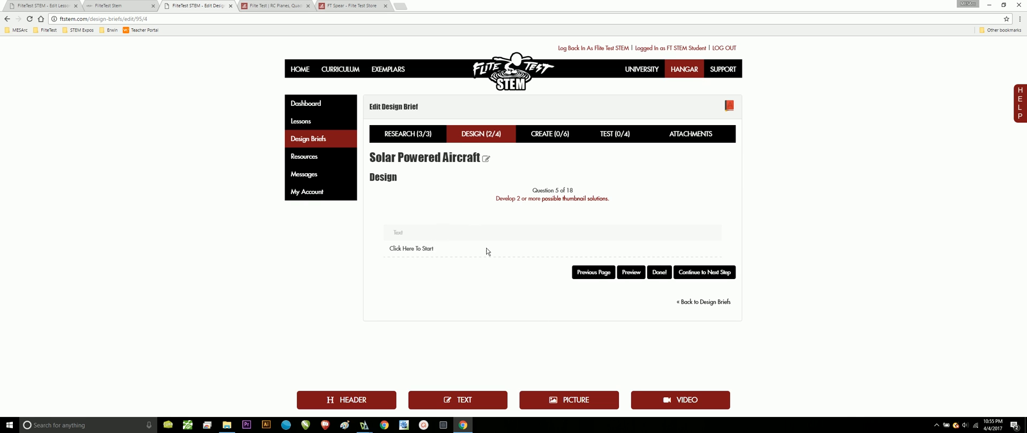
{"action": "mouse_move", "coordinate": [521, 245]}
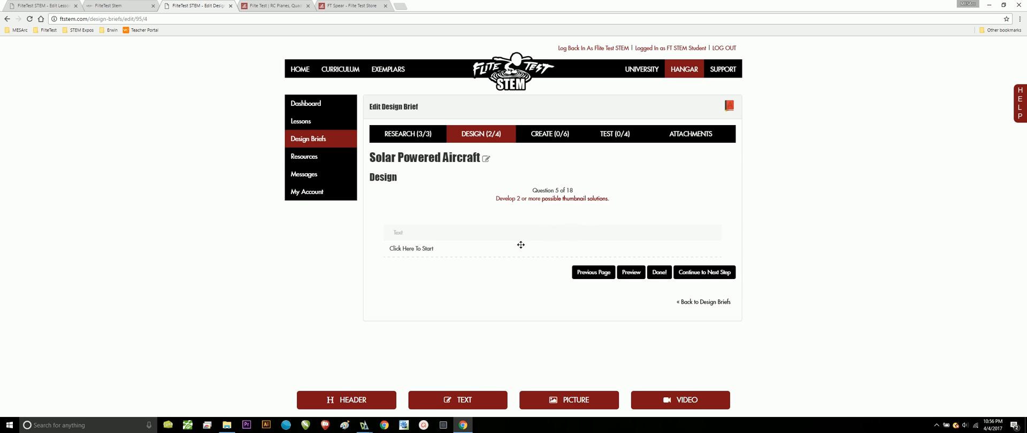
{"action": "mouse_move", "coordinate": [515, 267]}
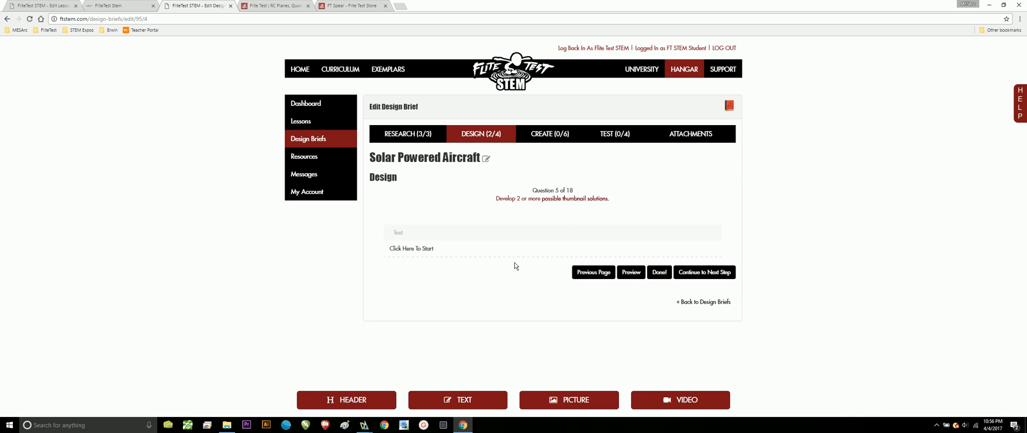
{"action": "mouse_move", "coordinate": [598, 281]}
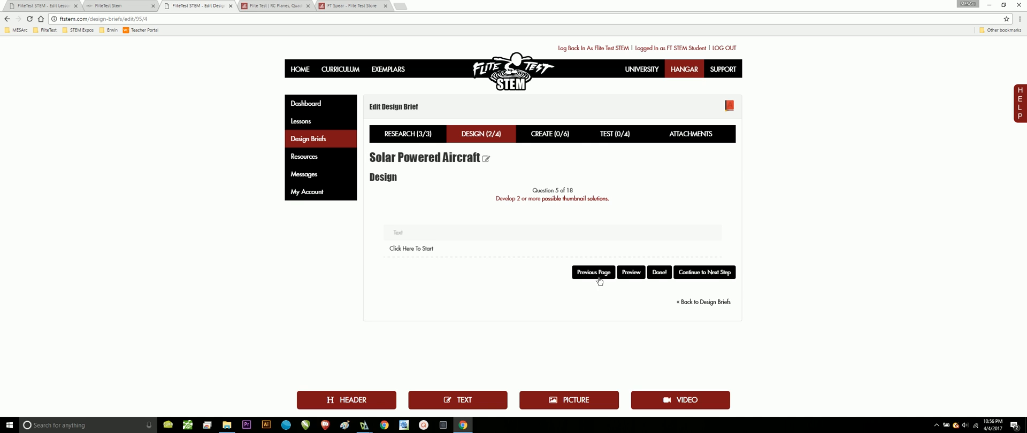
- Advance through question 5 to Design question 6, generating the final solution
{"action": "left_click", "coordinate": [704, 273]}
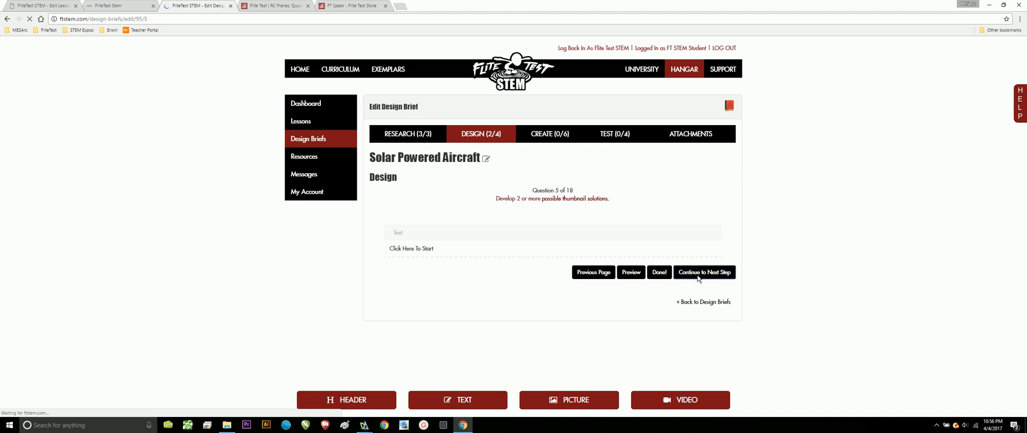
{"action": "left_click", "coordinate": [704, 273]}
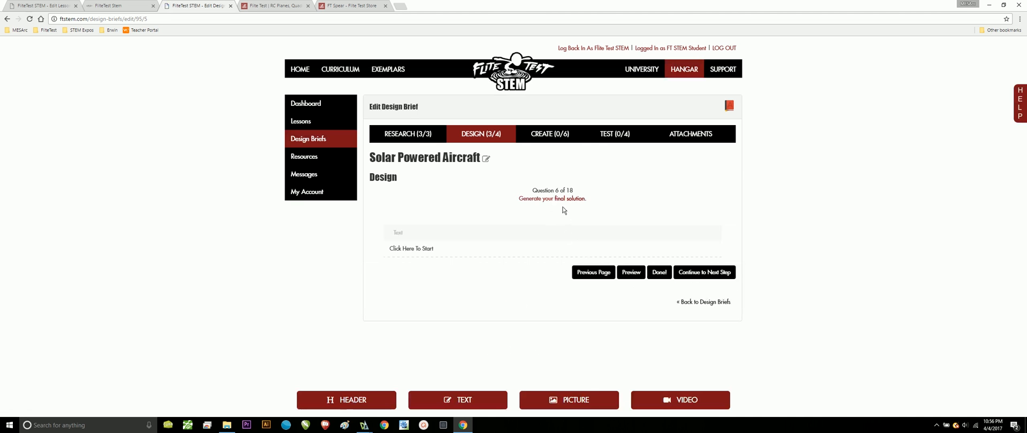
{"action": "mouse_move", "coordinate": [364, 426]}
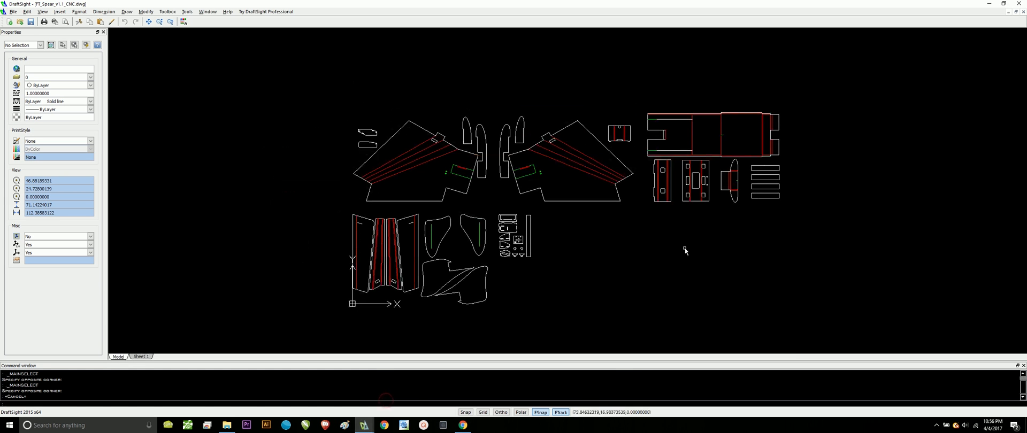
{"action": "mouse_move", "coordinate": [670, 264]}
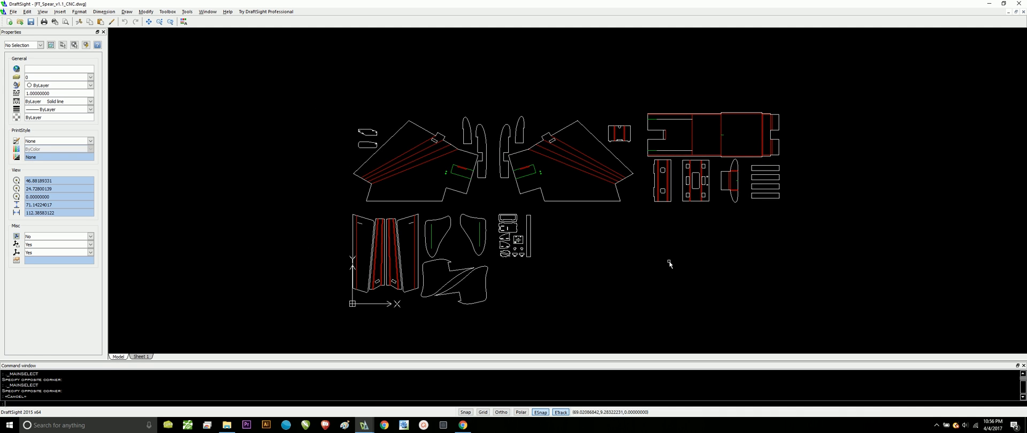
{"action": "mouse_move", "coordinate": [581, 234]}
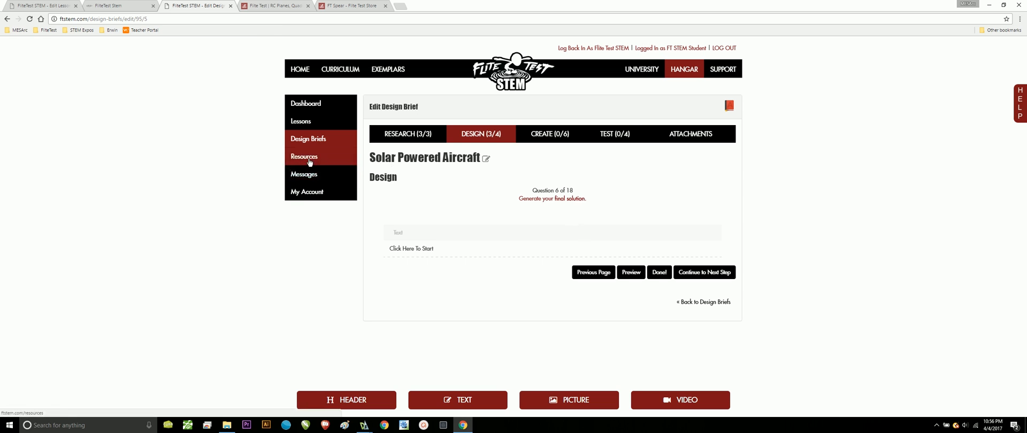
- Bring up the FT Spear CNC cut-plan drawing in DraftSight
{"action": "left_click", "coordinate": [364, 426]}
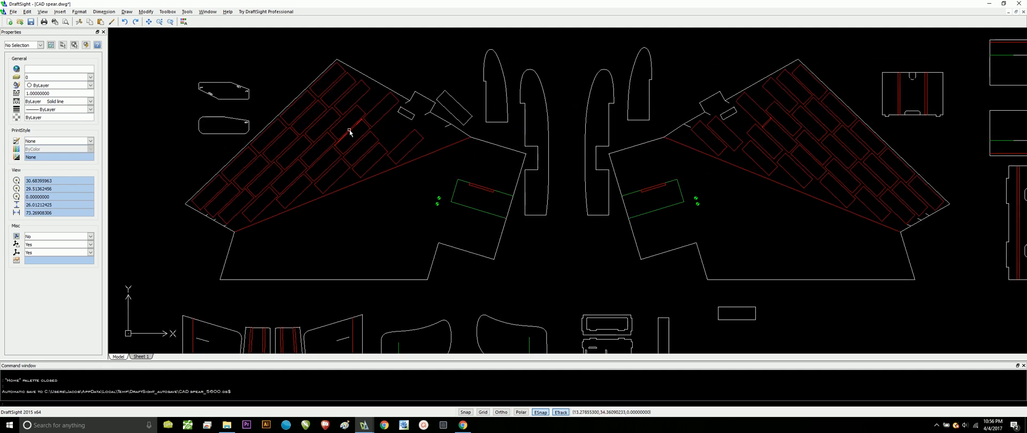
{"action": "mouse_move", "coordinate": [338, 118]}
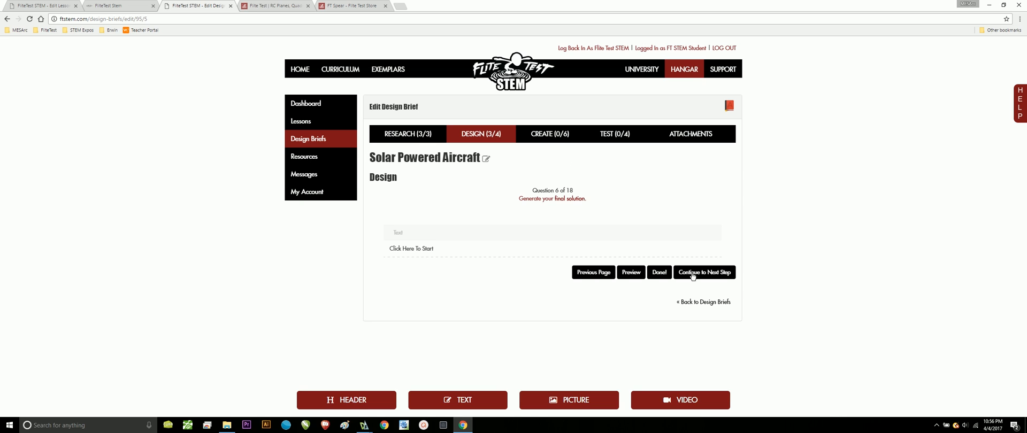
- Advance past question 7 on the design plan into the Create section of the brief
{"action": "left_click", "coordinate": [704, 273]}
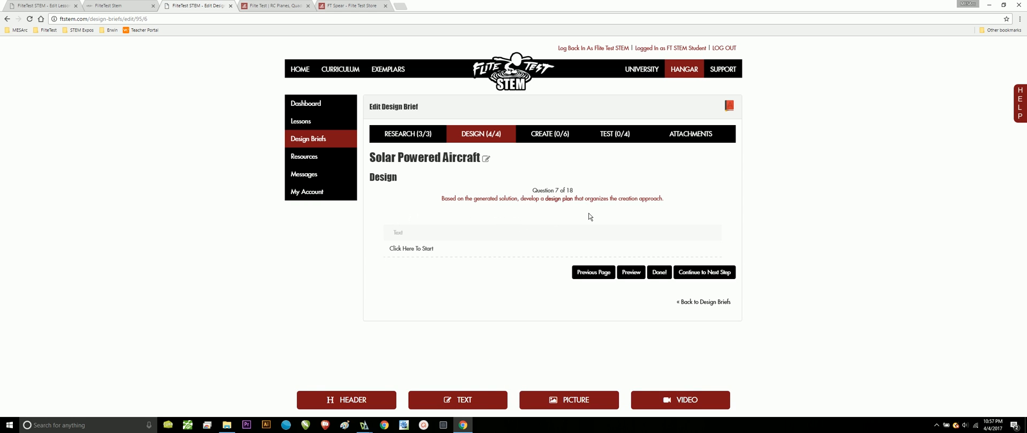
{"action": "mouse_move", "coordinate": [665, 257]}
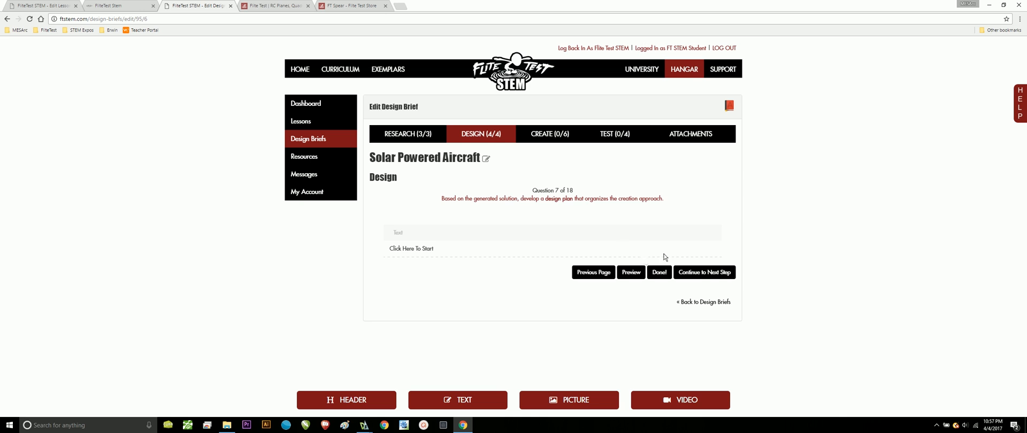
{"action": "mouse_move", "coordinate": [634, 284]}
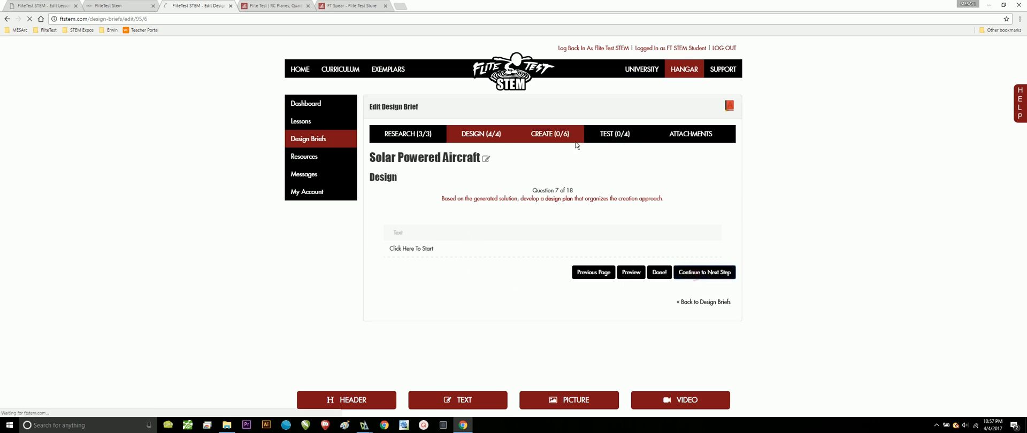
{"action": "left_click", "coordinate": [704, 273]}
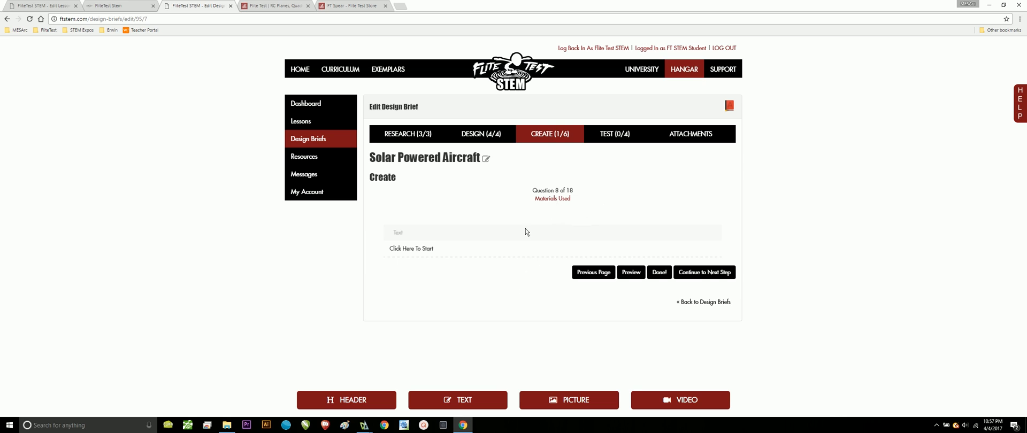
{"action": "mouse_move", "coordinate": [542, 272]}
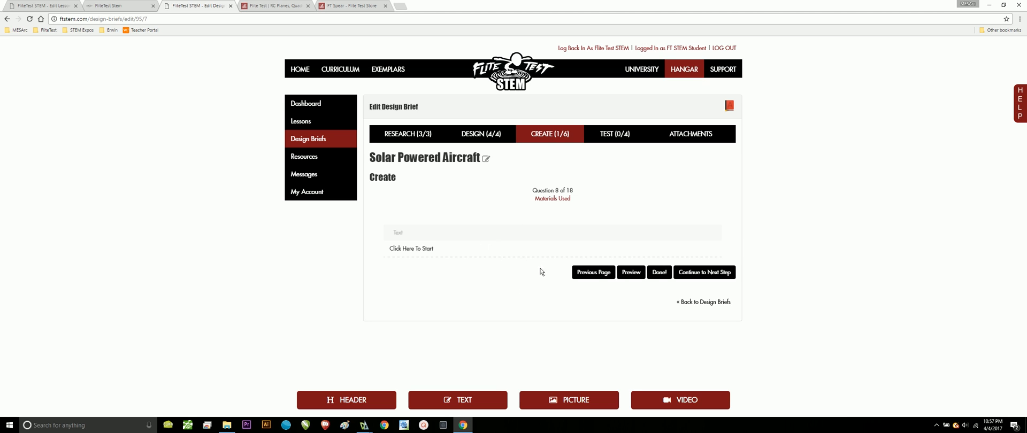
{"action": "mouse_move", "coordinate": [550, 267]}
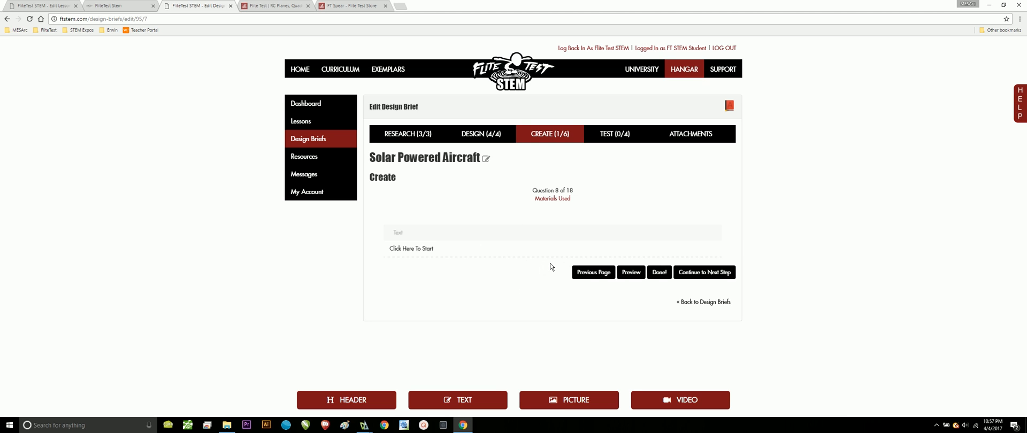
{"action": "mouse_move", "coordinate": [583, 225]}
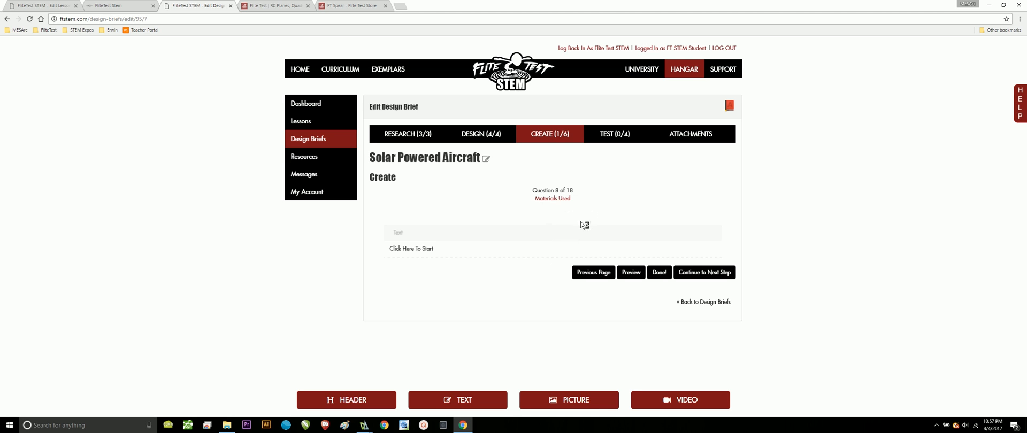
- Advance through Create questions 9, 10 and 11 to question 12, the daily reflection
{"action": "left_click", "coordinate": [704, 273]}
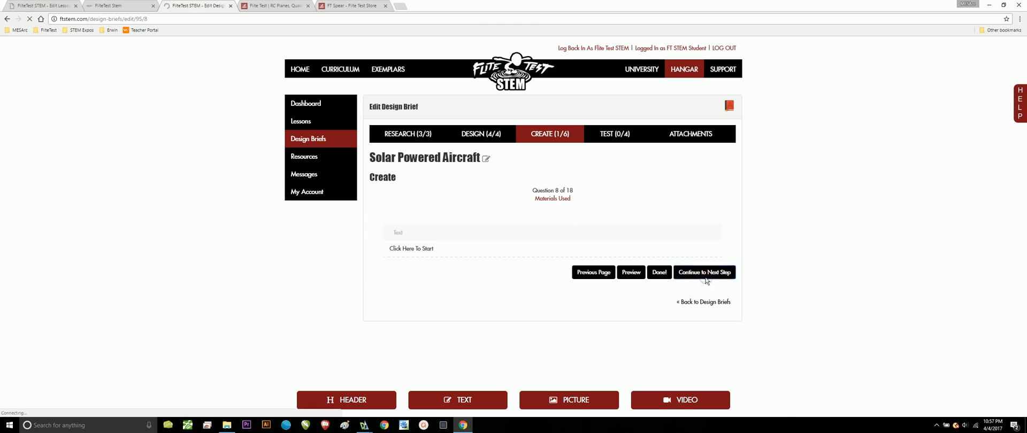
{"action": "left_click", "coordinate": [705, 273]}
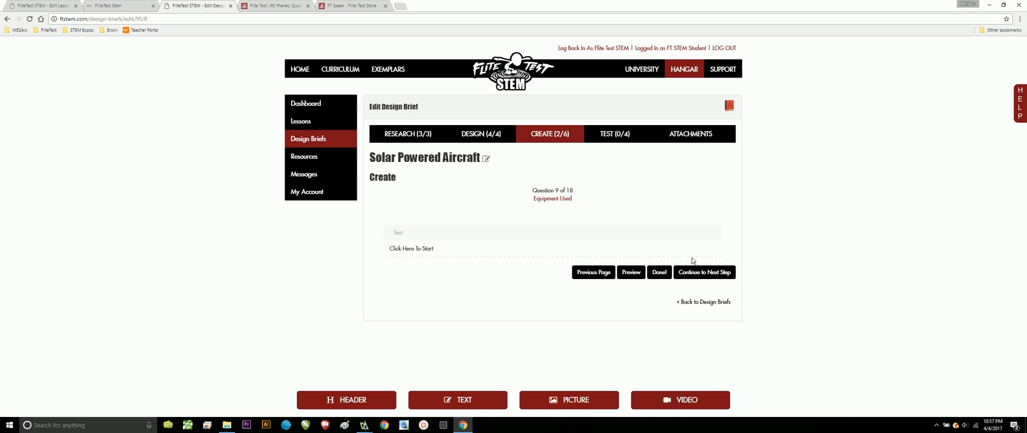
{"action": "left_click", "coordinate": [704, 272]}
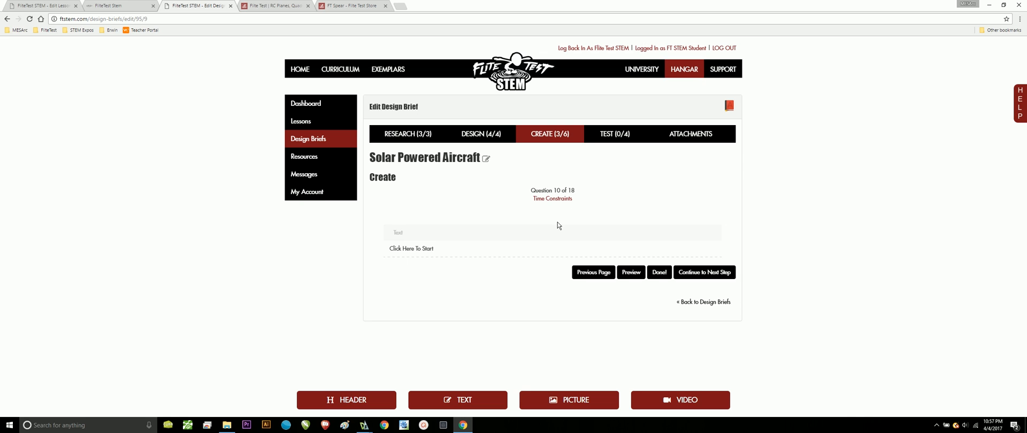
{"action": "mouse_move", "coordinate": [695, 275]}
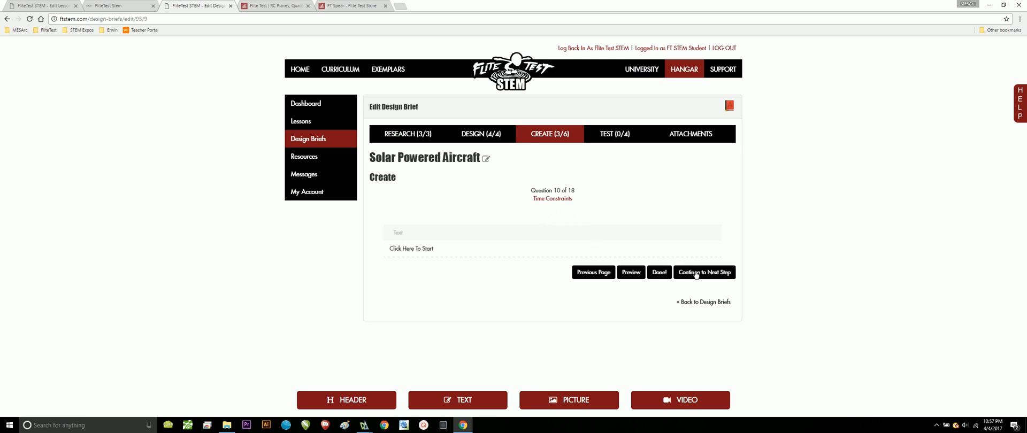
{"action": "left_click", "coordinate": [704, 273]}
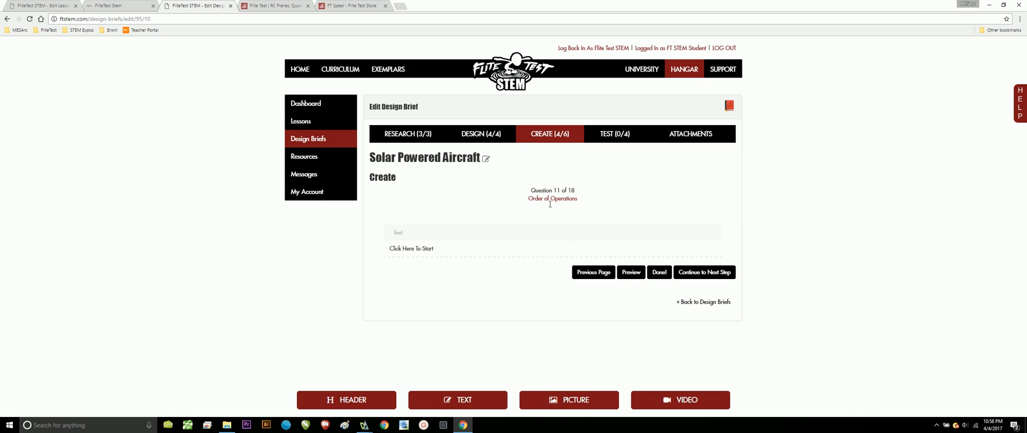
{"action": "mouse_move", "coordinate": [528, 248]}
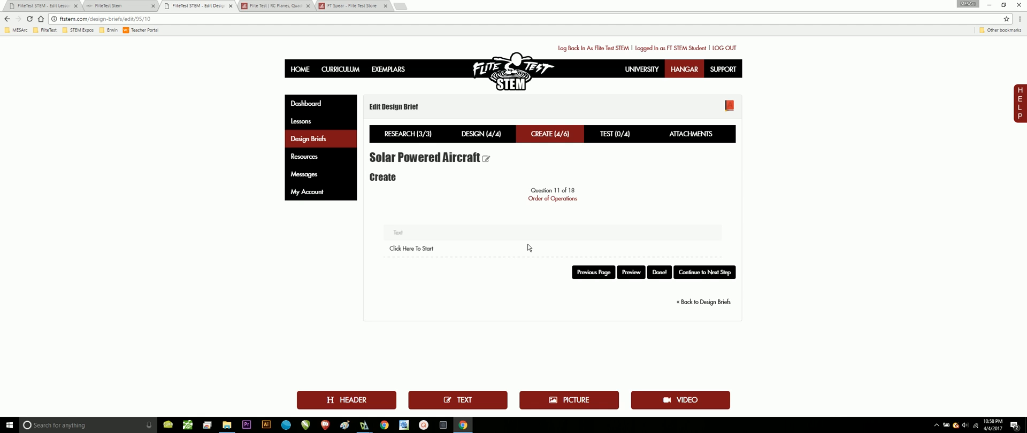
{"action": "mouse_move", "coordinate": [675, 229]}
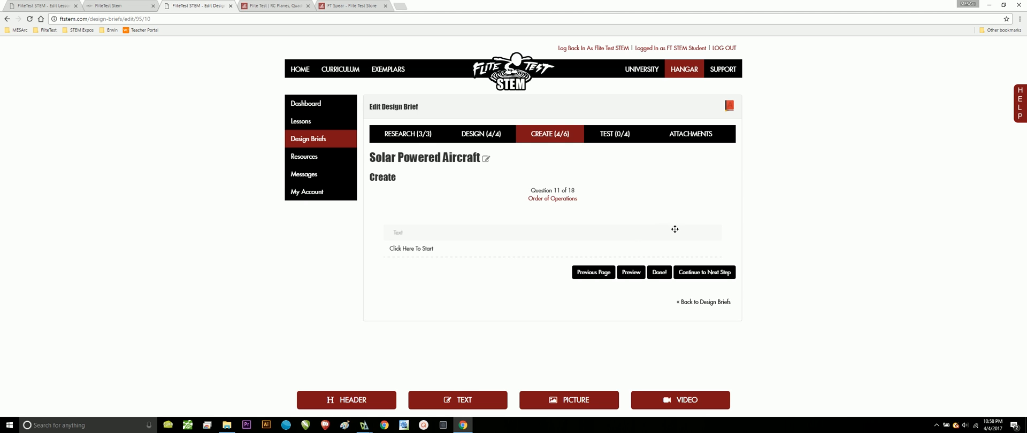
{"action": "left_click", "coordinate": [704, 272]}
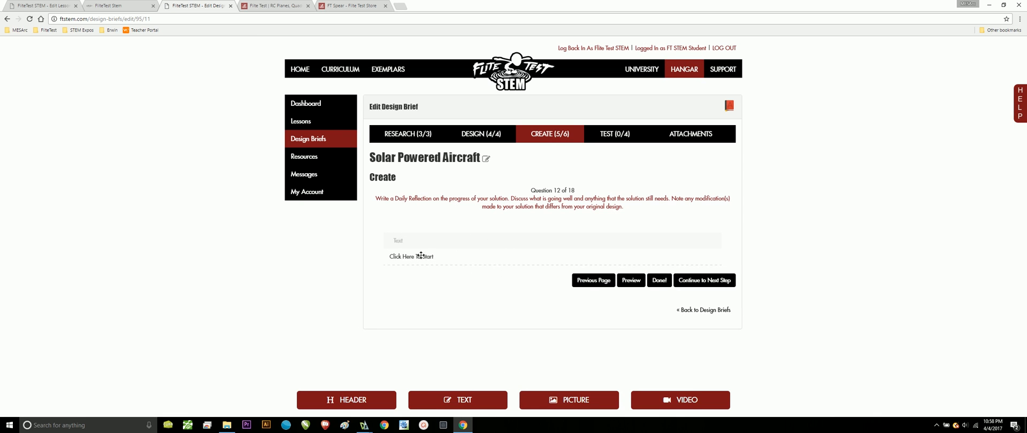
{"action": "mouse_move", "coordinate": [461, 269]}
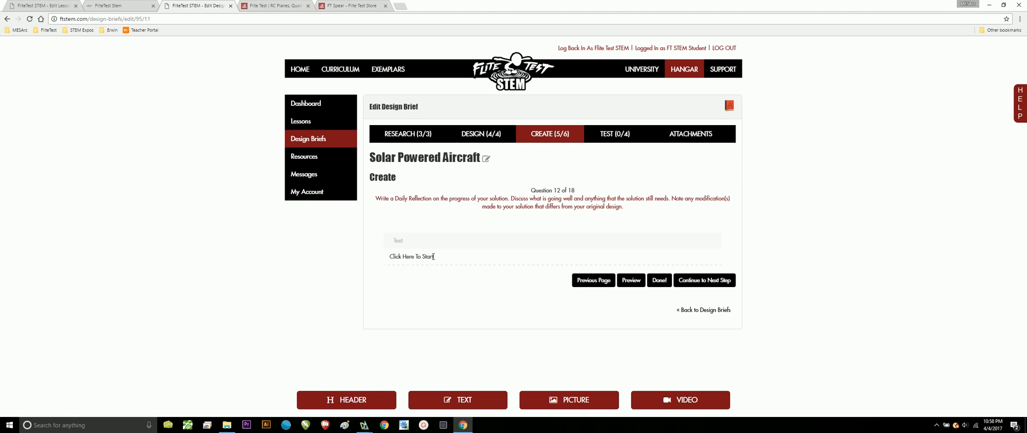
{"action": "mouse_move", "coordinate": [488, 306]}
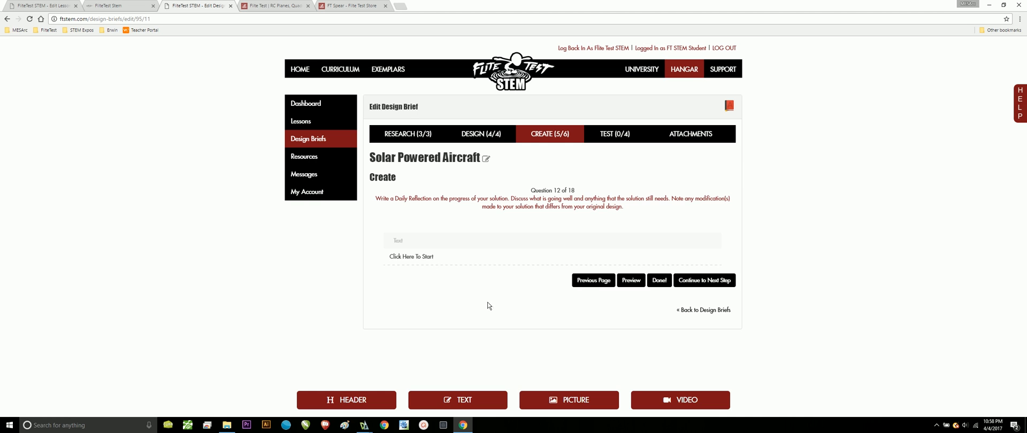
{"action": "mouse_move", "coordinate": [494, 321]}
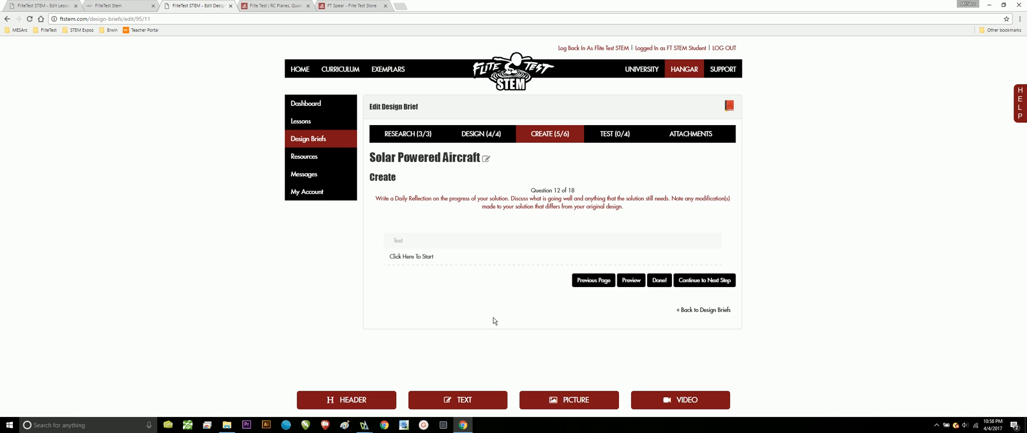
{"action": "mouse_move", "coordinate": [627, 324]}
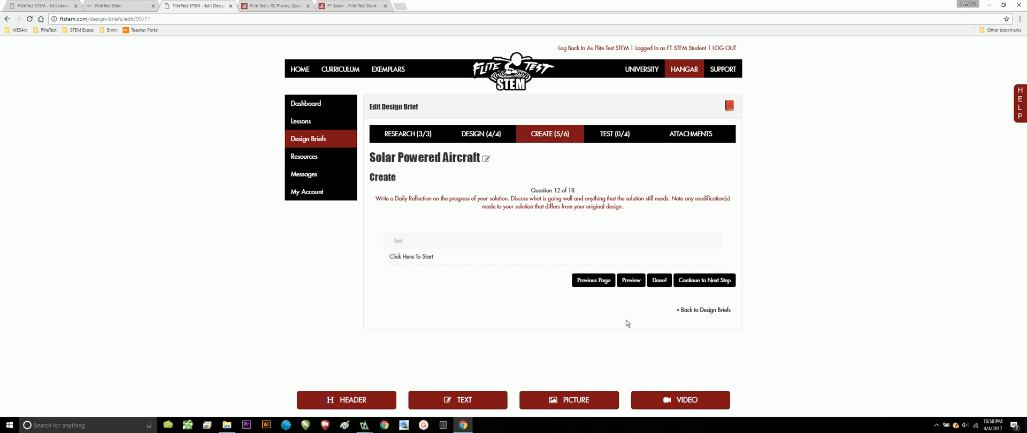
- Advance past question 13 on noting changes and into the first Test question
{"action": "left_click", "coordinate": [704, 280]}
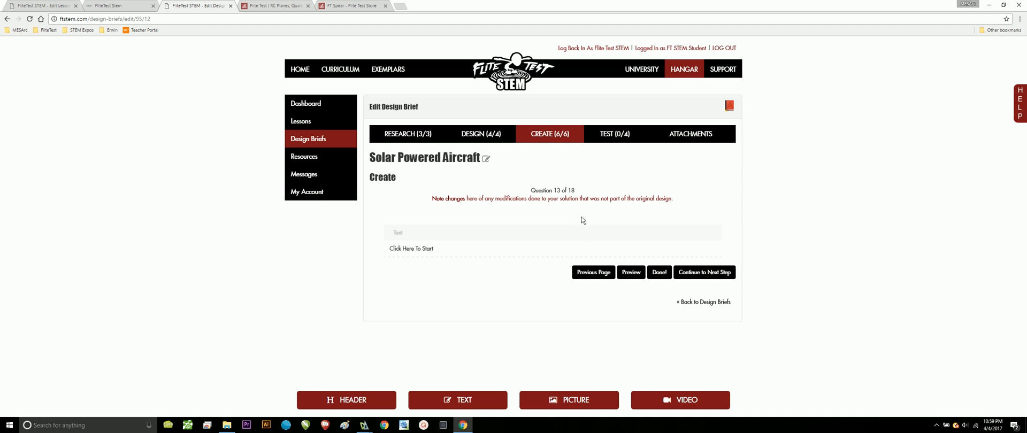
{"action": "left_click", "coordinate": [704, 273]}
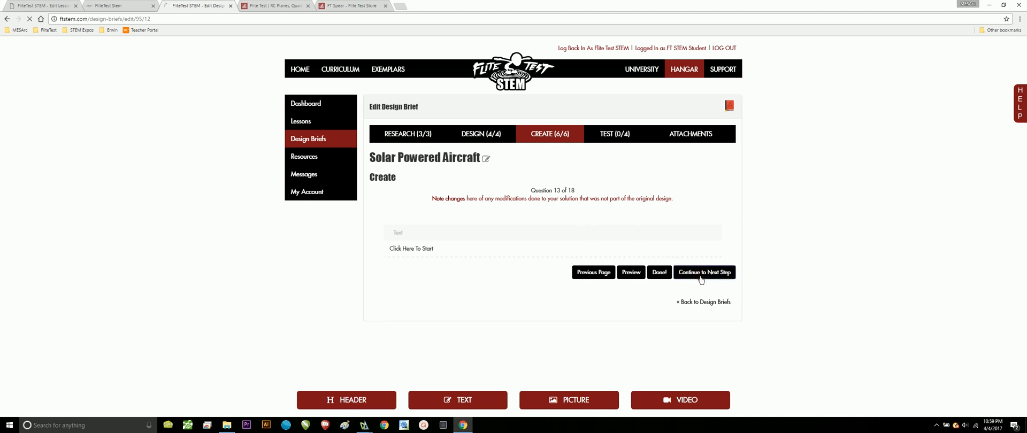
- Advance through the Test questions, including test results, to question 17, the FliteTest Takeaway
{"action": "left_click", "coordinate": [704, 273]}
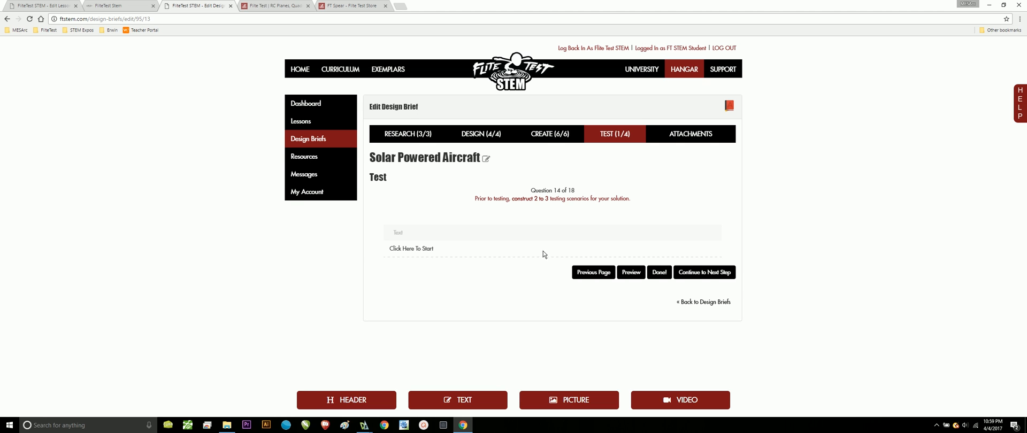
{"action": "left_click", "coordinate": [704, 273]}
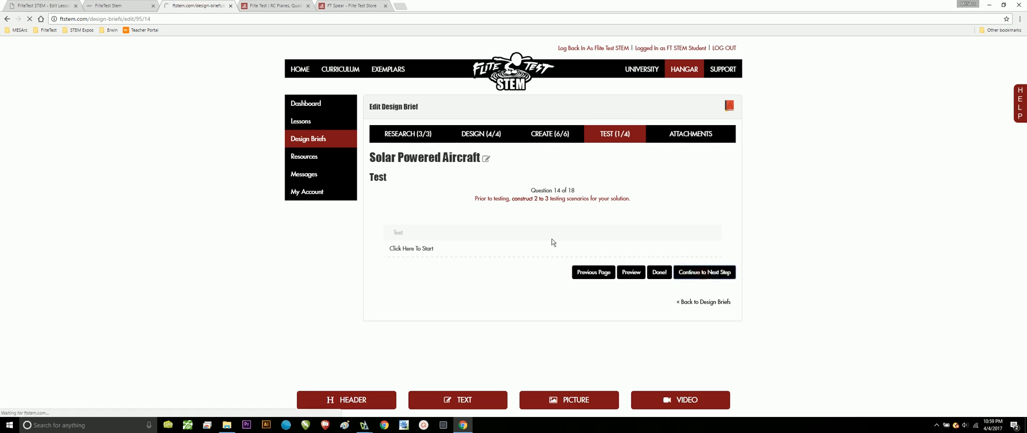
{"action": "left_click", "coordinate": [704, 273]}
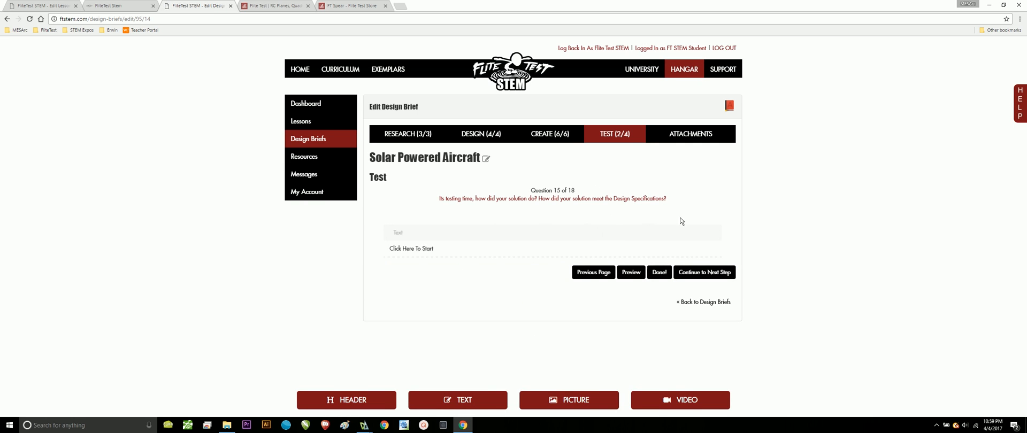
{"action": "left_click", "coordinate": [704, 273]}
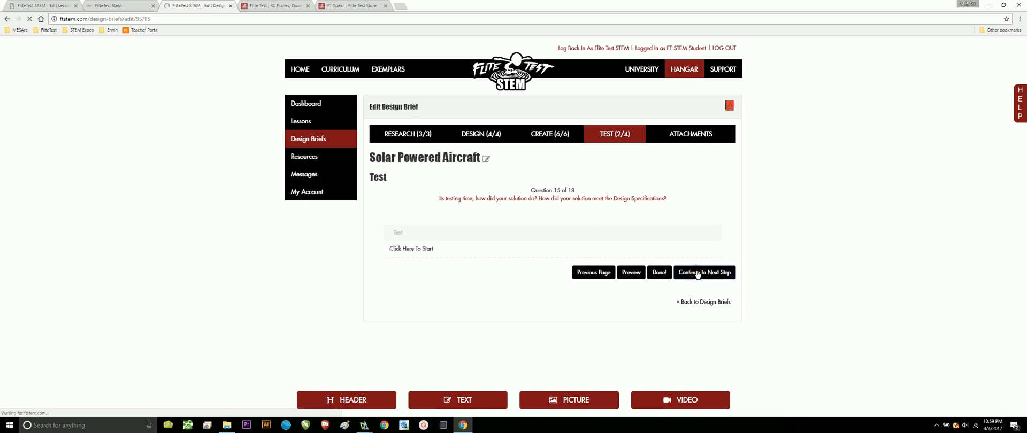
{"action": "left_click", "coordinate": [705, 273]}
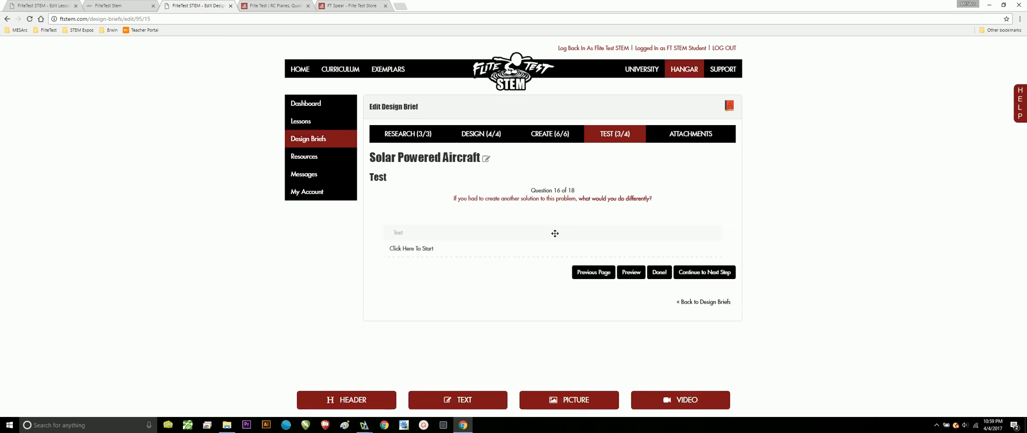
{"action": "mouse_move", "coordinate": [668, 229]}
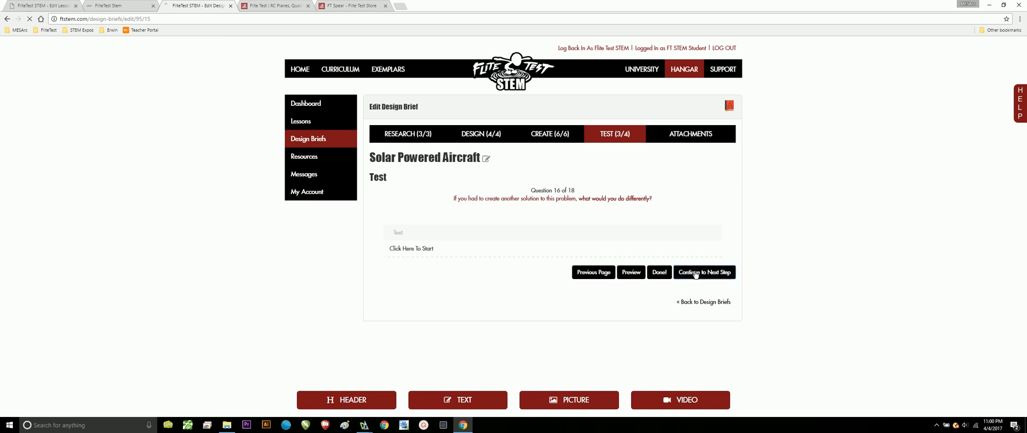
{"action": "left_click", "coordinate": [704, 273]}
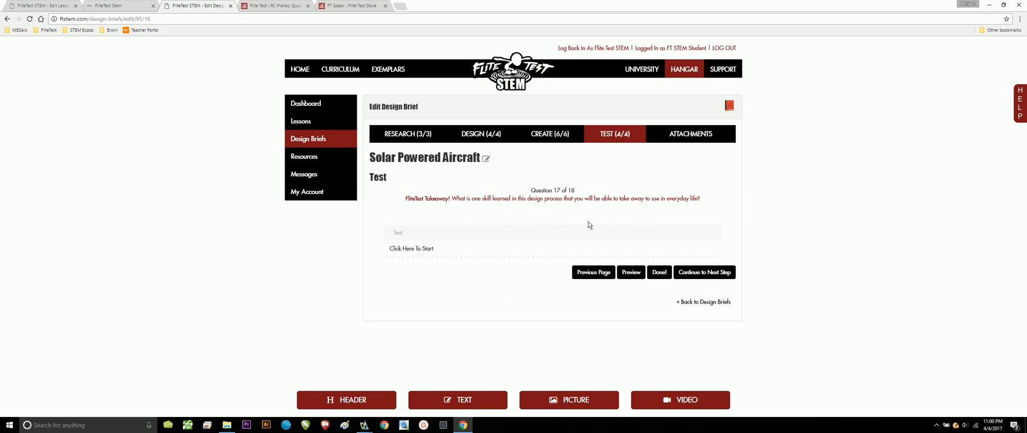
{"action": "mouse_move", "coordinate": [697, 252]}
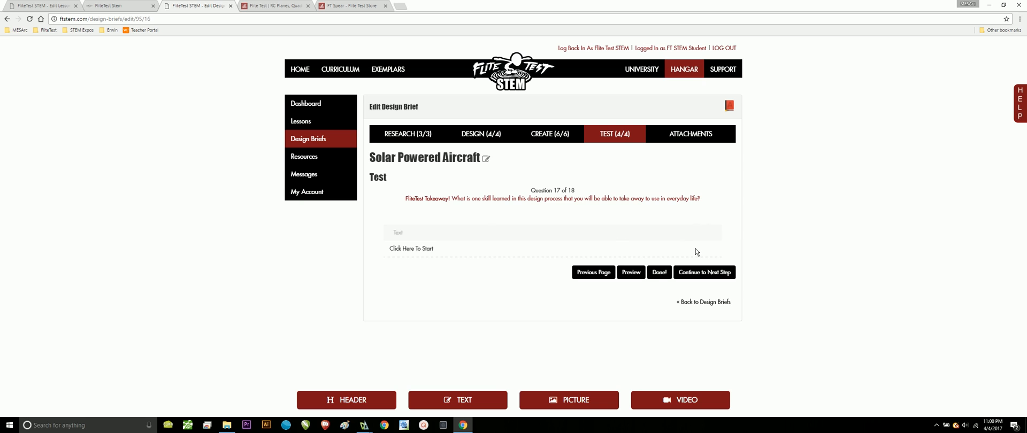
{"action": "mouse_move", "coordinate": [691, 237]}
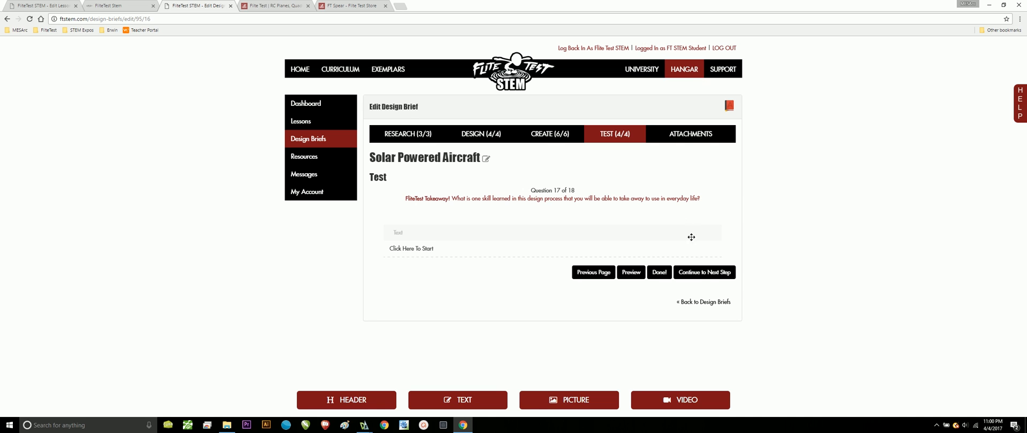
{"action": "left_click", "coordinate": [690, 133]}
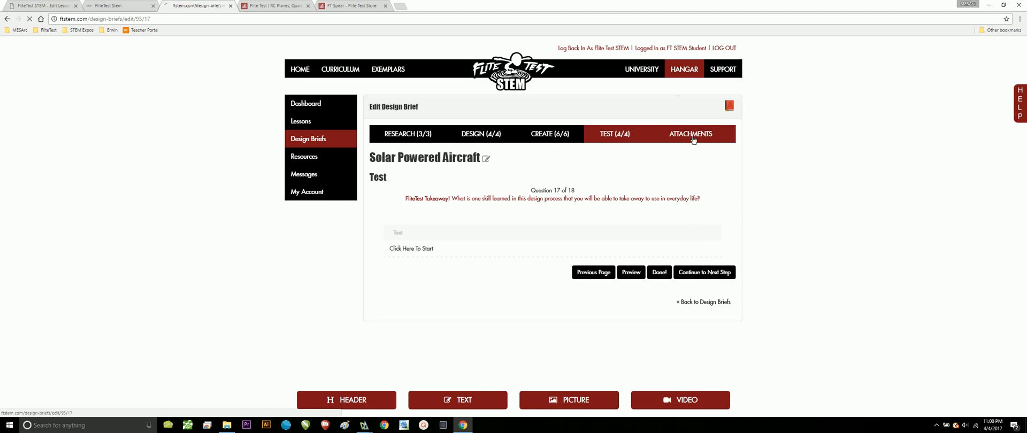
- Check the brief's empty attachments list, then finish editing with Done to save it as a draft
{"action": "left_click", "coordinate": [690, 134]}
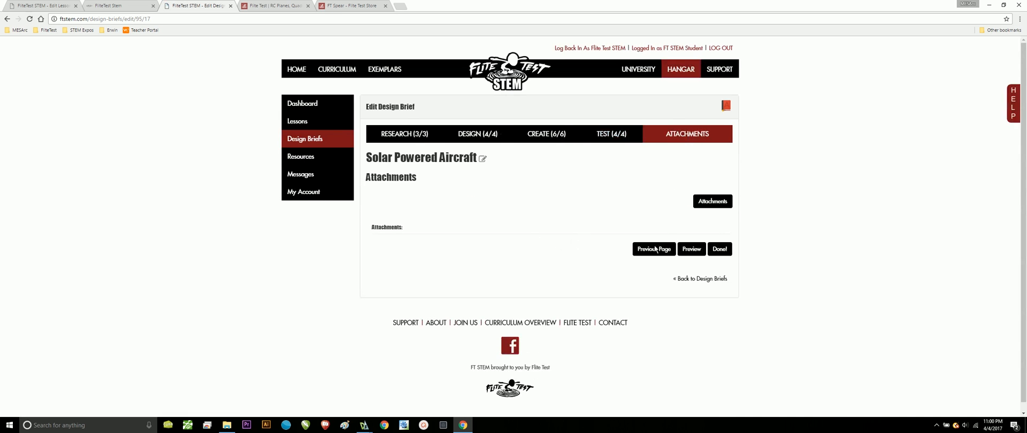
{"action": "left_click", "coordinate": [713, 201]}
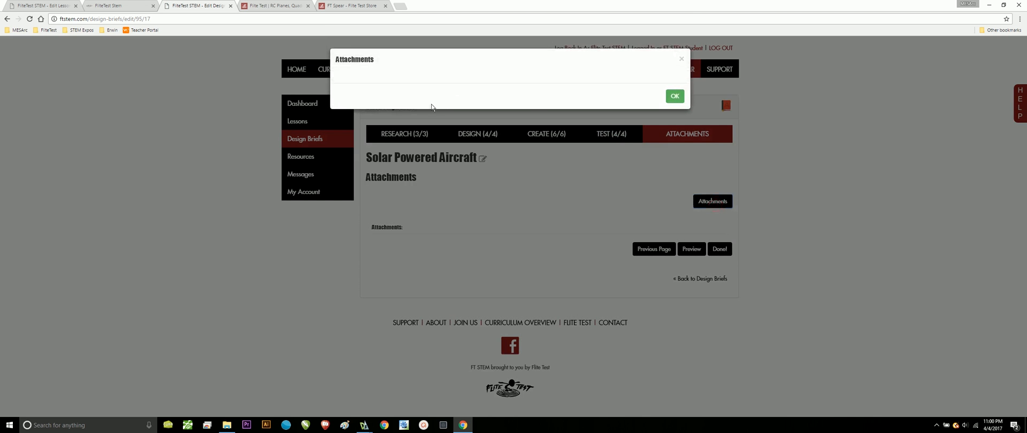
{"action": "mouse_move", "coordinate": [673, 50]}
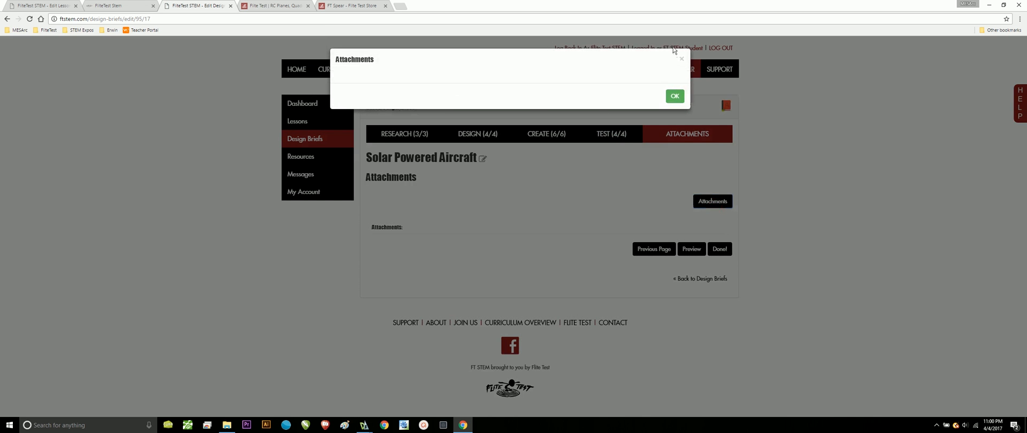
{"action": "left_click", "coordinate": [674, 97]}
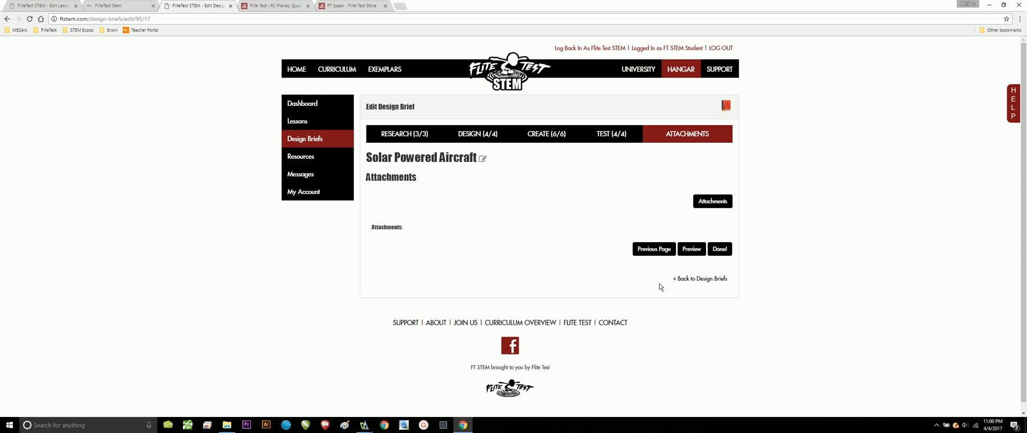
{"action": "mouse_move", "coordinate": [693, 249]}
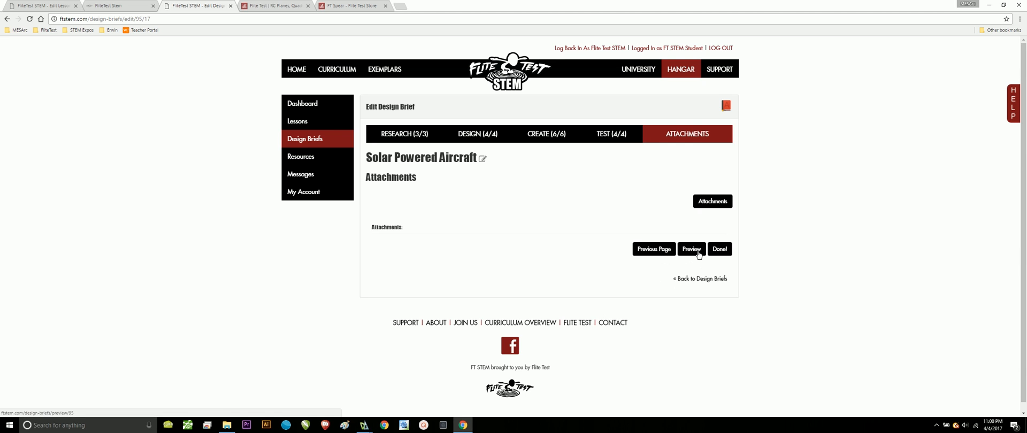
{"action": "left_click", "coordinate": [719, 248]}
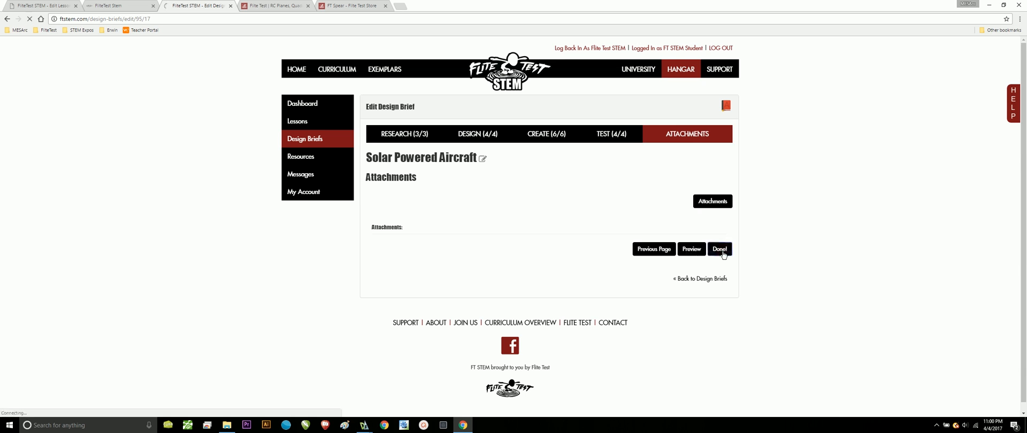
{"action": "left_click", "coordinate": [719, 248]}
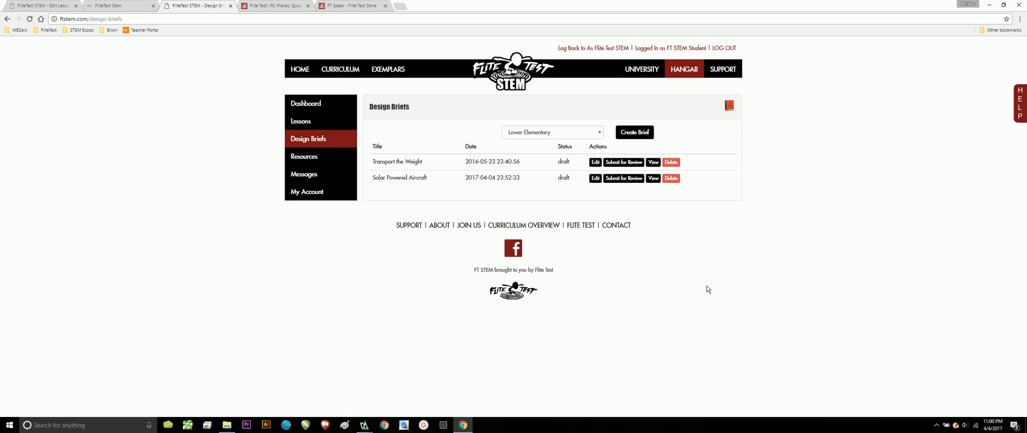
{"action": "mouse_move", "coordinate": [592, 143]}
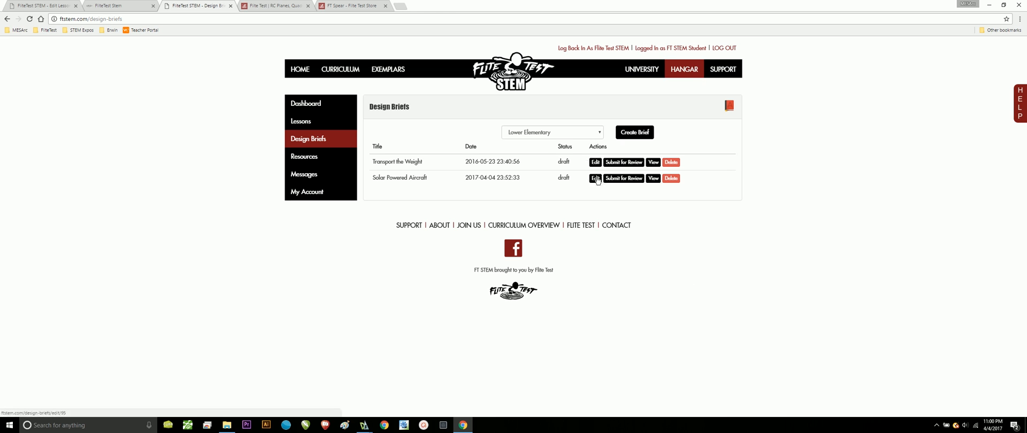
{"action": "mouse_move", "coordinate": [621, 186]}
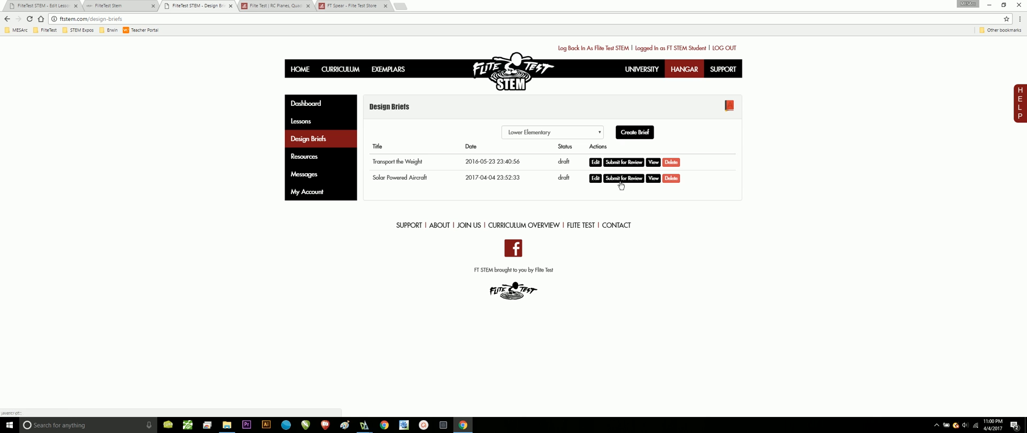
- View the Solar Powered Aircraft brief read-only, scroll through it, and start sharing a link
{"action": "left_click", "coordinate": [652, 178]}
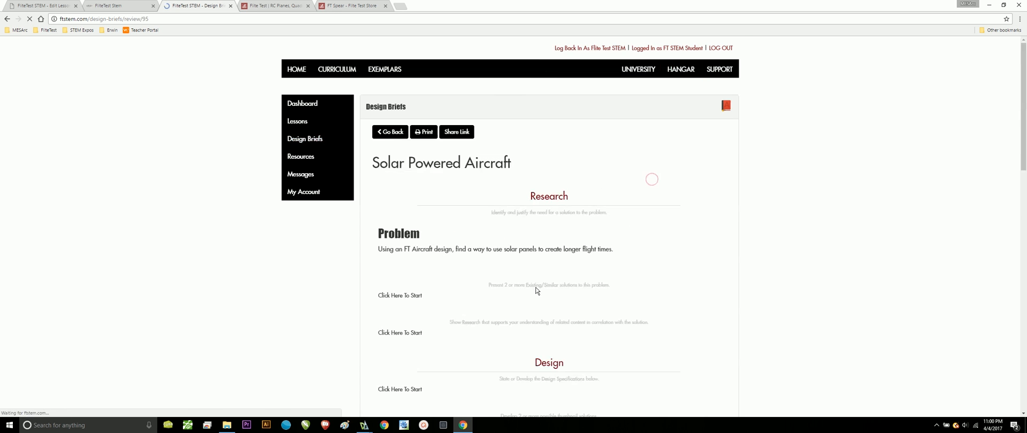
{"action": "scroll", "scroll_direction": "down", "scroll_amount": 3}
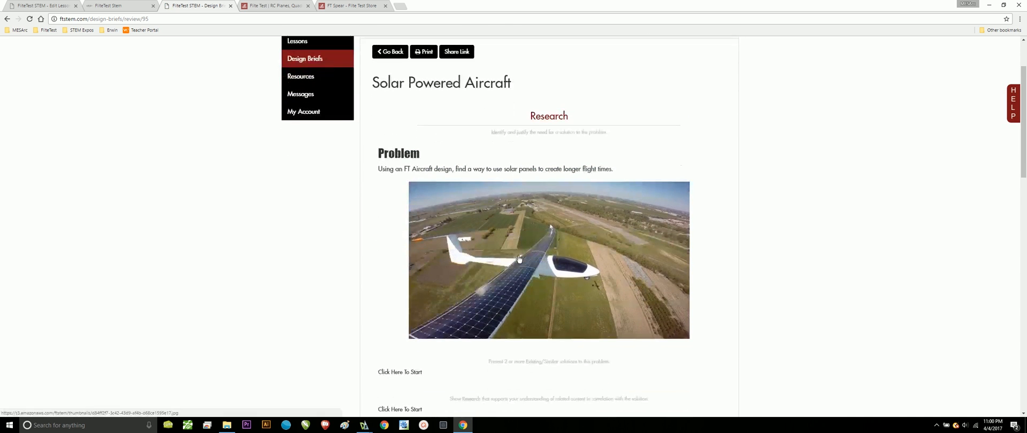
{"action": "scroll", "scroll_direction": "down", "scroll_amount": 3}
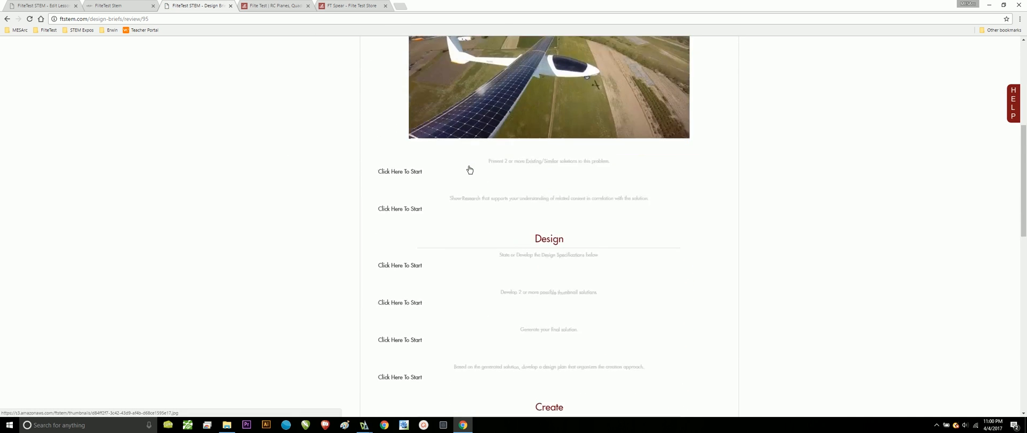
{"action": "scroll", "scroll_direction": "down", "scroll_amount": 3}
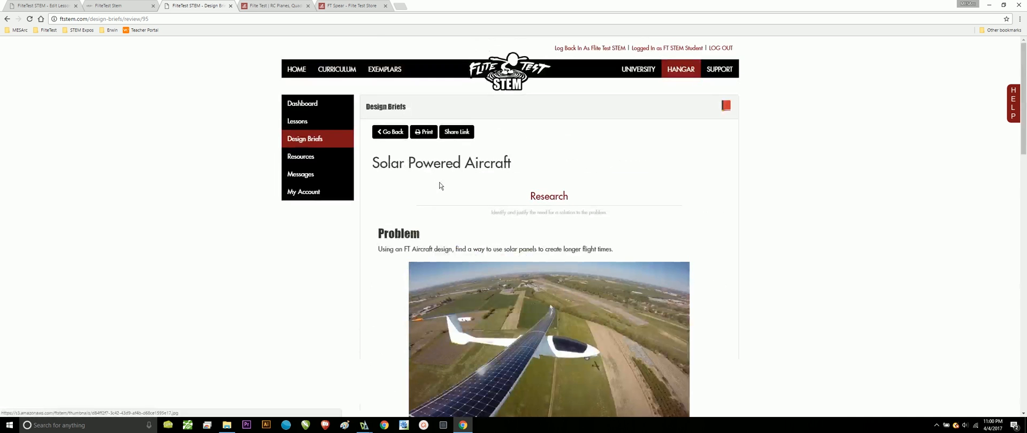
{"action": "left_click", "coordinate": [457, 132]}
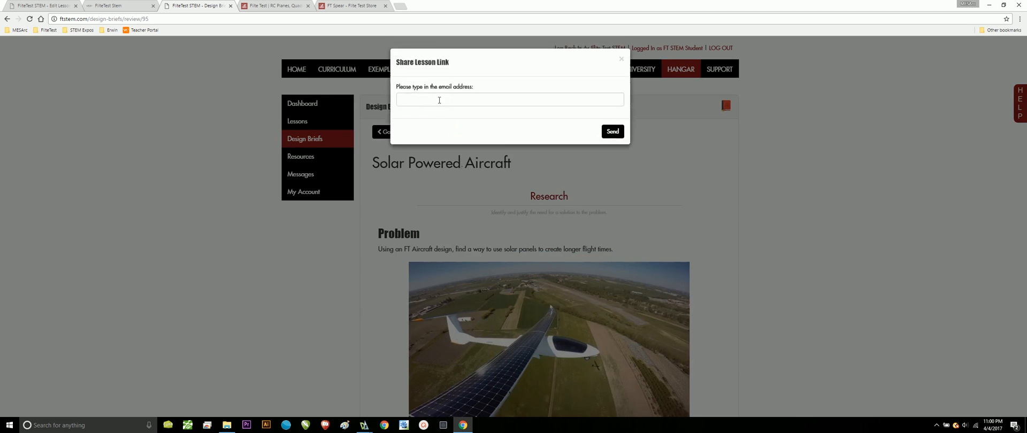
- Cancel the share-link dialog without sending and go back to the Design Briefs list
{"action": "left_click", "coordinate": [509, 99]}
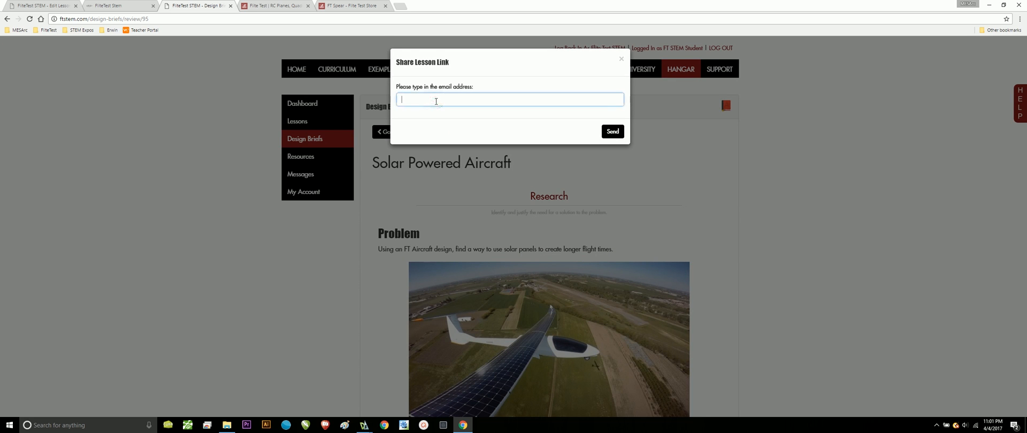
{"action": "mouse_move", "coordinate": [643, 64]}
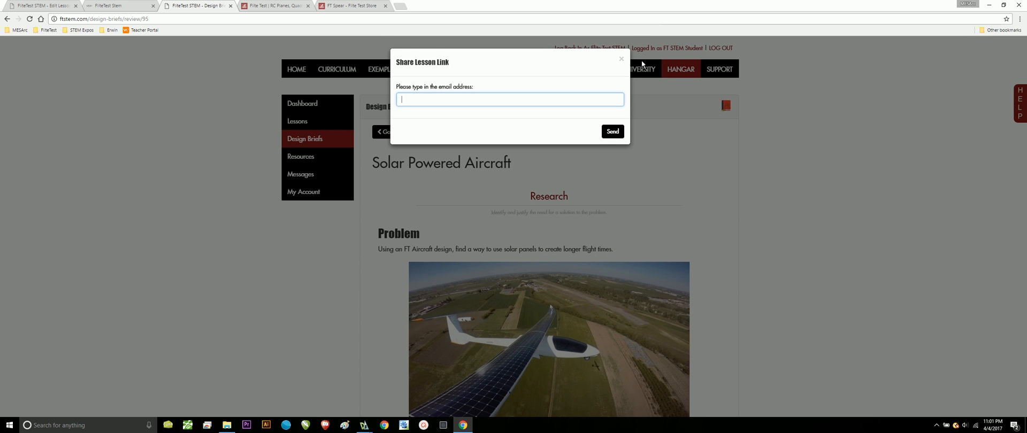
{"action": "left_click", "coordinate": [621, 59]}
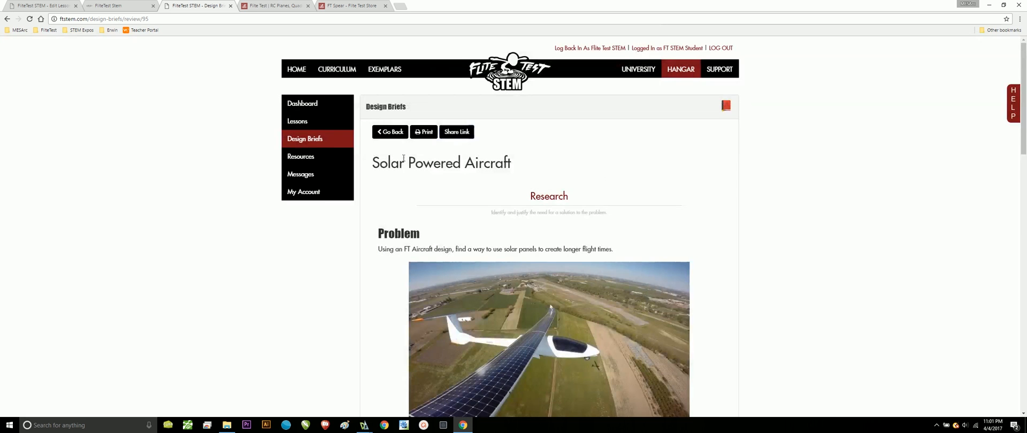
{"action": "left_click", "coordinate": [389, 132]}
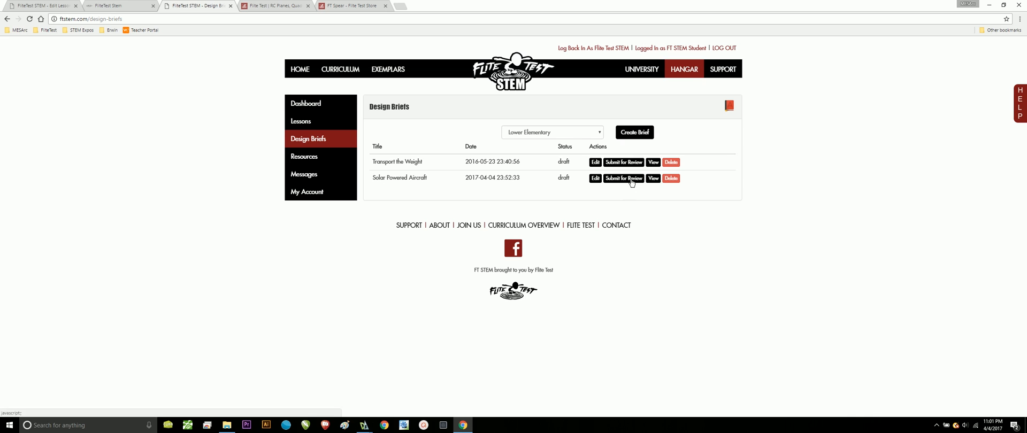
{"action": "mouse_move", "coordinate": [507, 210]}
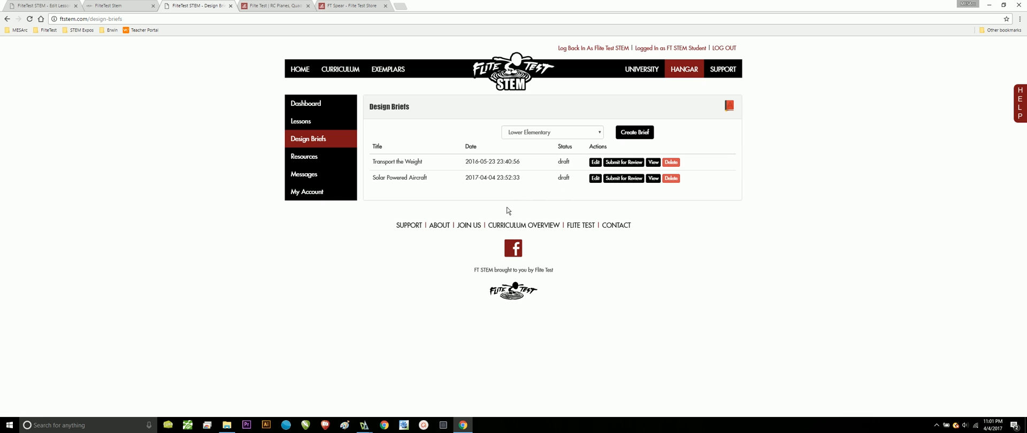